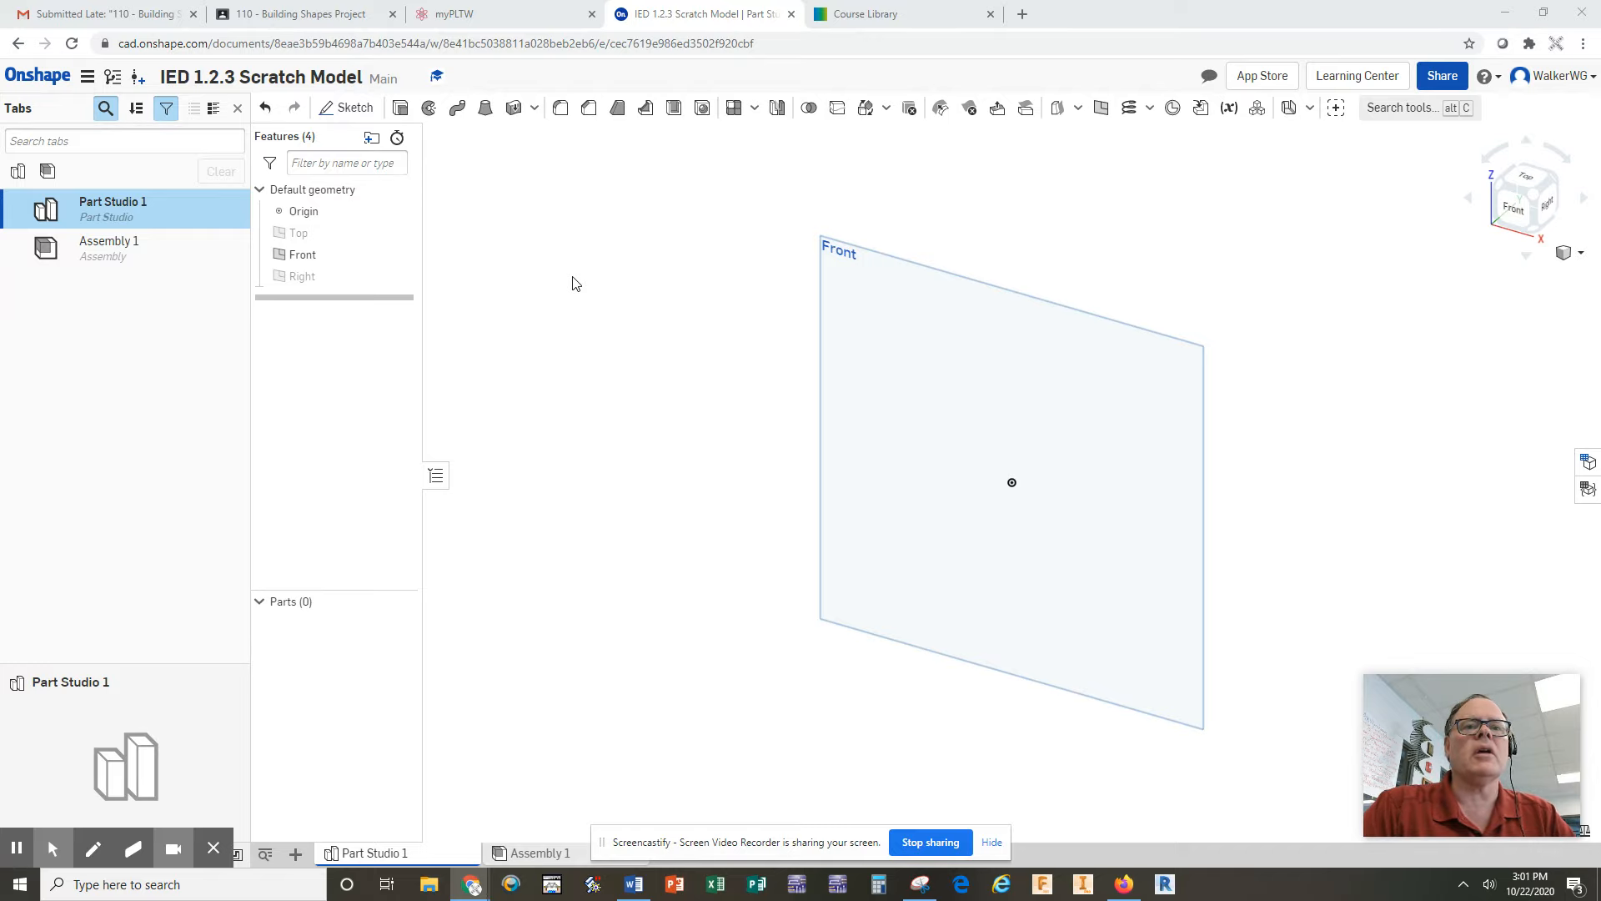
pyautogui.moveTo(52, 84)
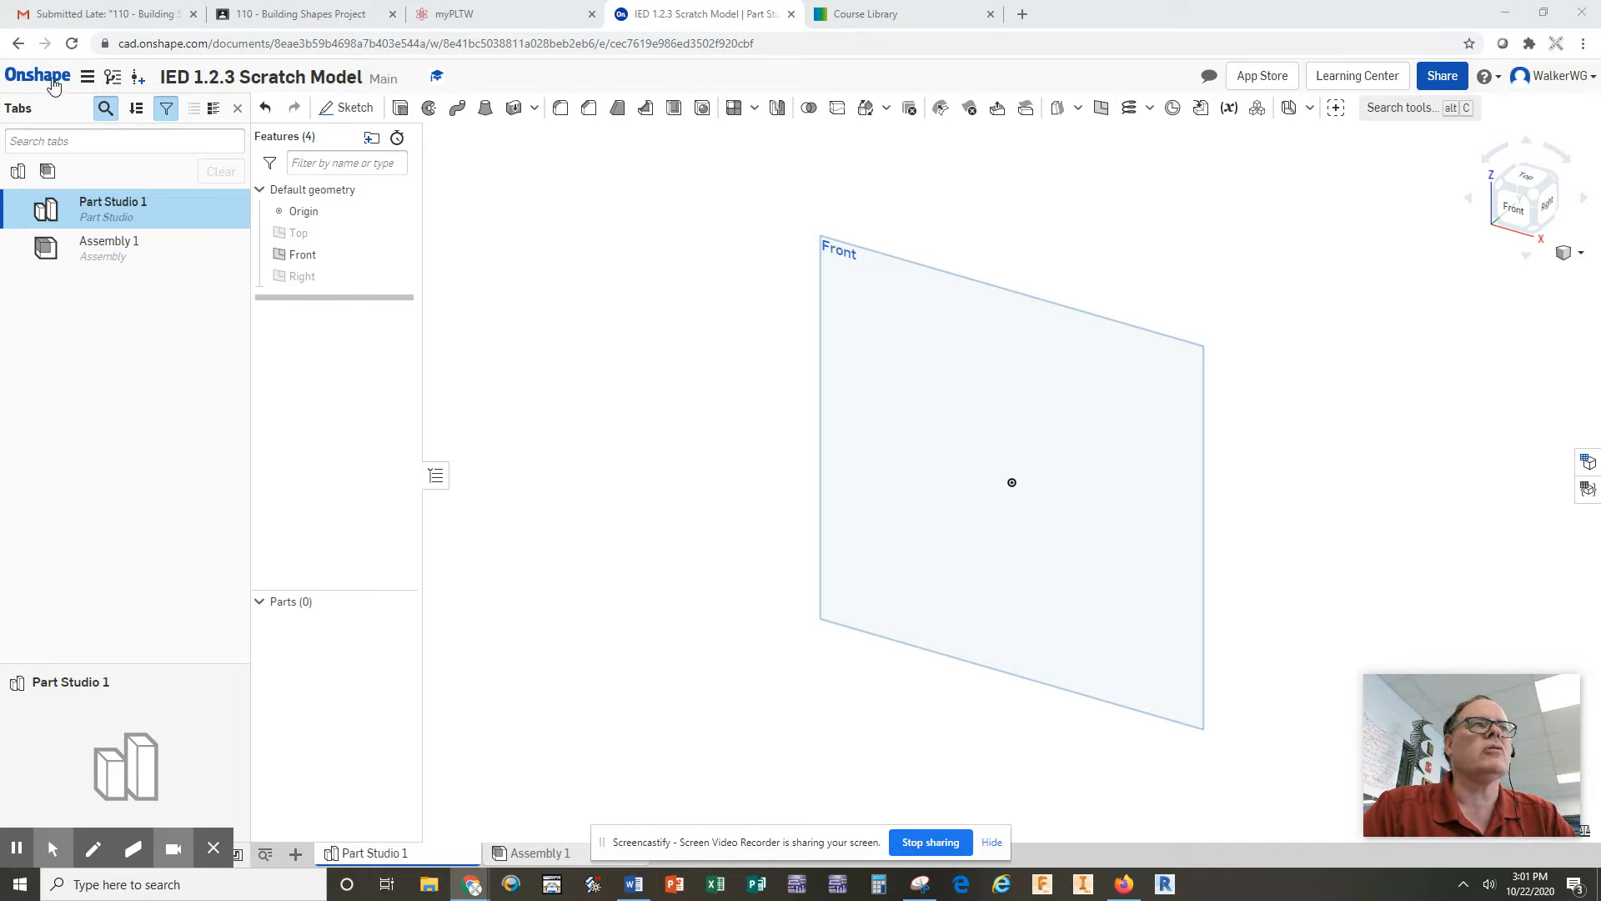
pyautogui.moveTo(562, 273)
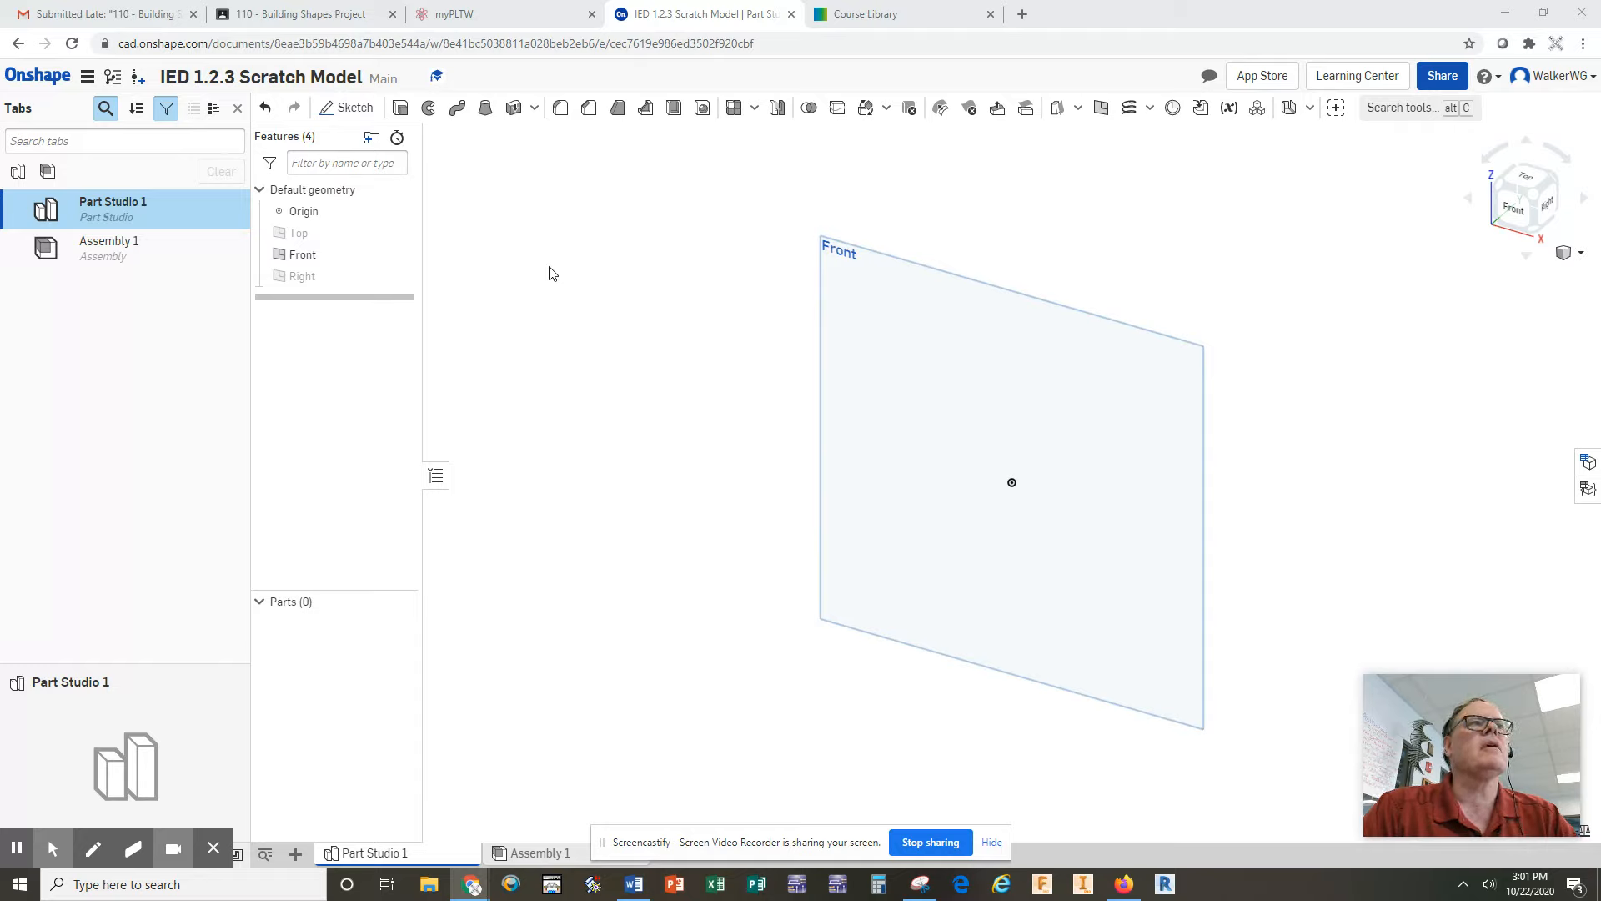
pyautogui.moveTo(959, 292)
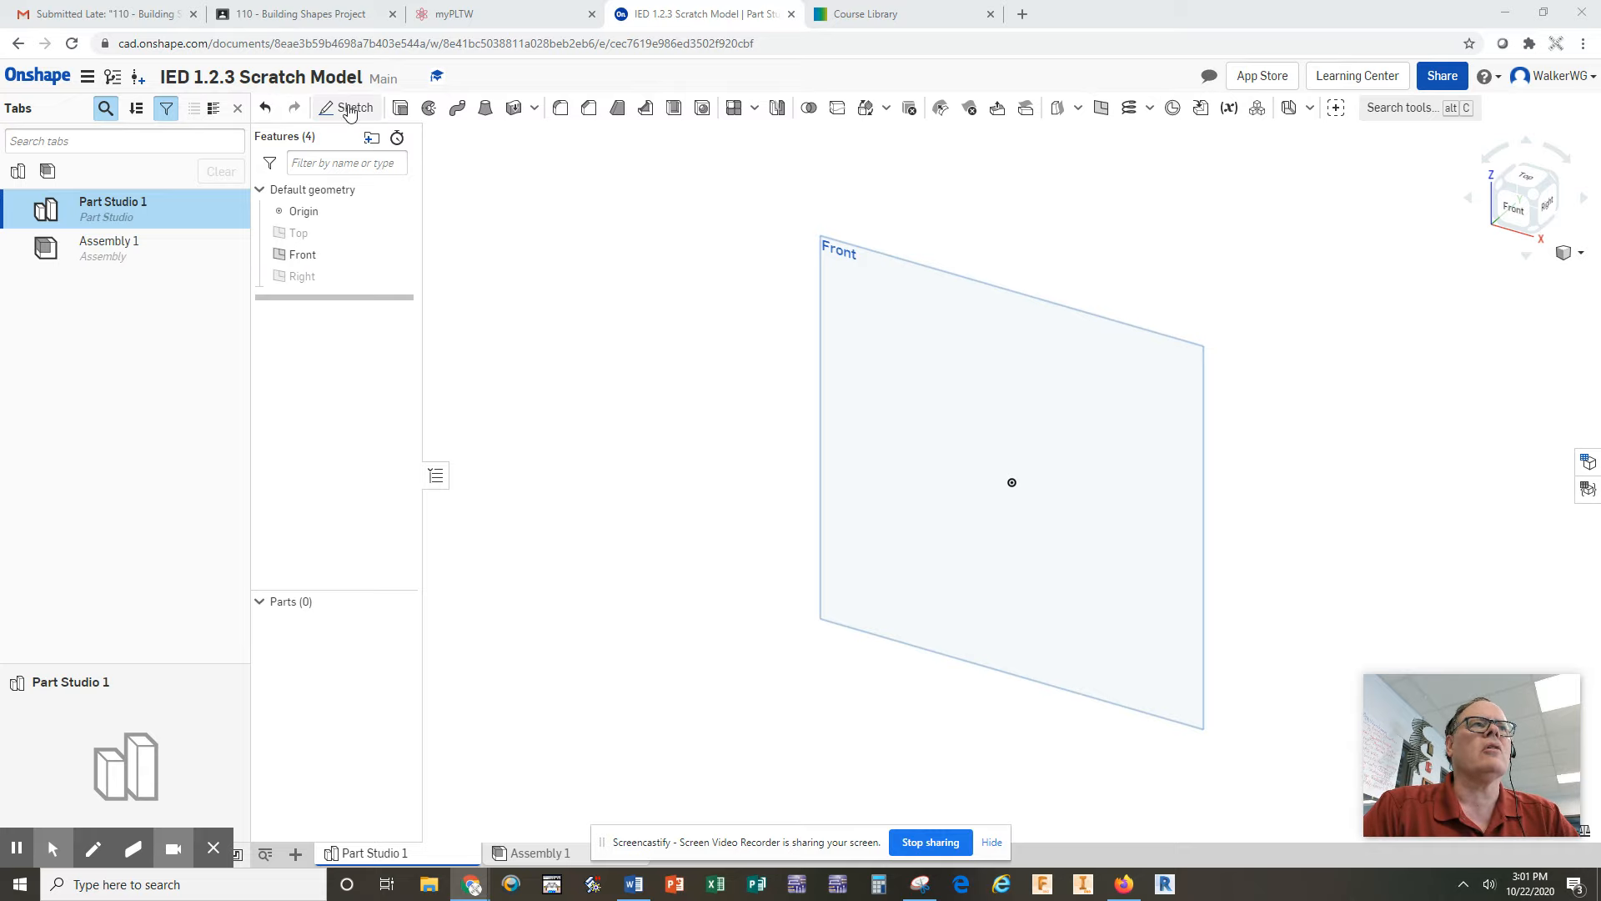
# Start Sketch 1 on the Front plane and rough out a narrow, tall rectangle
pyautogui.click(347, 107)
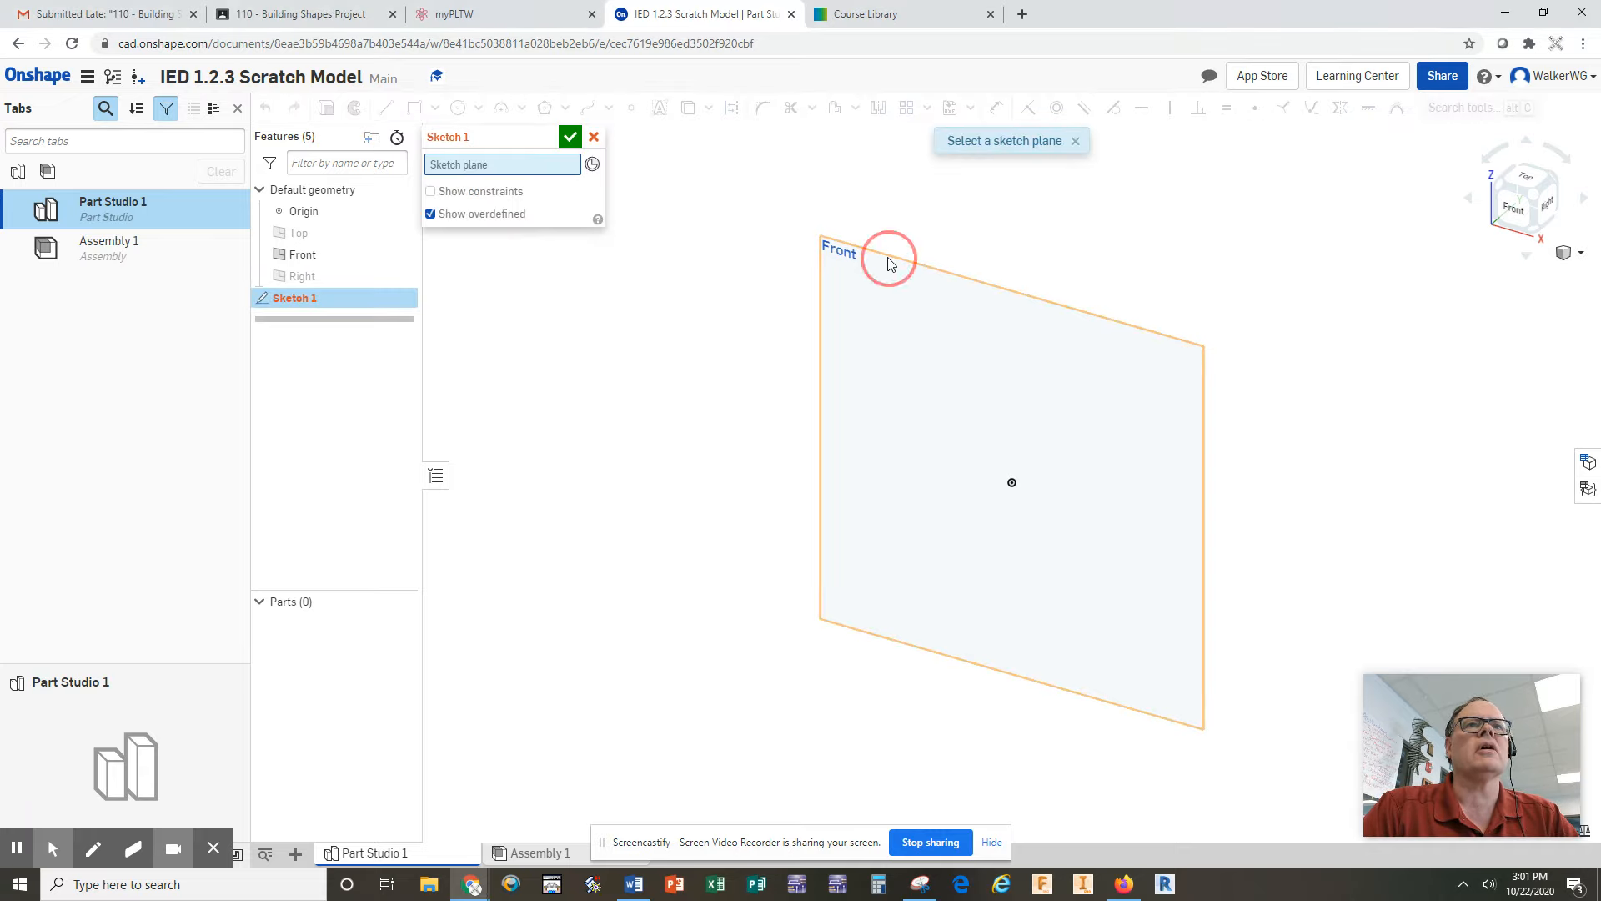
pyautogui.click(889, 260)
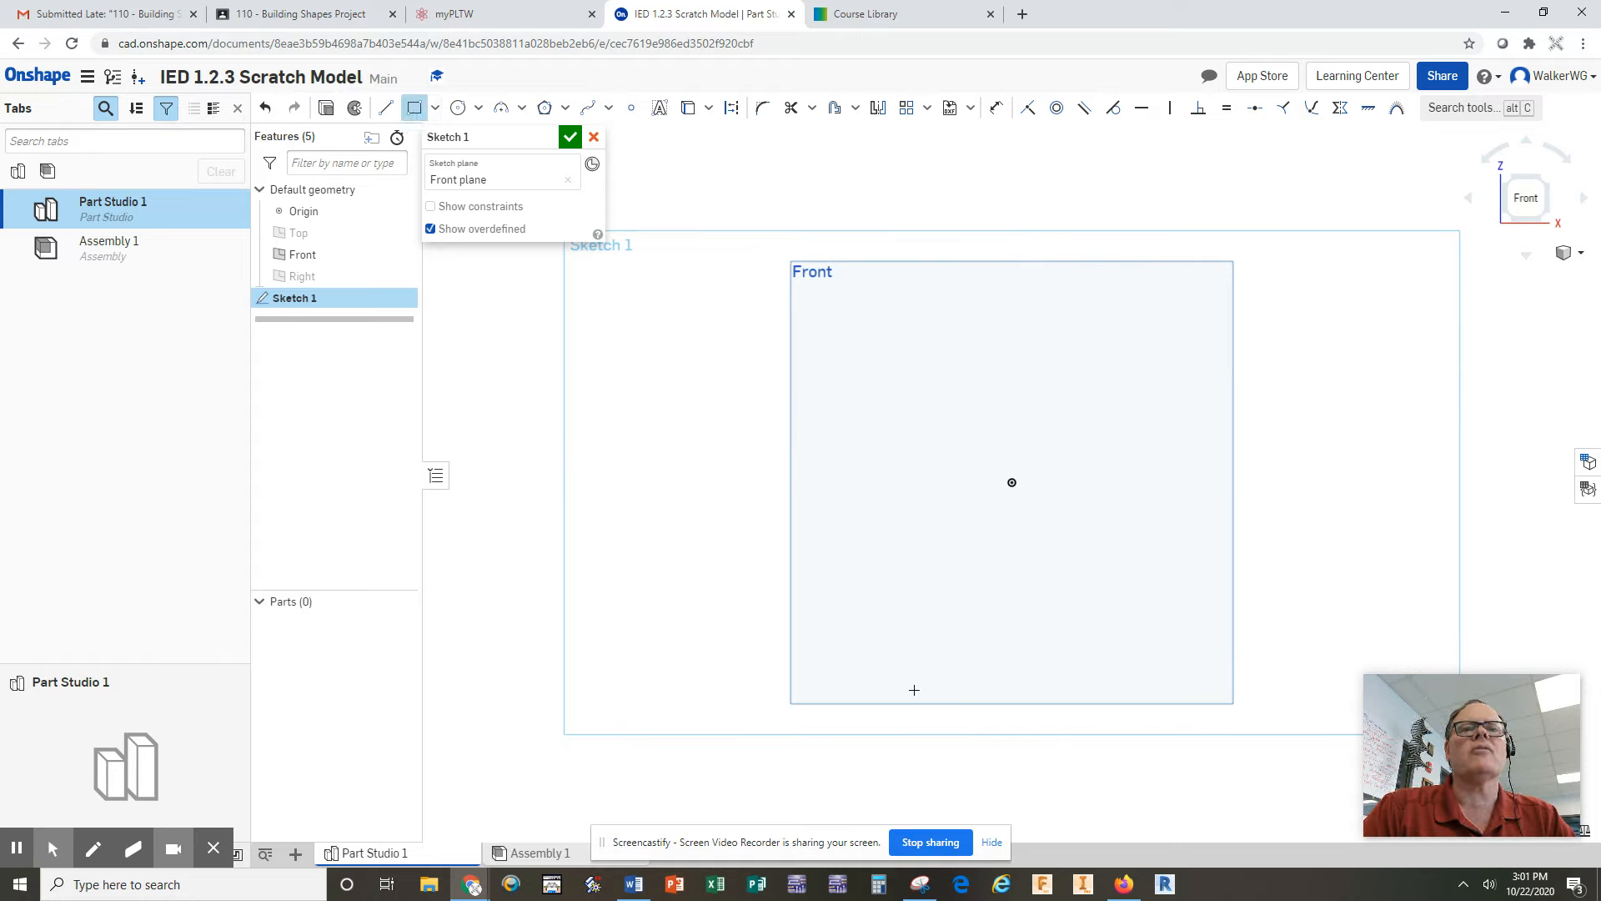
pyautogui.moveTo(902, 693)
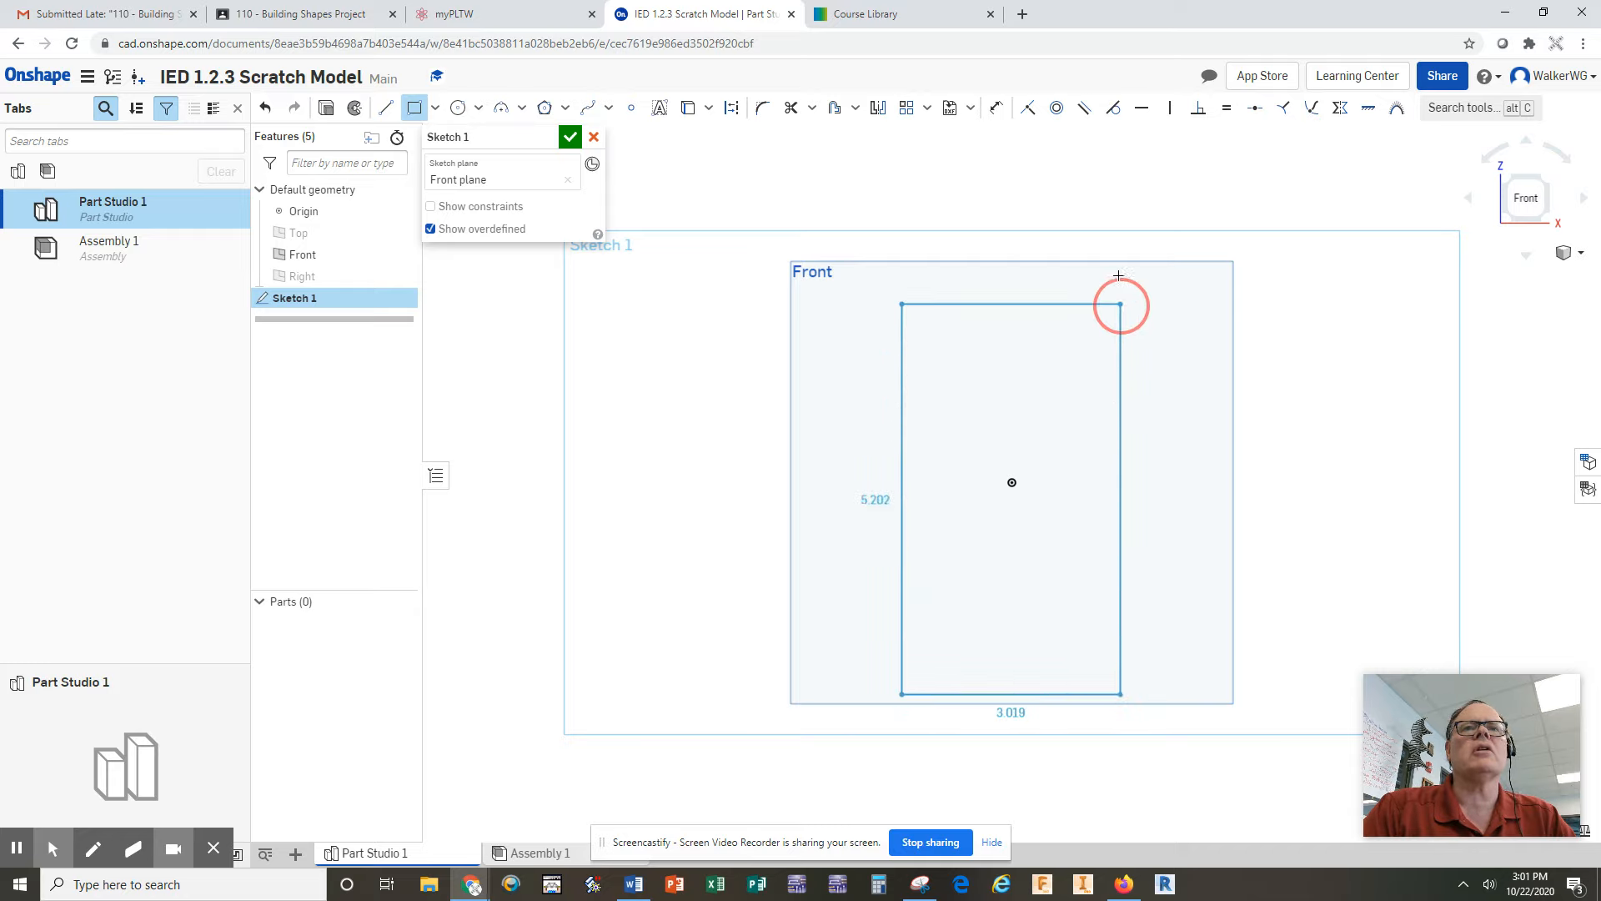
pyautogui.moveTo(1120, 305); pyautogui.dragTo(1073, 291)
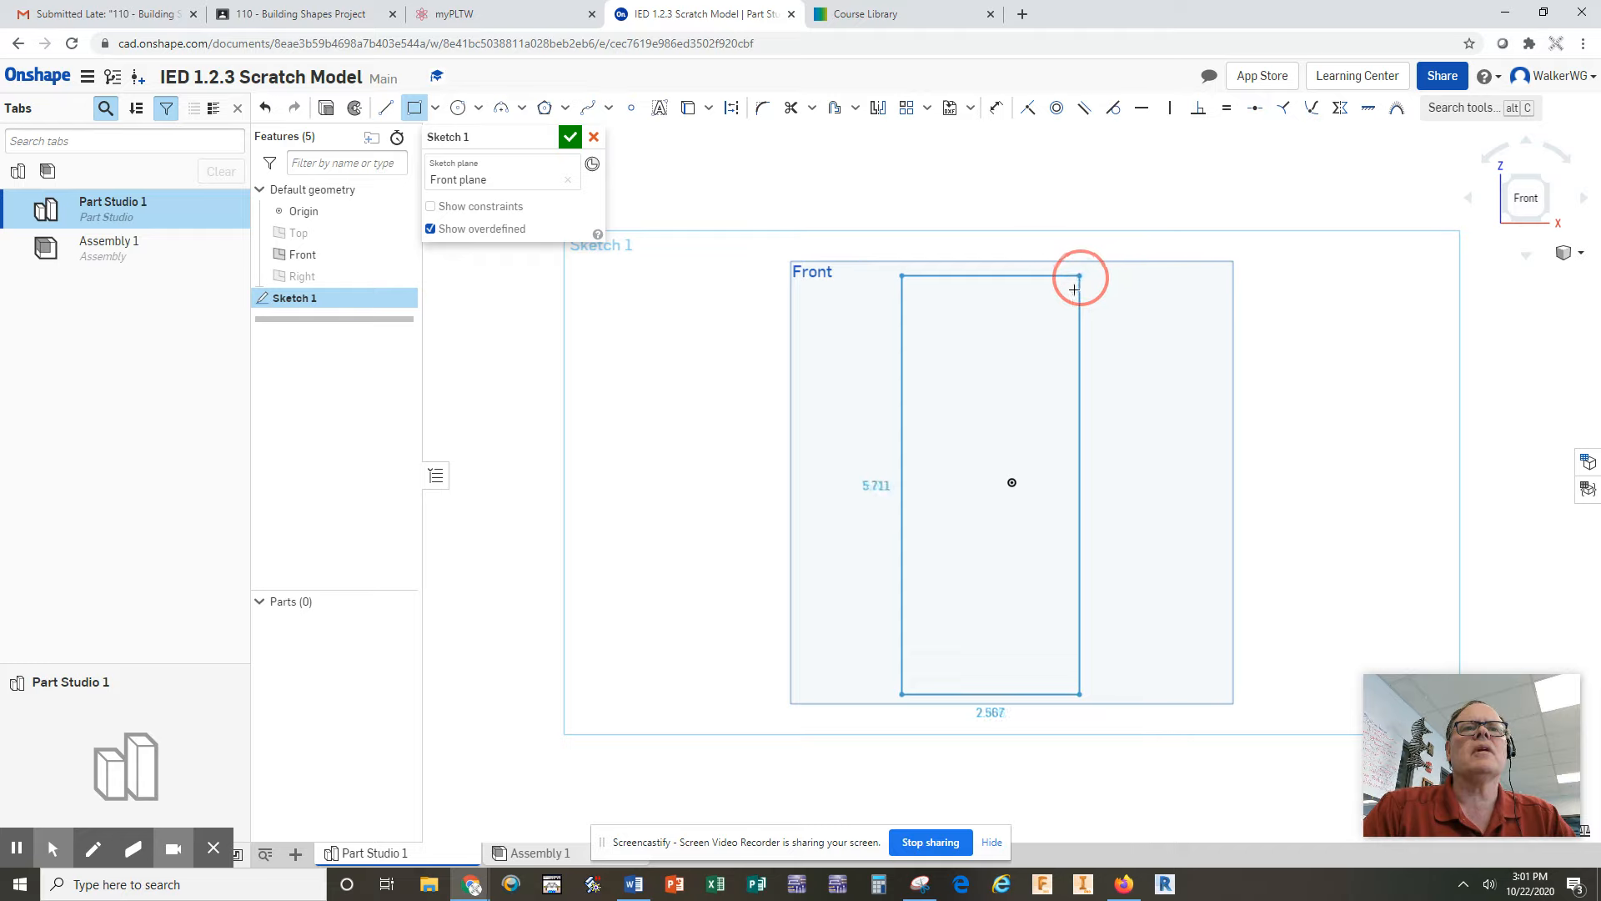
pyautogui.moveTo(1073, 289); pyautogui.dragTo(1067, 391)
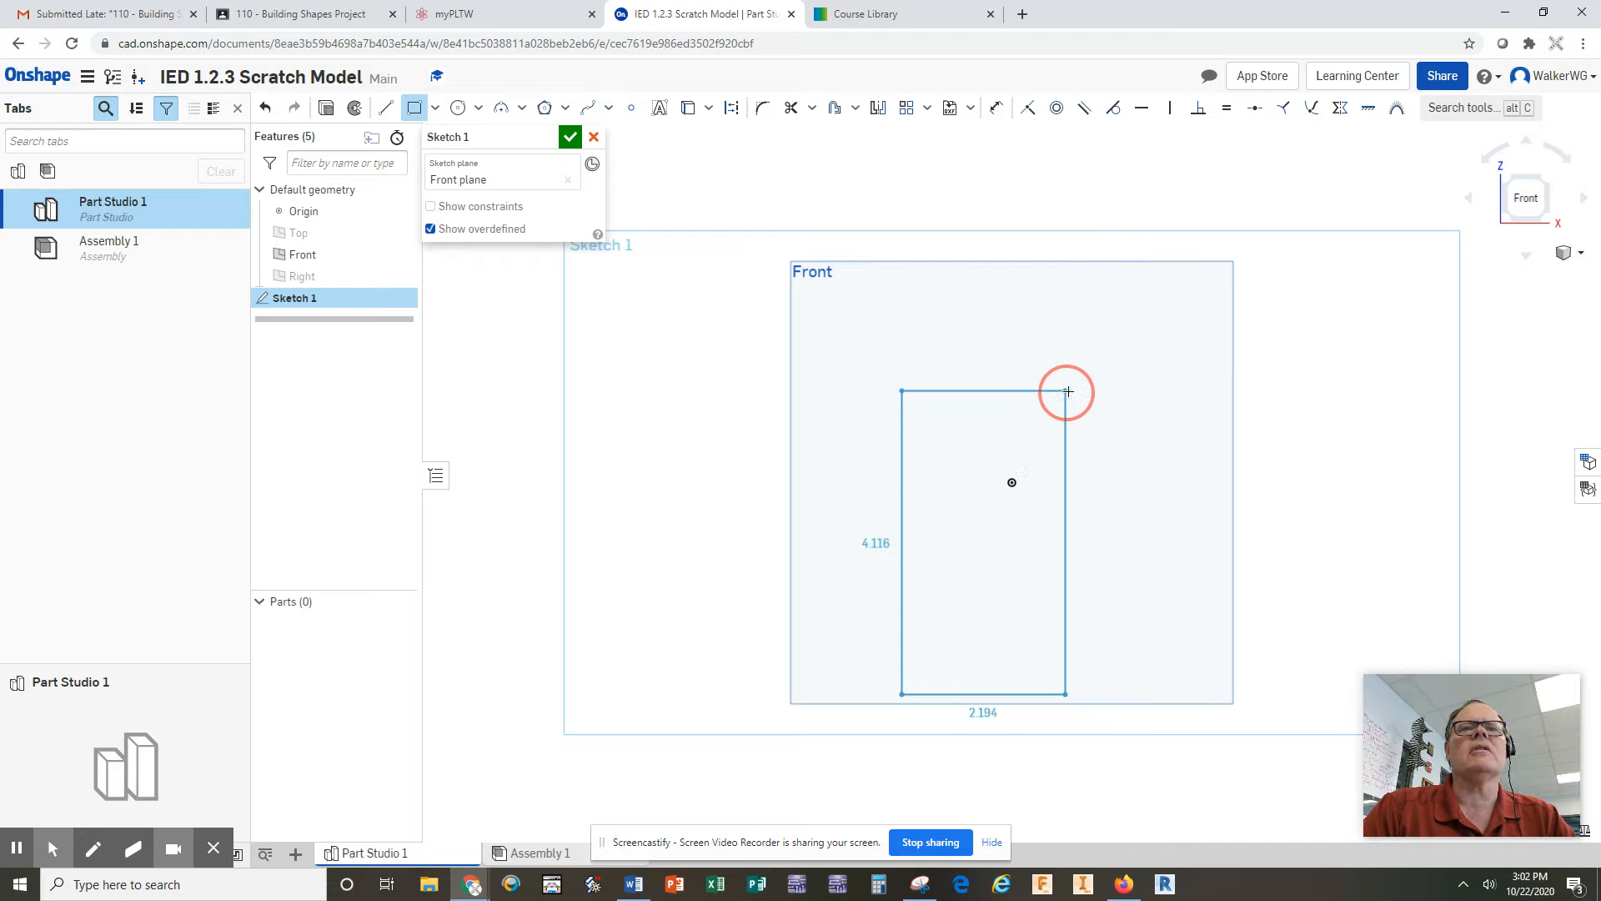
pyautogui.moveTo(1068, 392); pyautogui.dragTo(1040, 404)
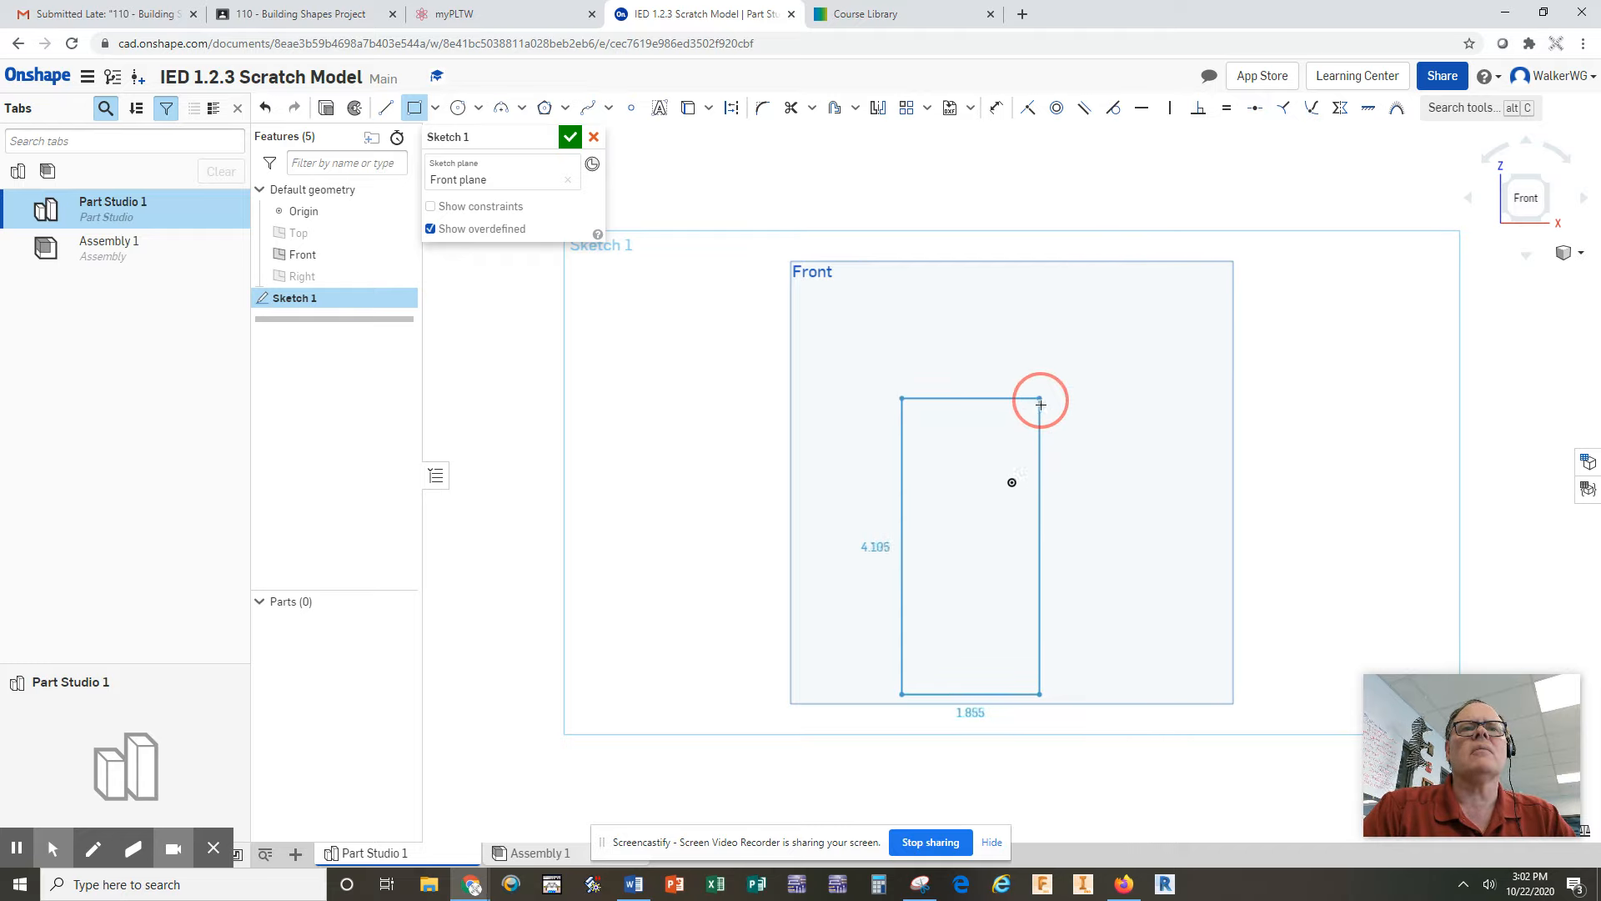
# Adjust the rectangle until it measures about 2.567 wide by 4.998 high
pyautogui.moveTo(1040, 401); pyautogui.dragTo(1043, 326)
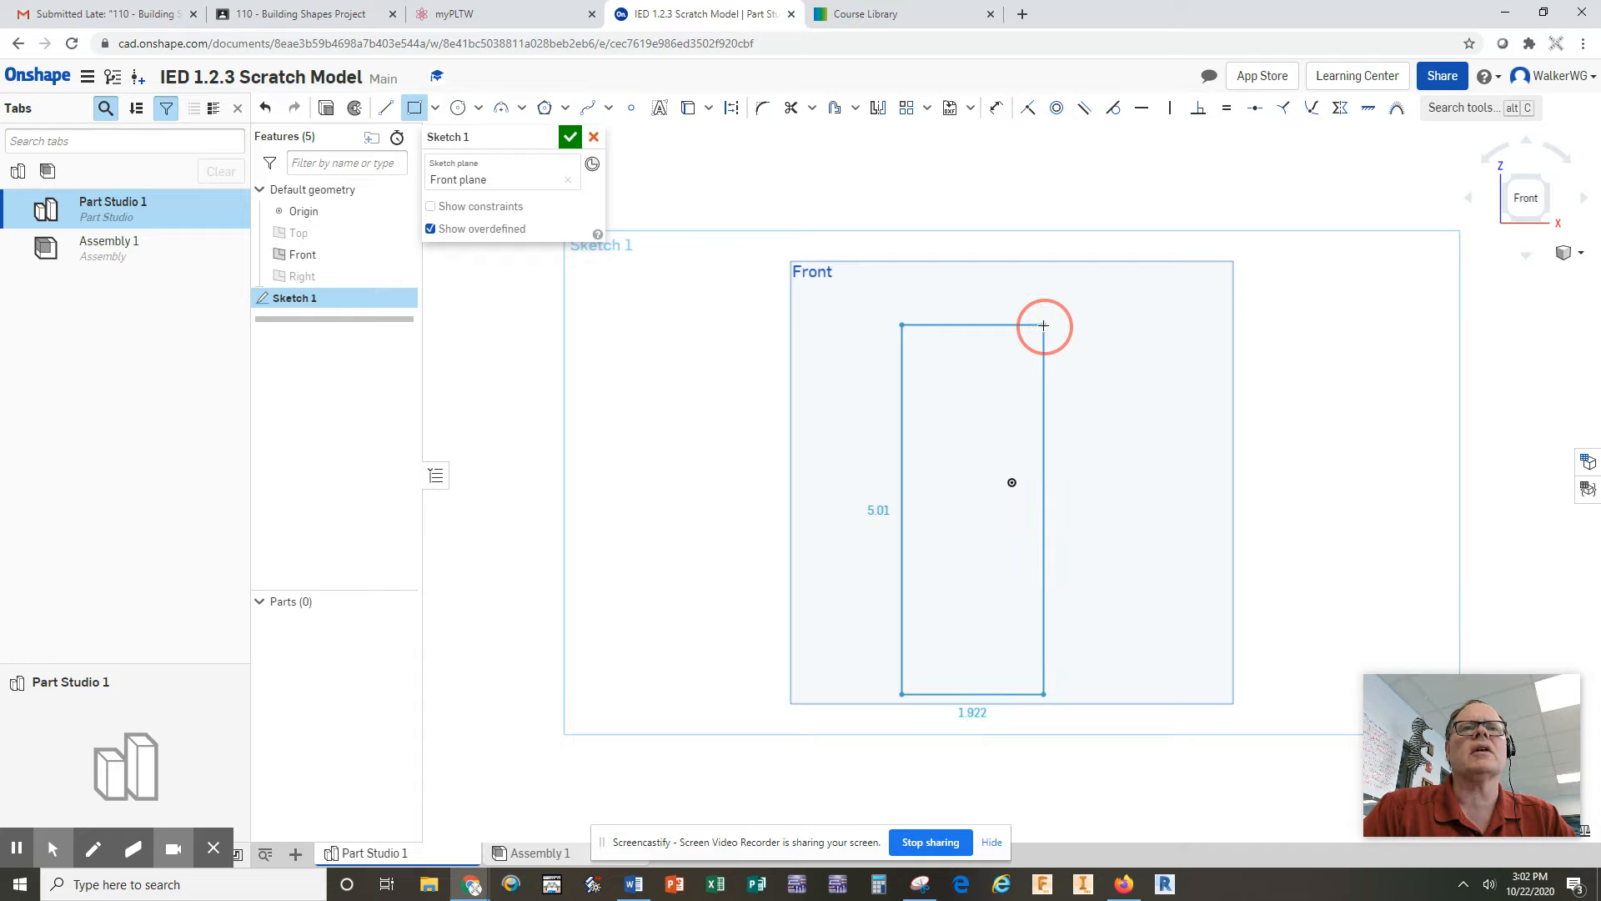
pyautogui.moveTo(1043, 327); pyautogui.dragTo(1062, 328)
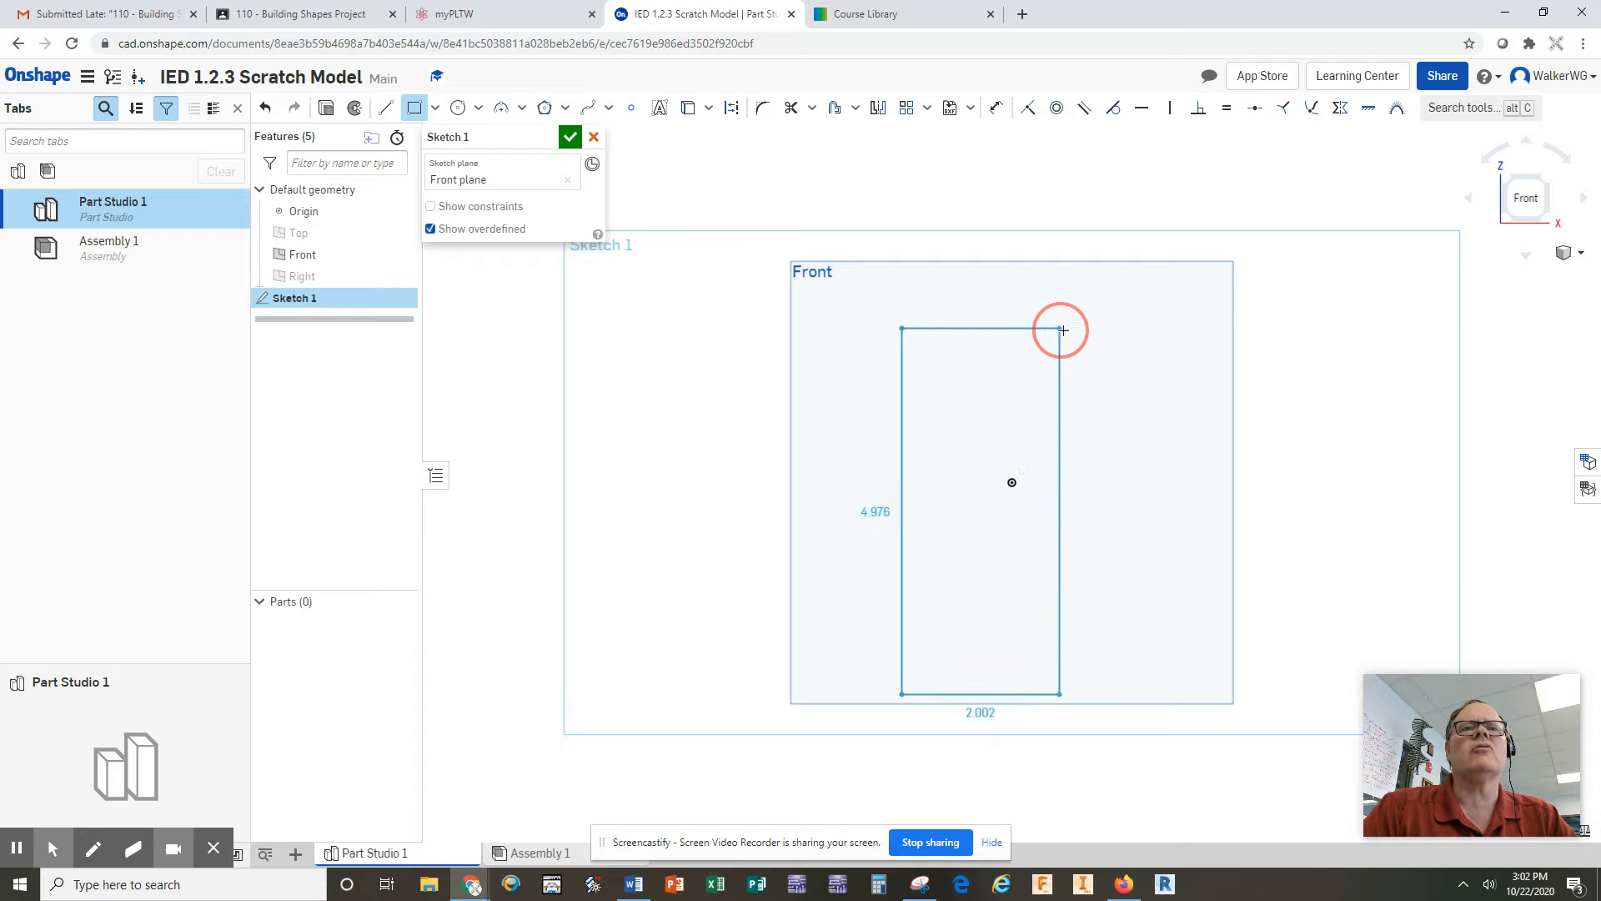
pyautogui.moveTo(1062, 331); pyautogui.dragTo(1089, 332)
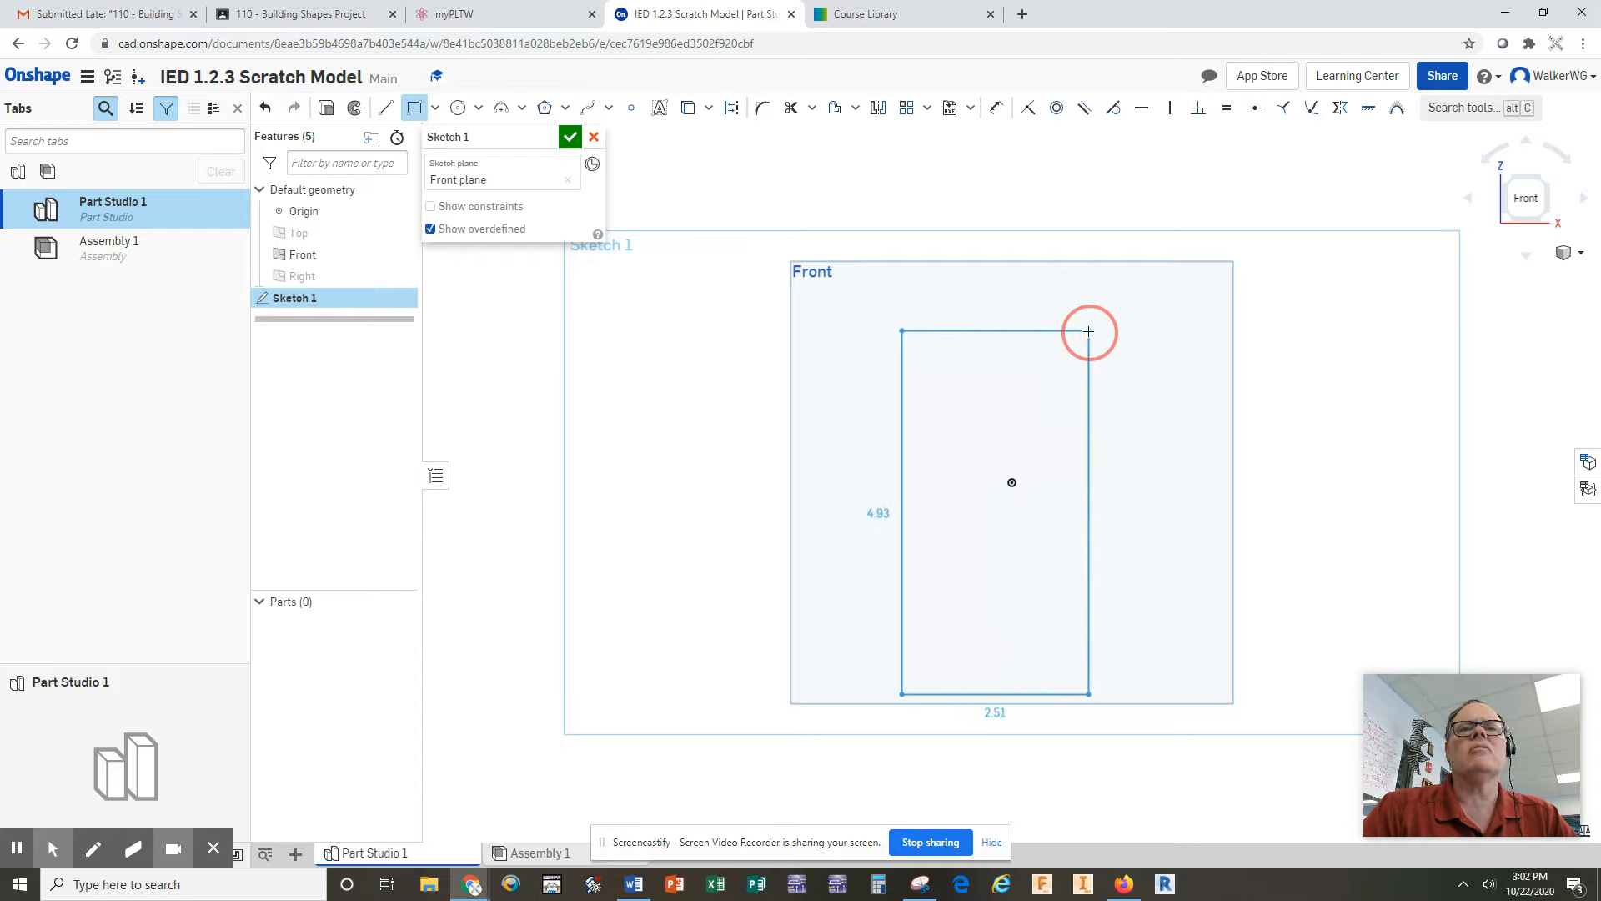
pyautogui.moveTo(1088, 332); pyautogui.dragTo(1120, 332)
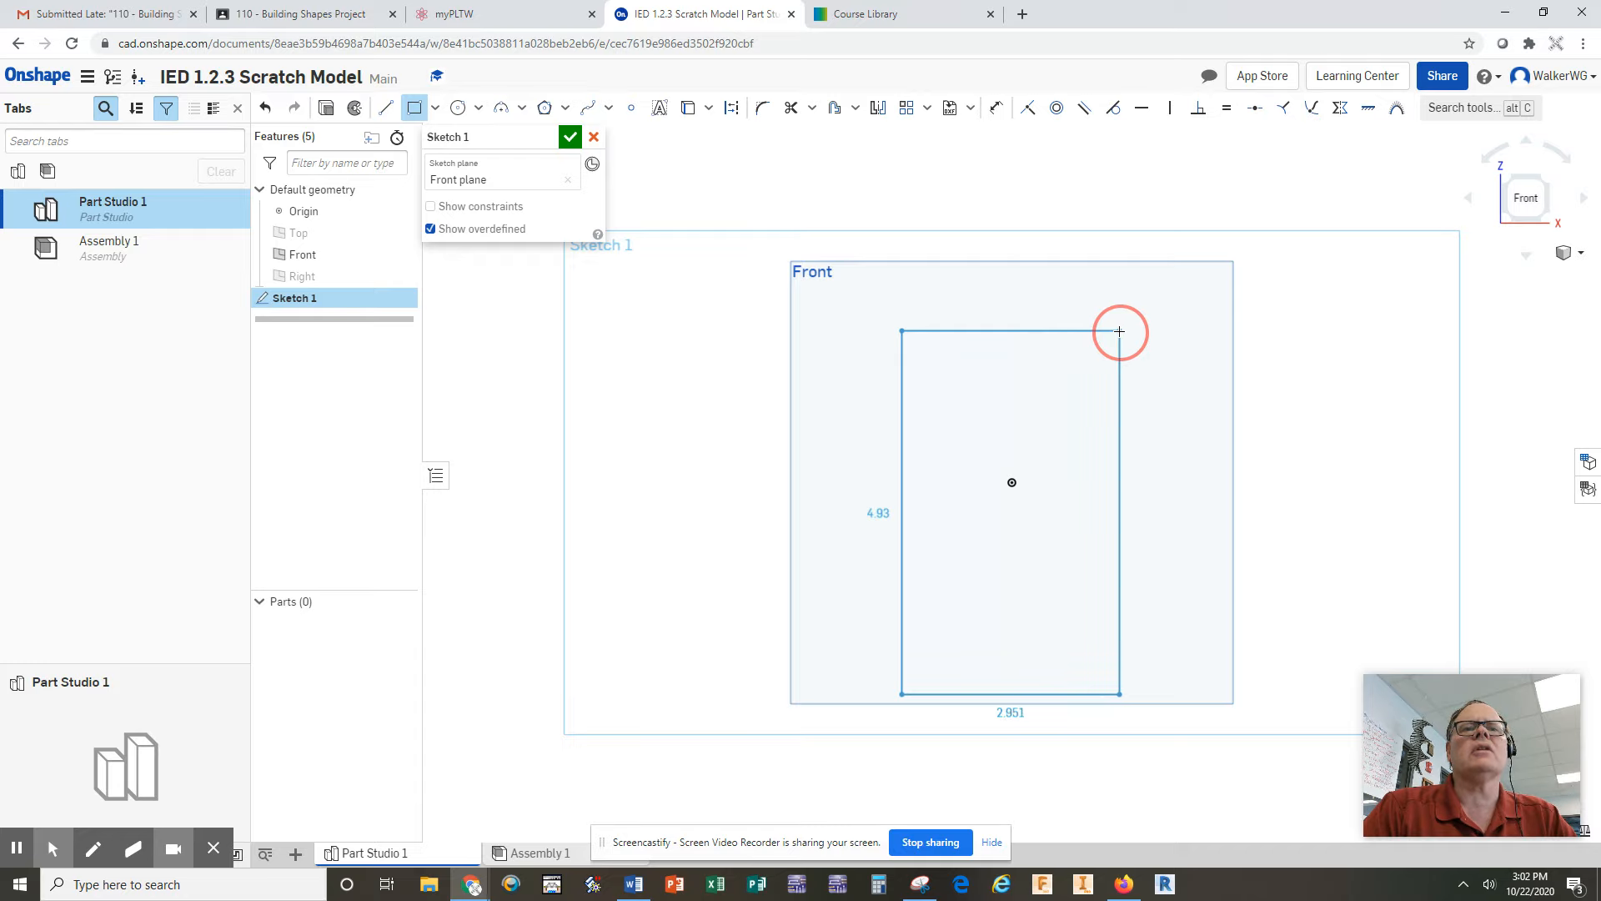
pyautogui.moveTo(1119, 332); pyautogui.dragTo(1113, 327)
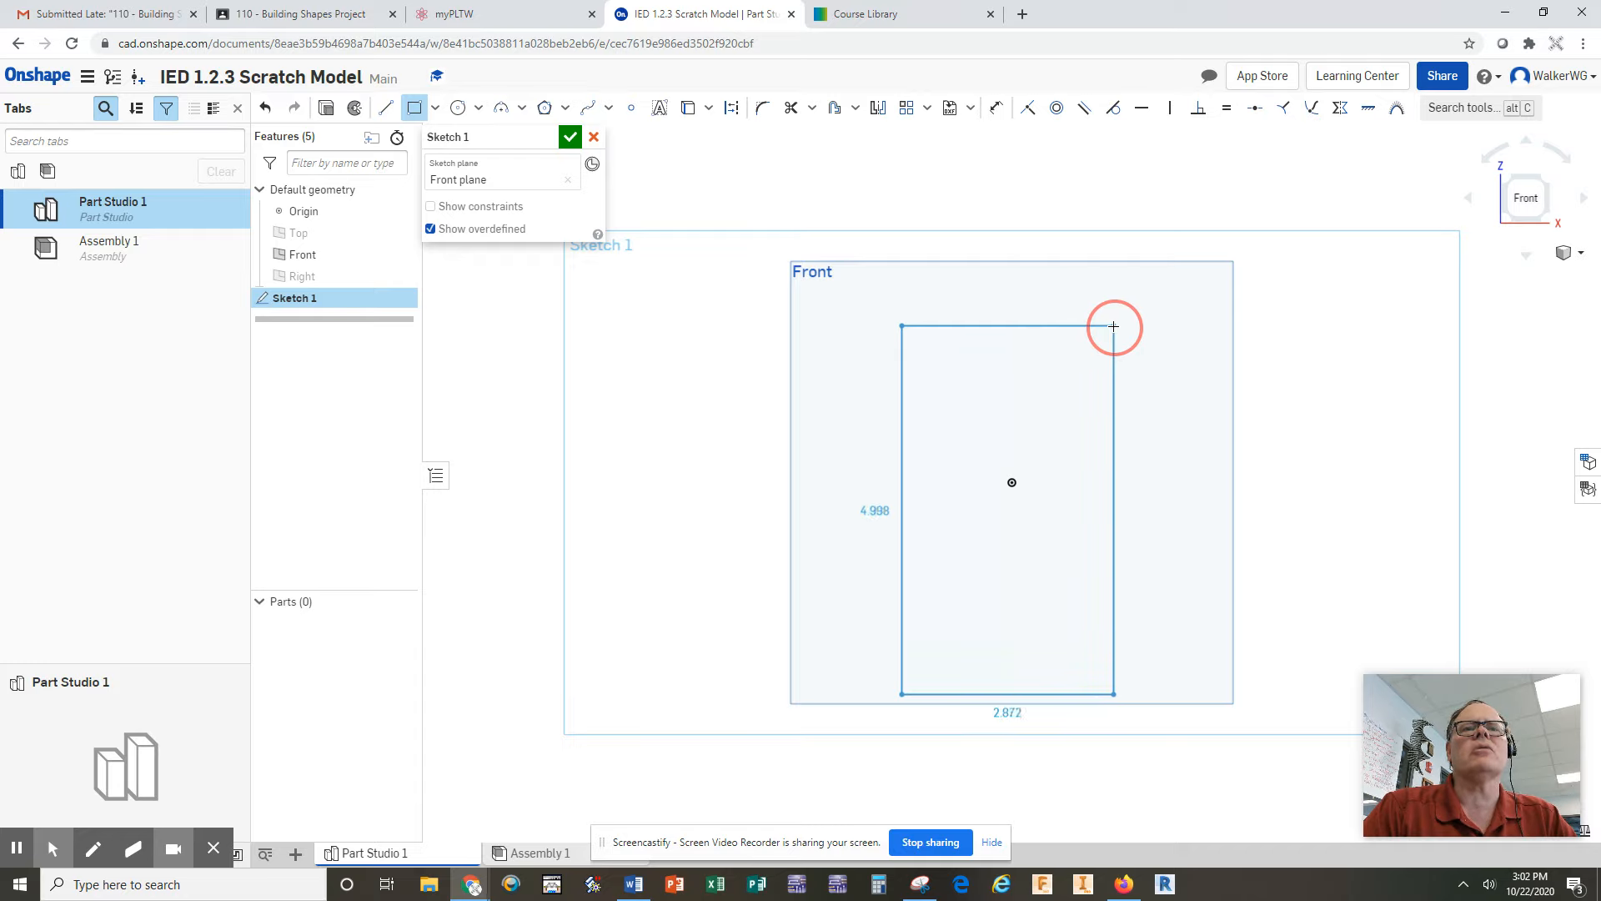
pyautogui.moveTo(1113, 327); pyautogui.dragTo(1090, 327)
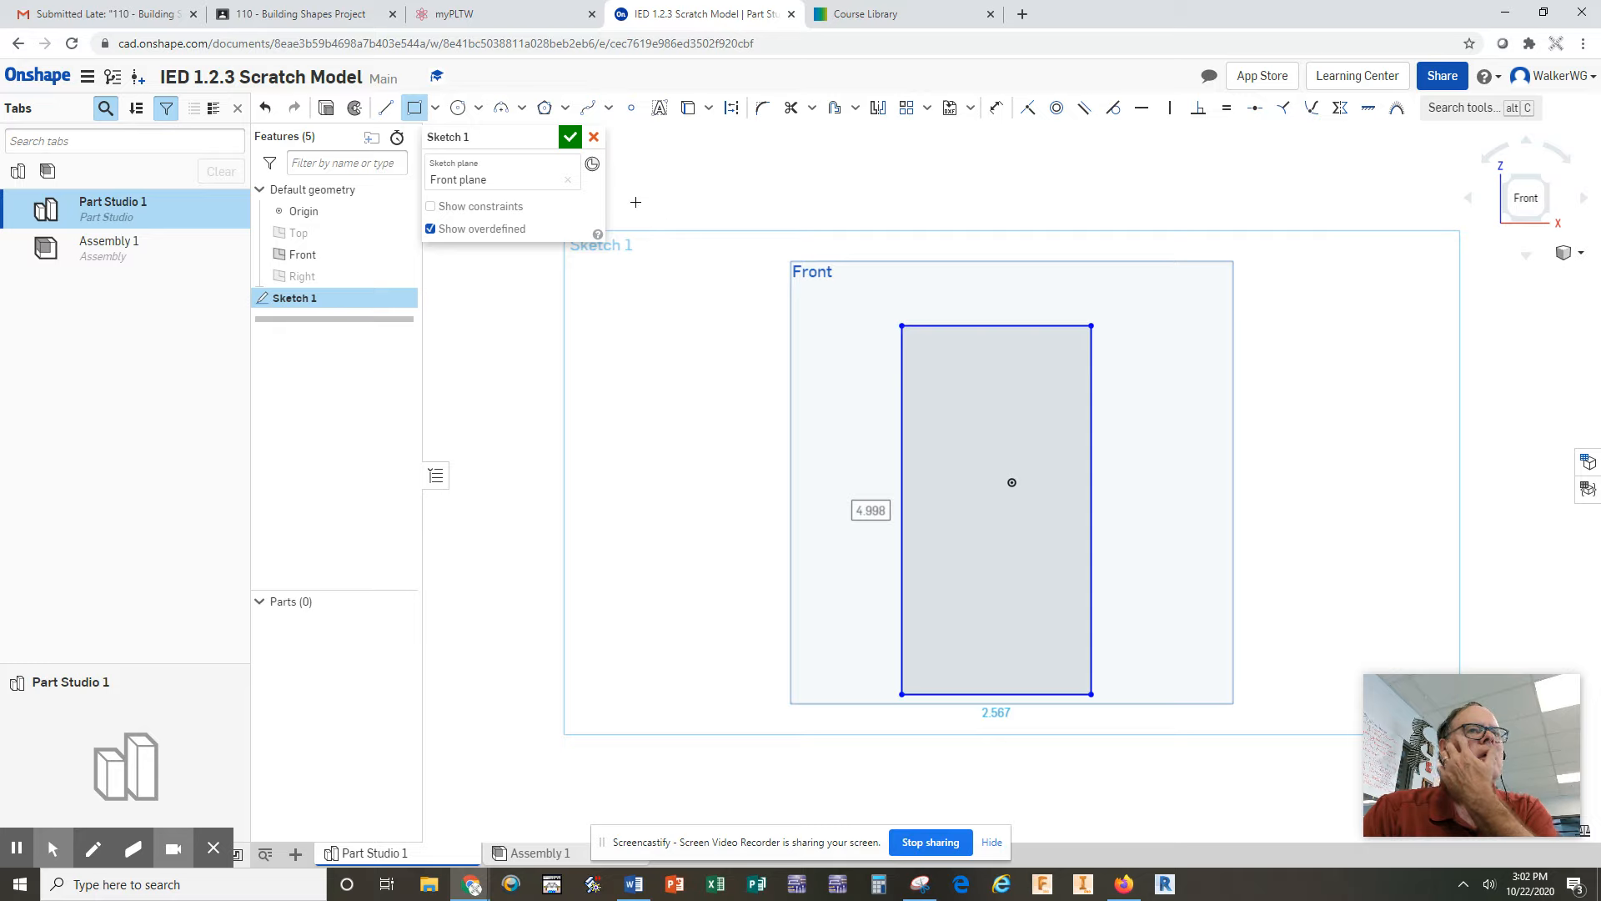
# Close Sketch 1, view it isometrically, and extrude the rectangle 1 in into Part 1
pyautogui.click(569, 136)
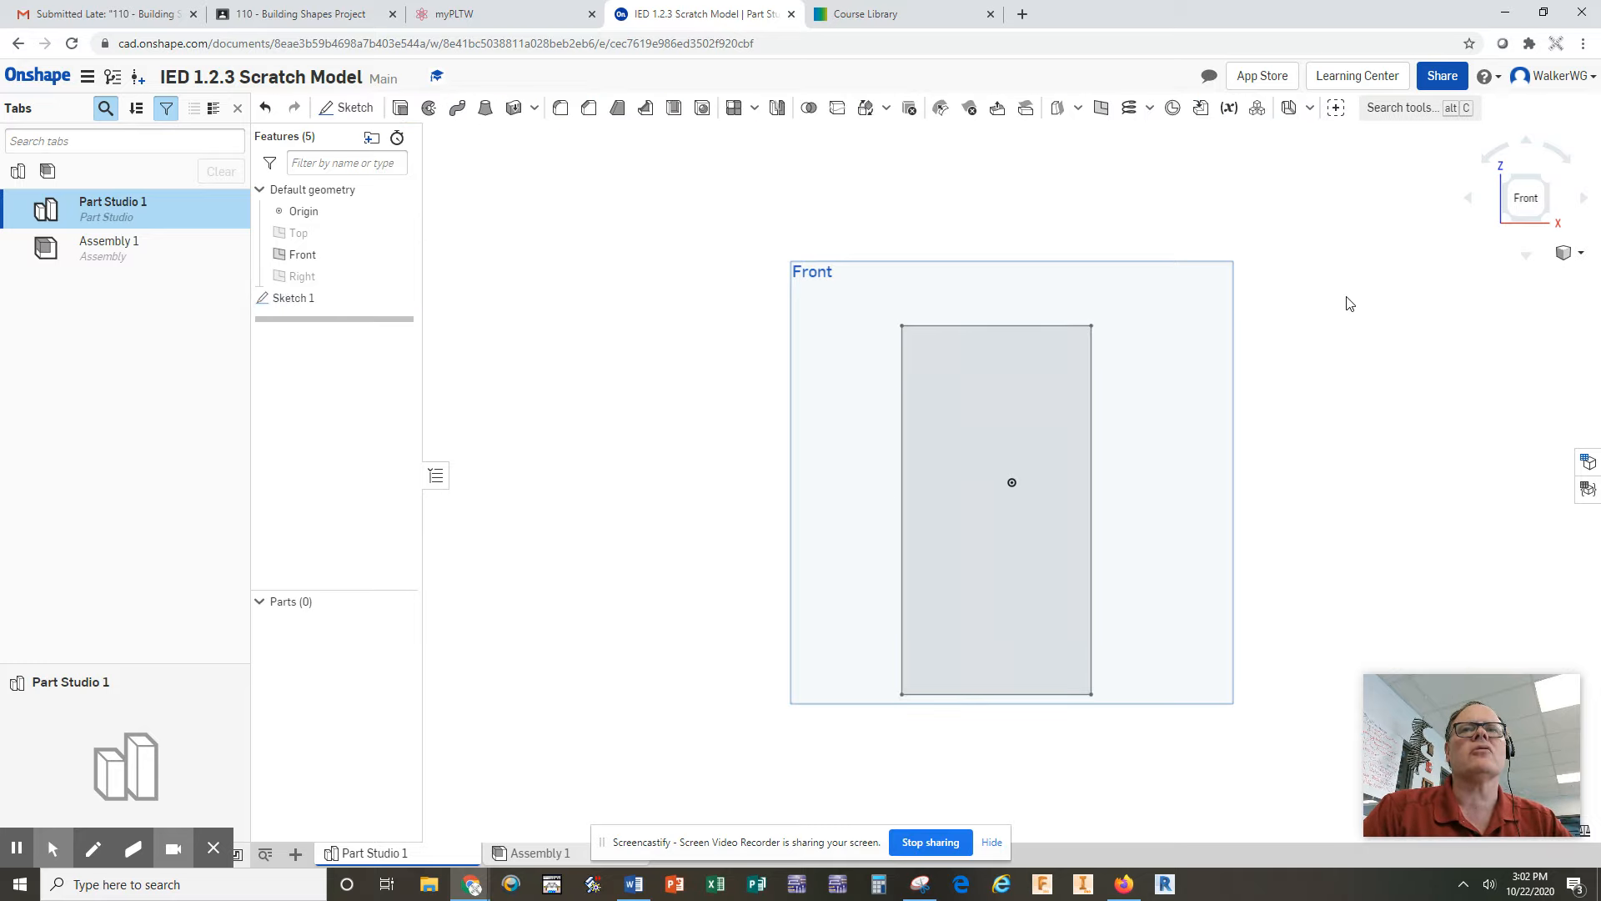
pyautogui.click(812, 271)
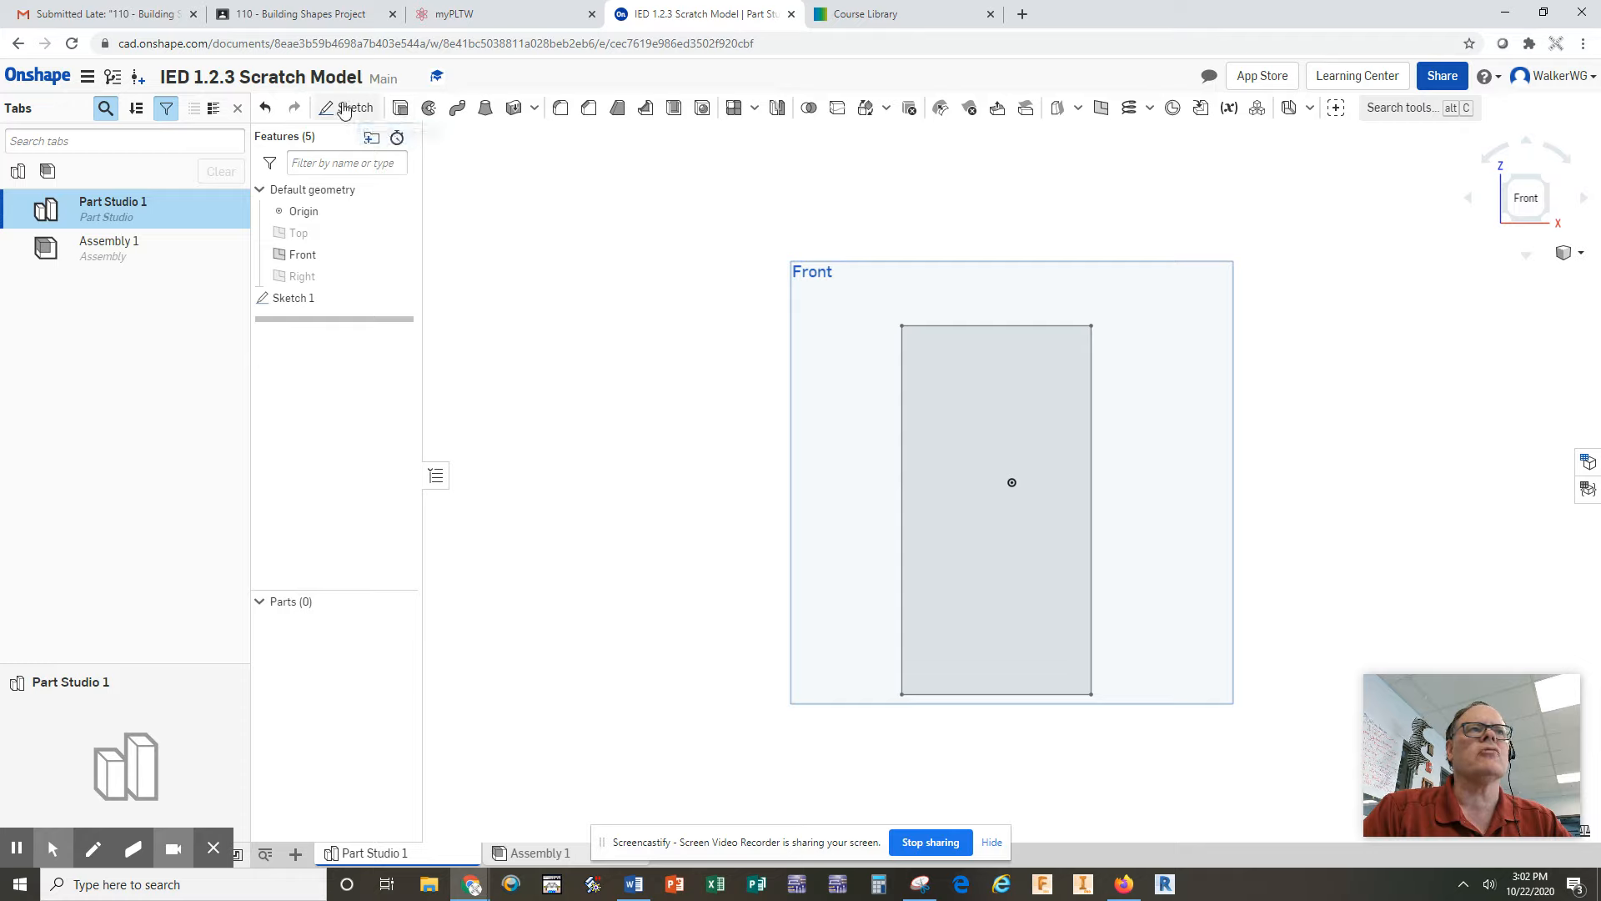
pyautogui.moveTo(400, 109)
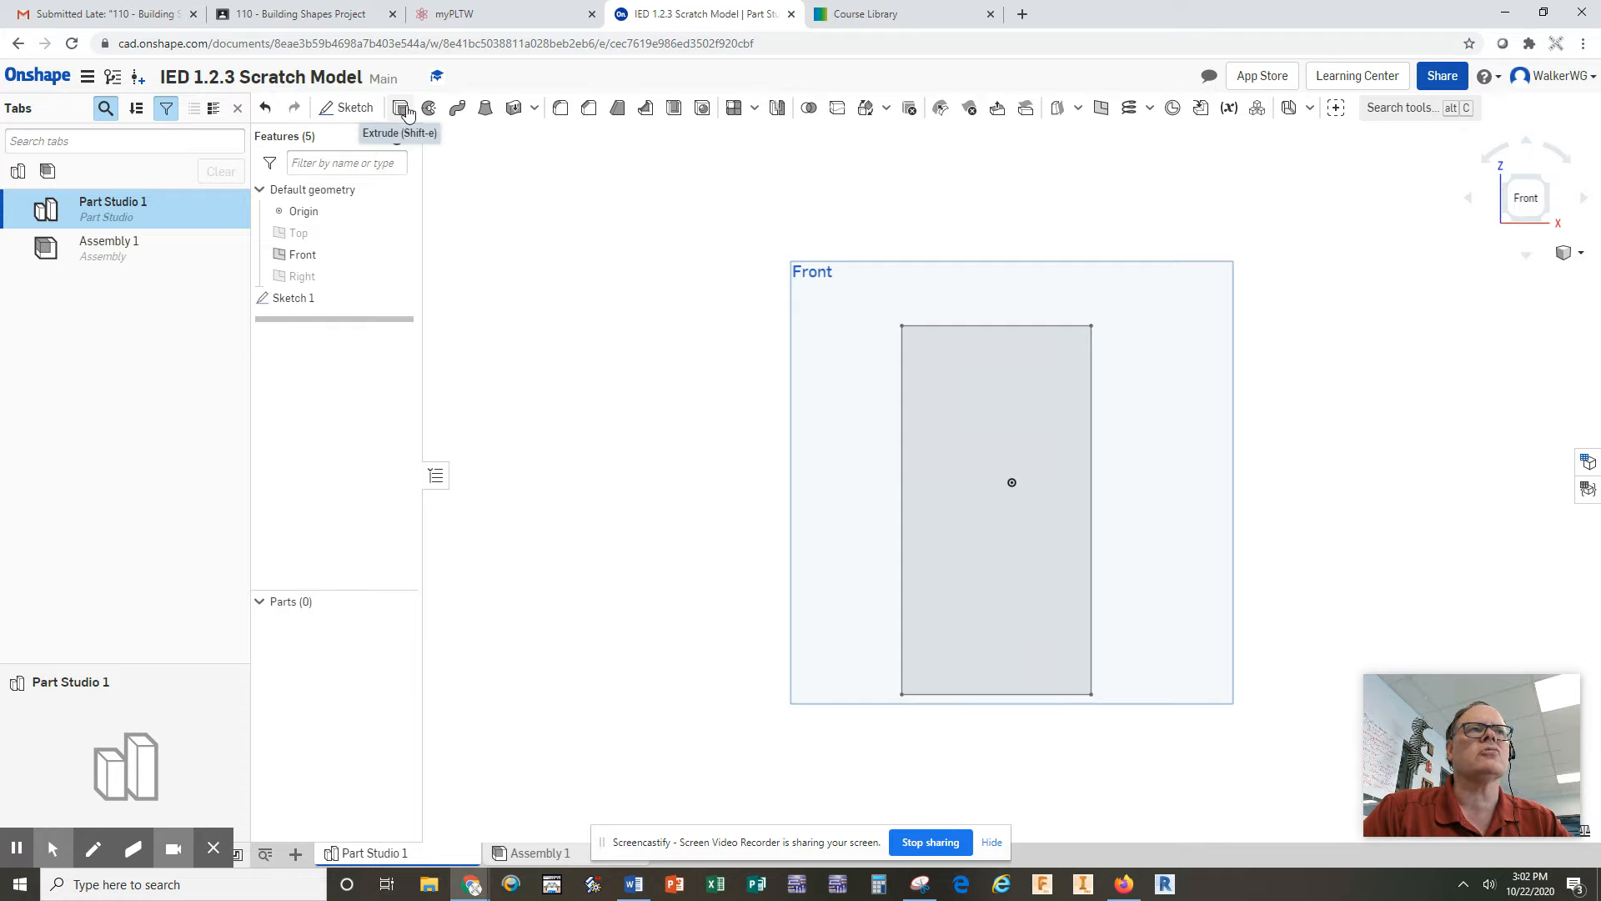
pyautogui.click(1582, 252)
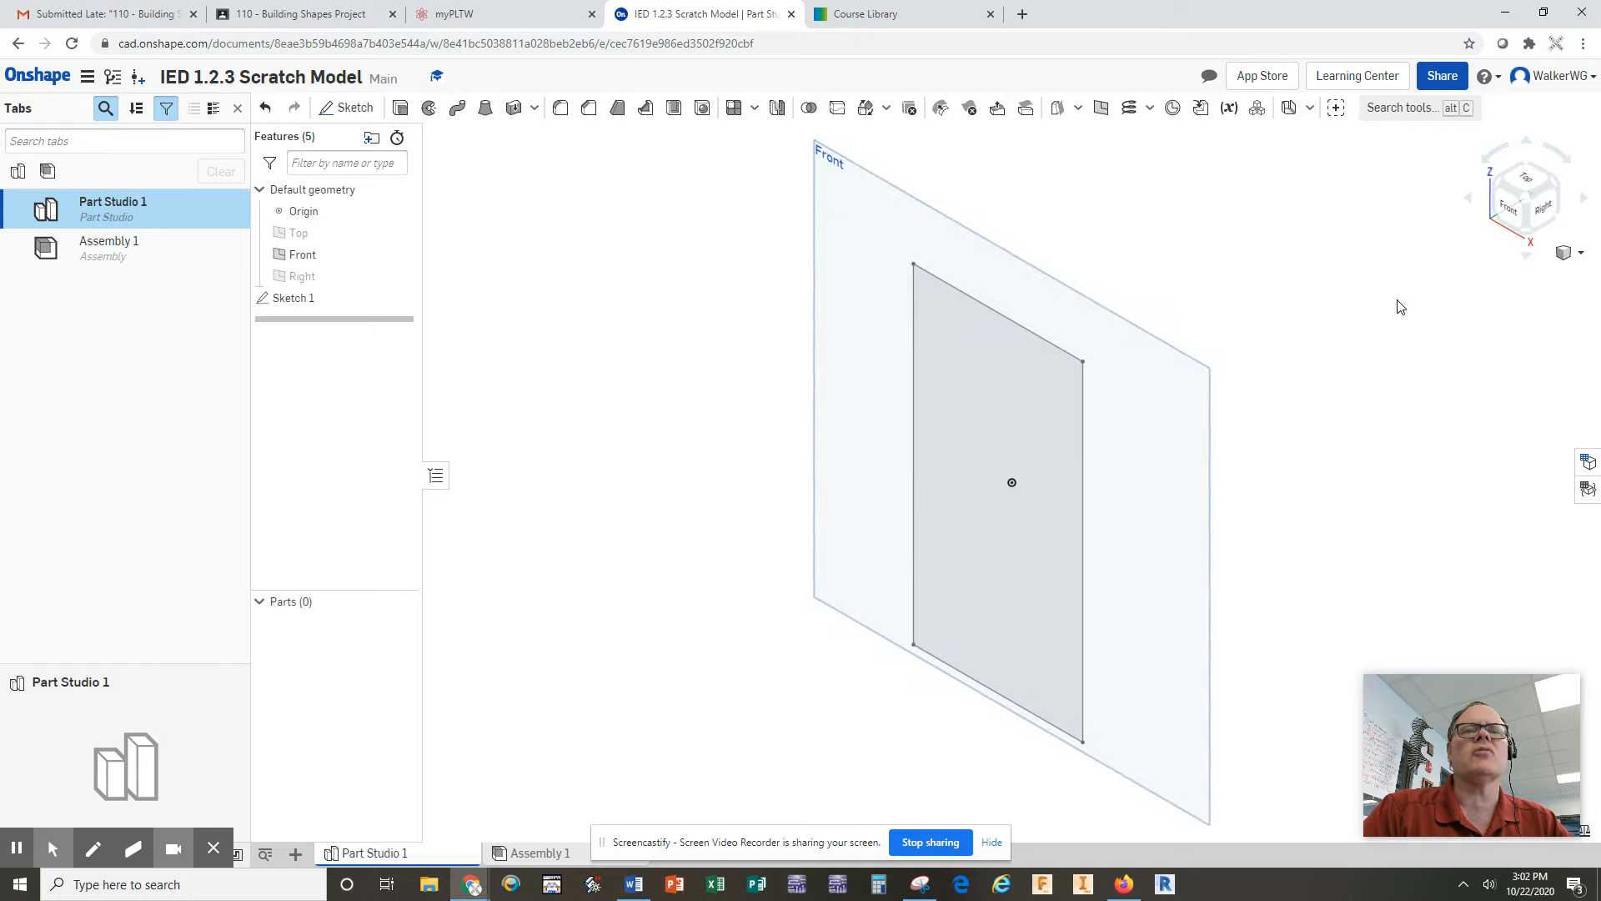
pyautogui.moveTo(551, 258)
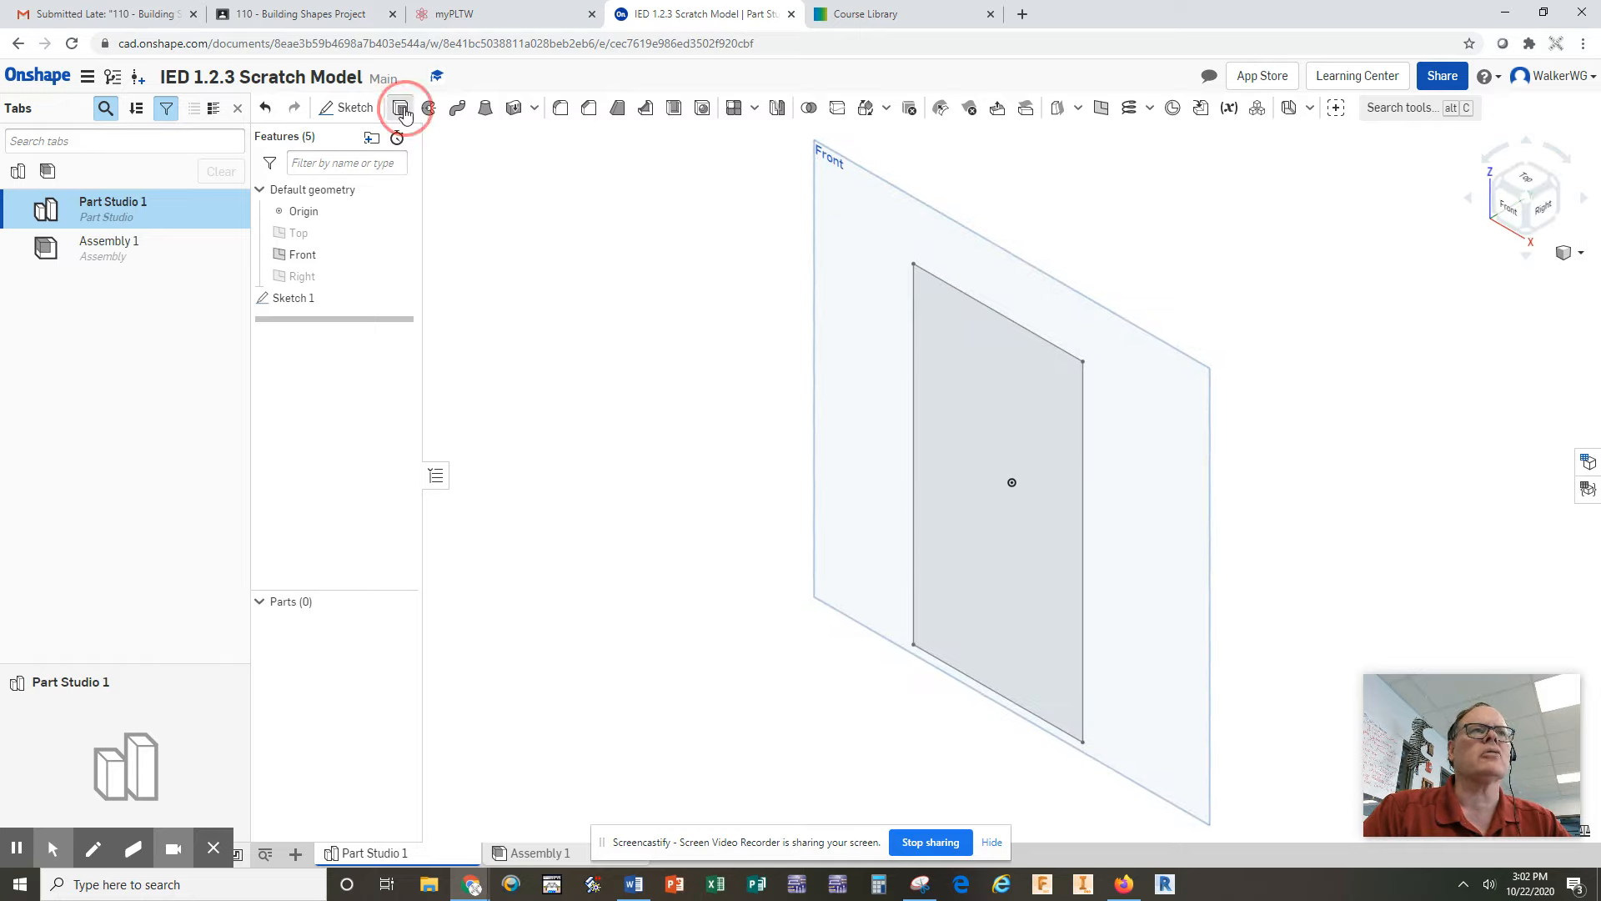
pyautogui.click(400, 107)
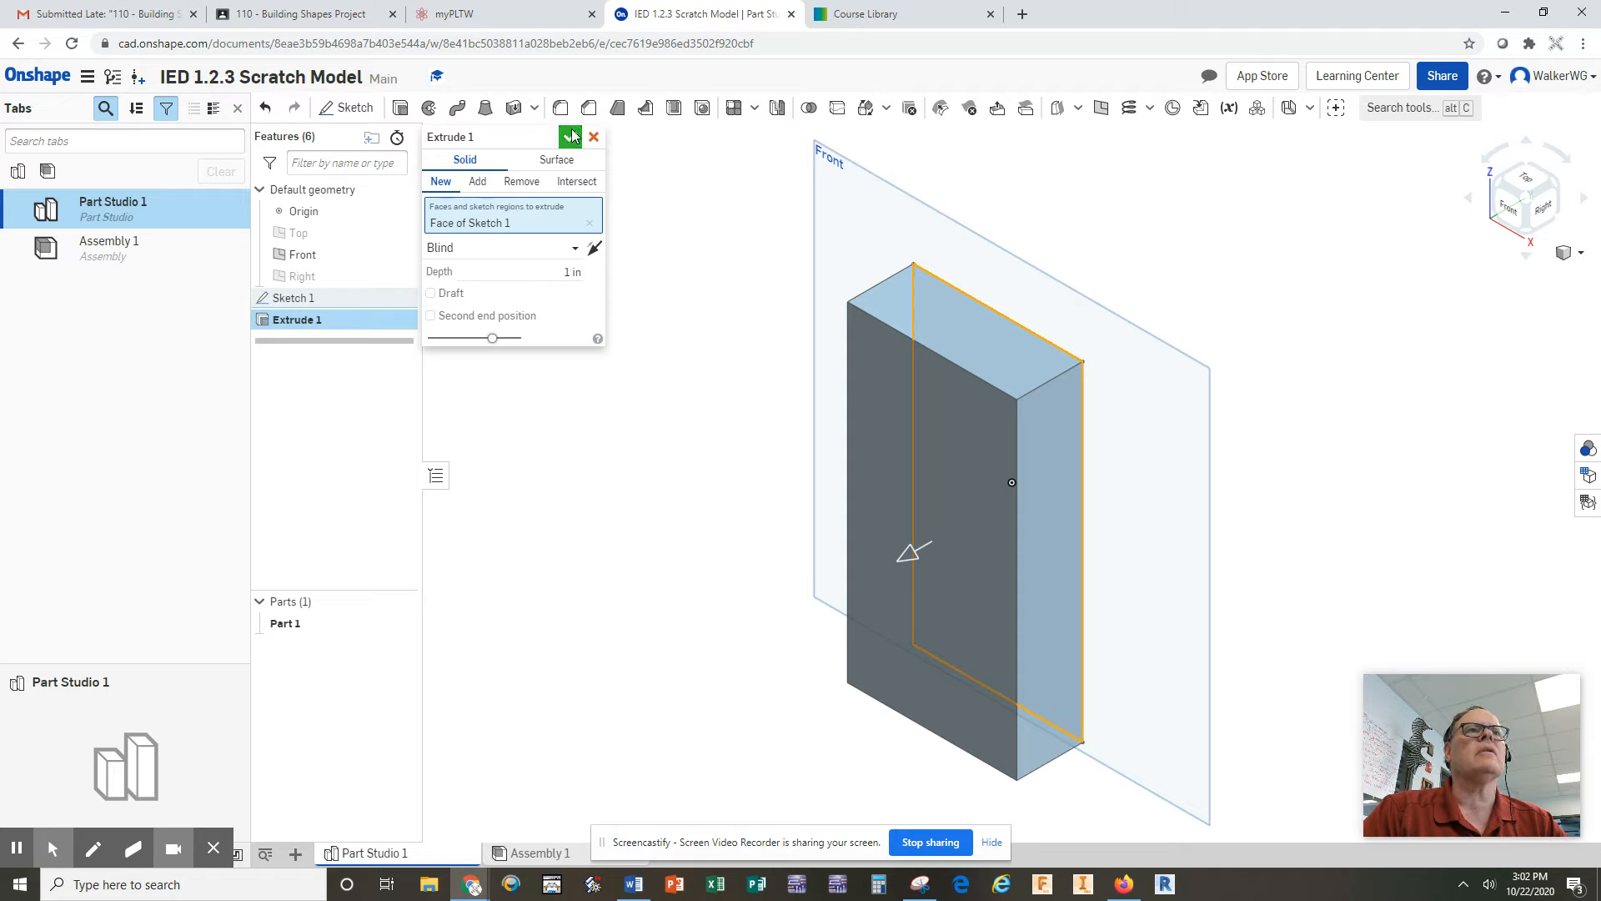
pyautogui.click(572, 136)
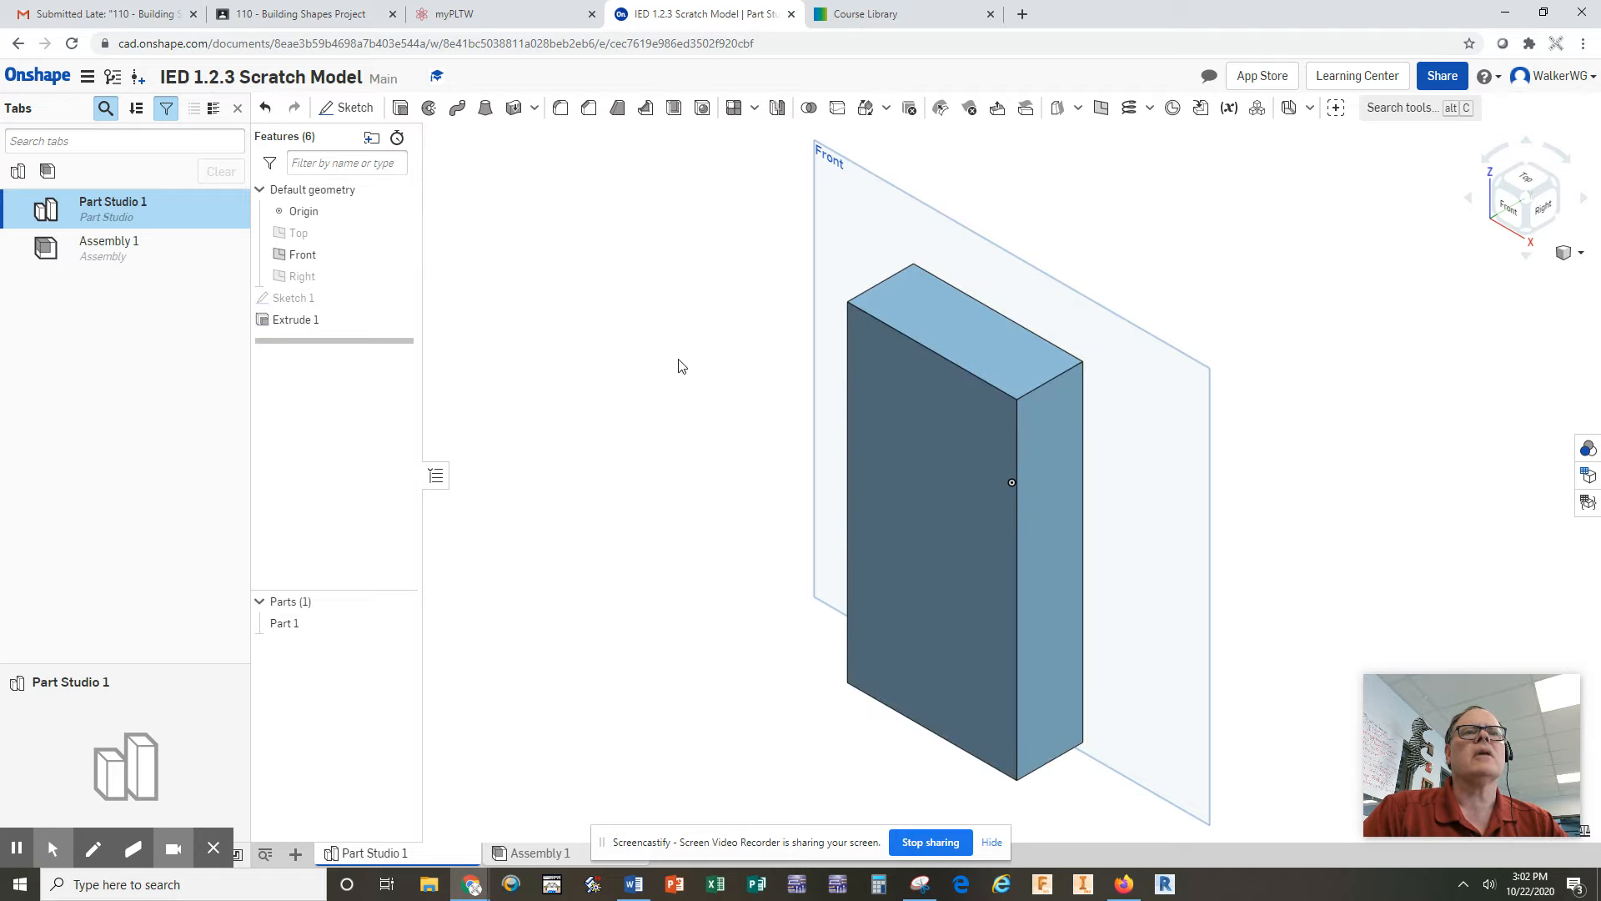
pyautogui.moveTo(479, 290)
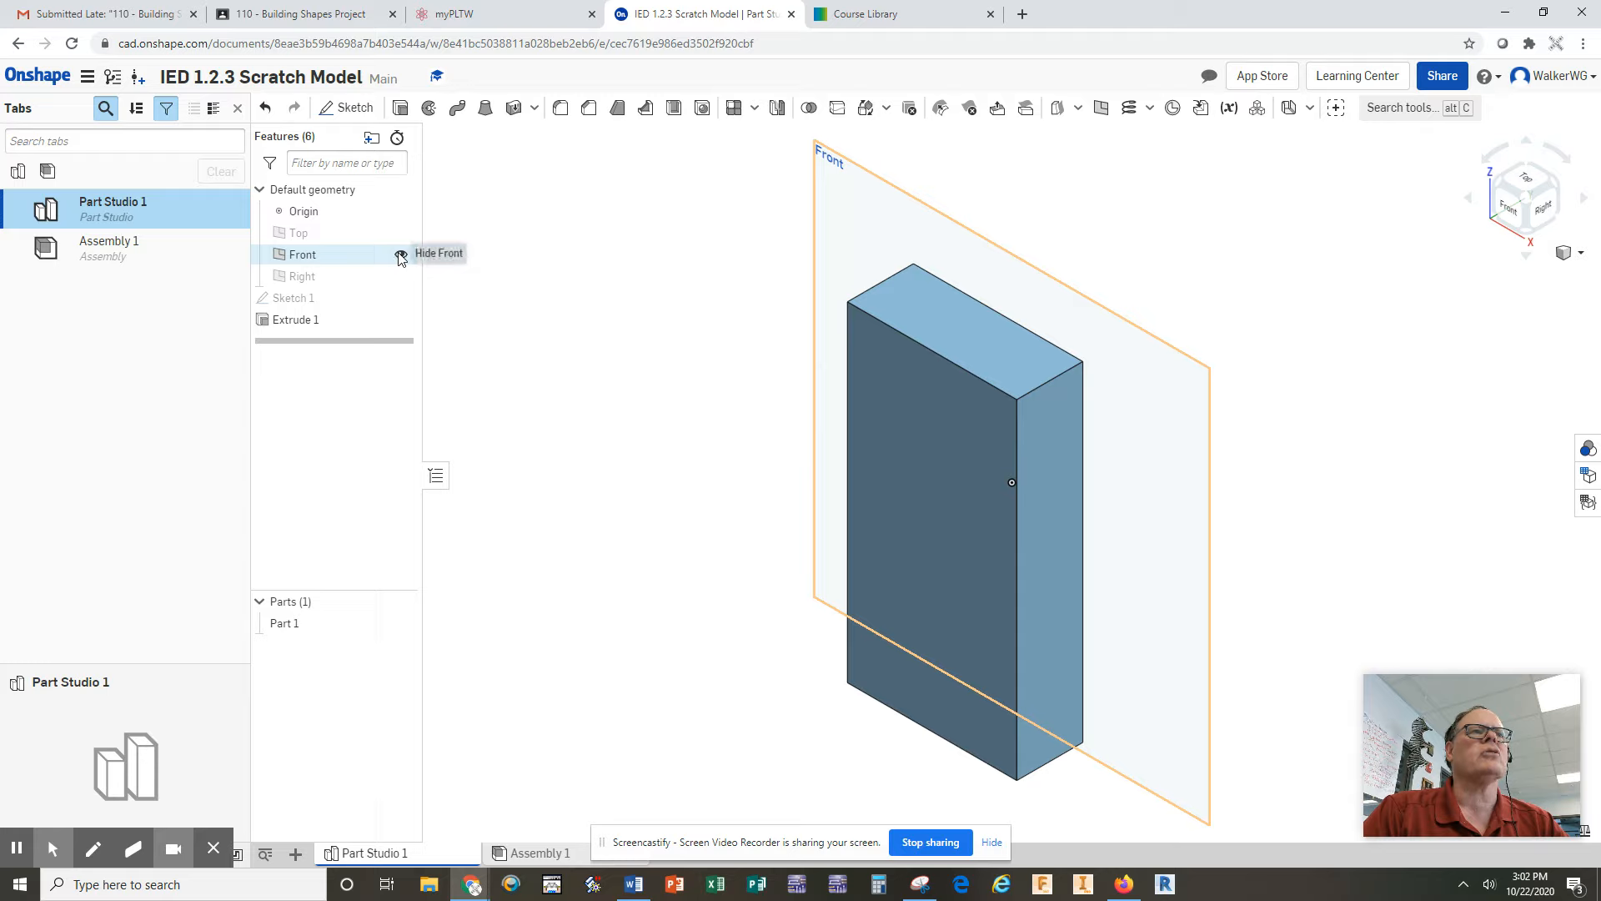
# Hide the Front plane and start Sketch 2
pyautogui.click(400, 255)
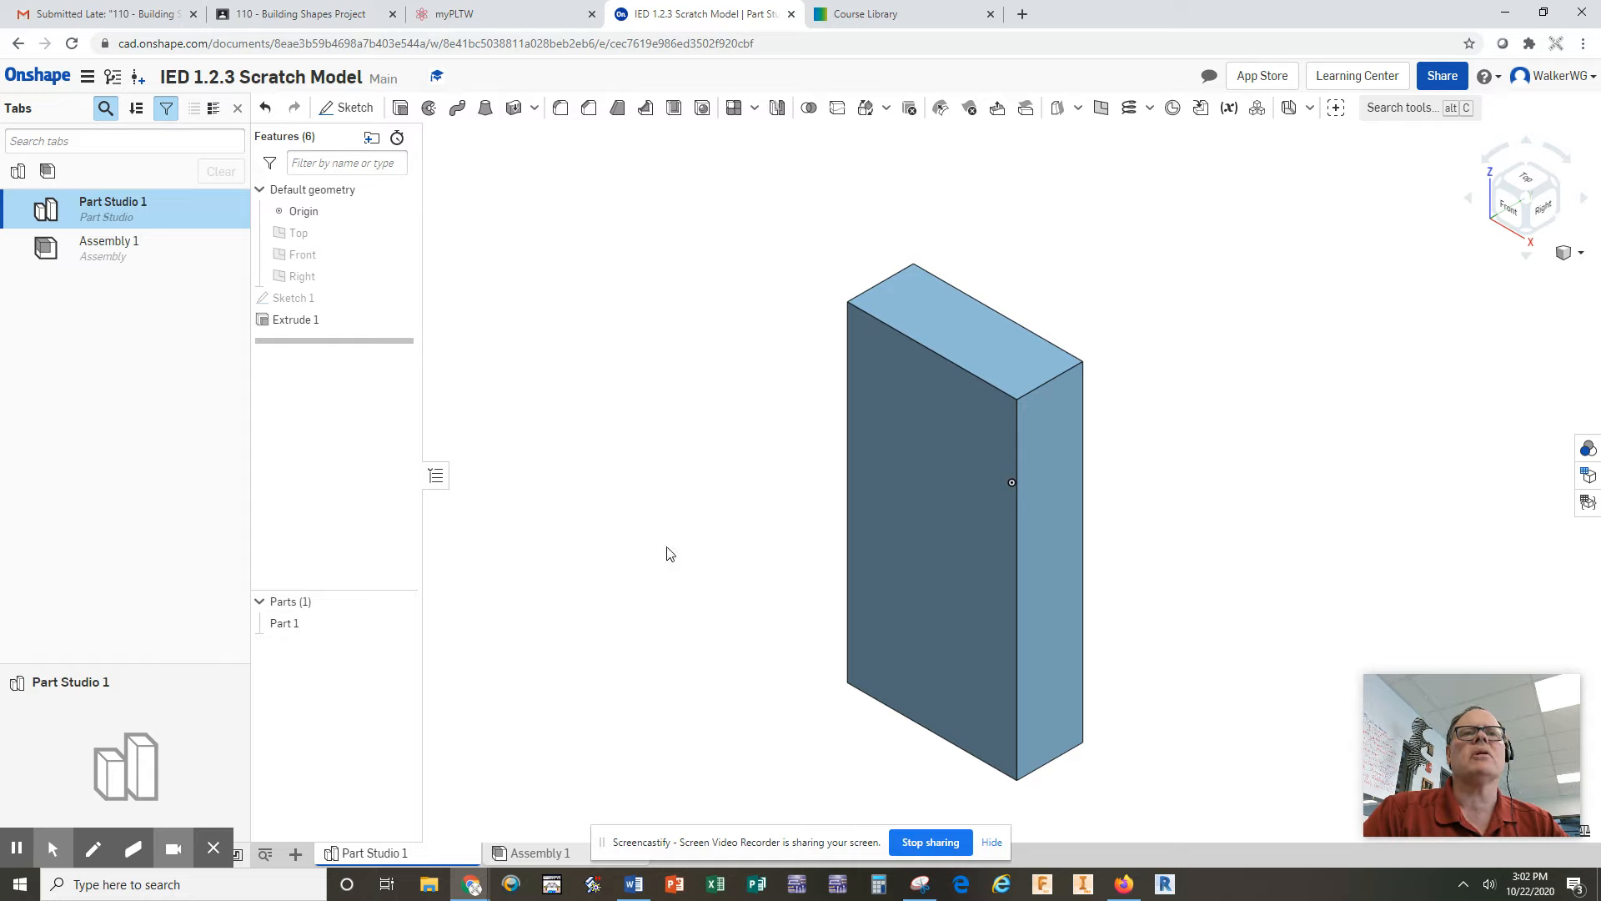
pyautogui.moveTo(640, 492)
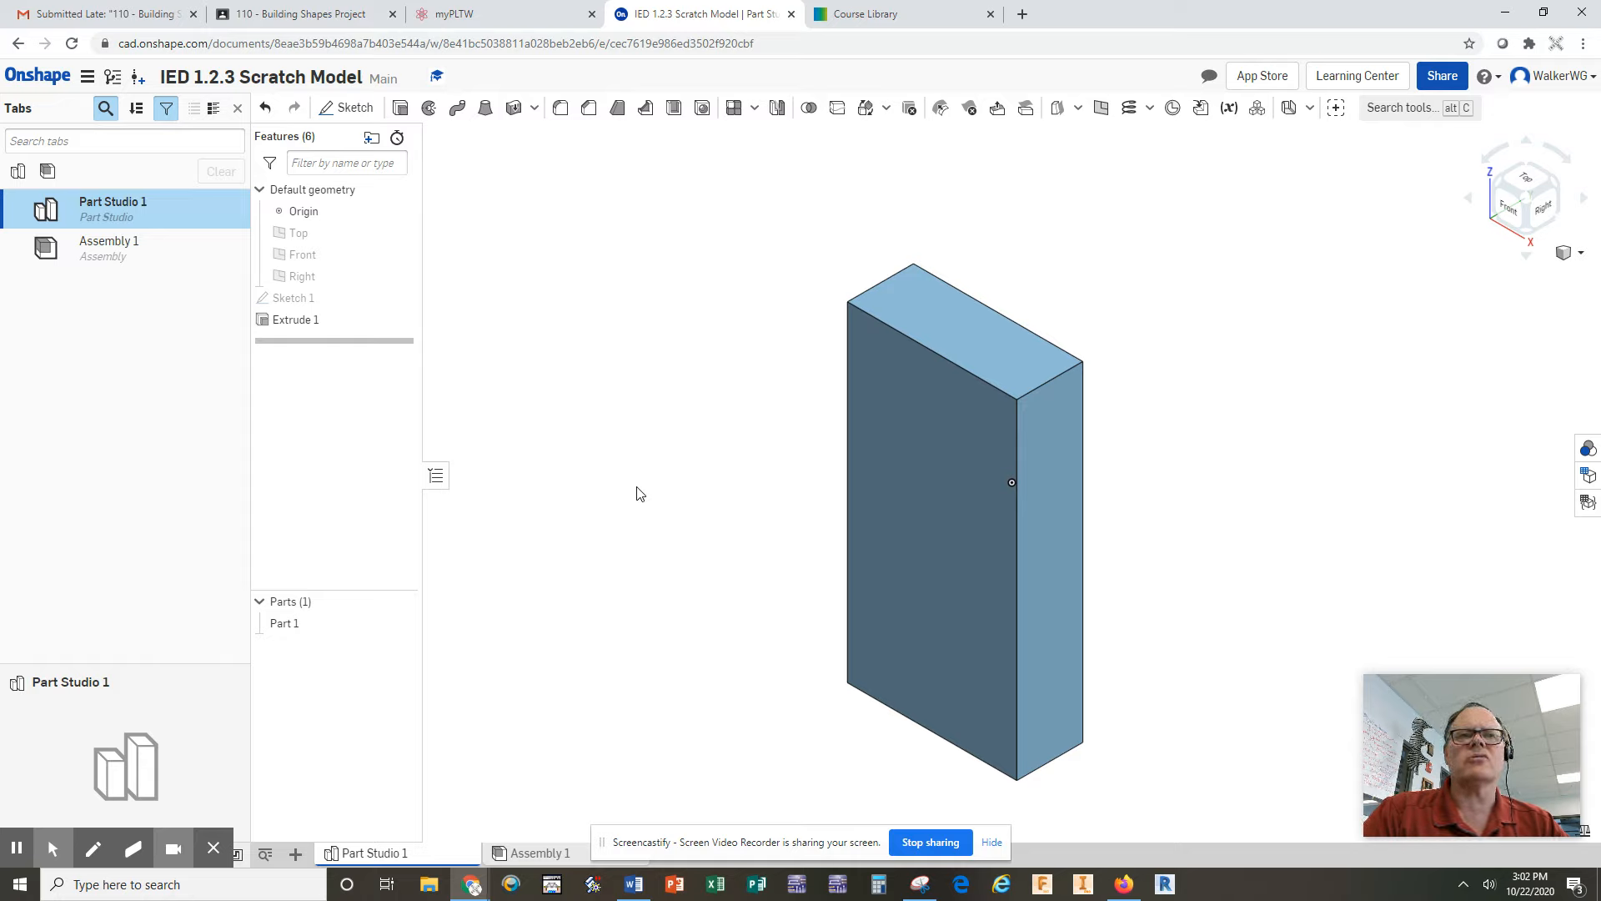
pyautogui.moveTo(656, 483)
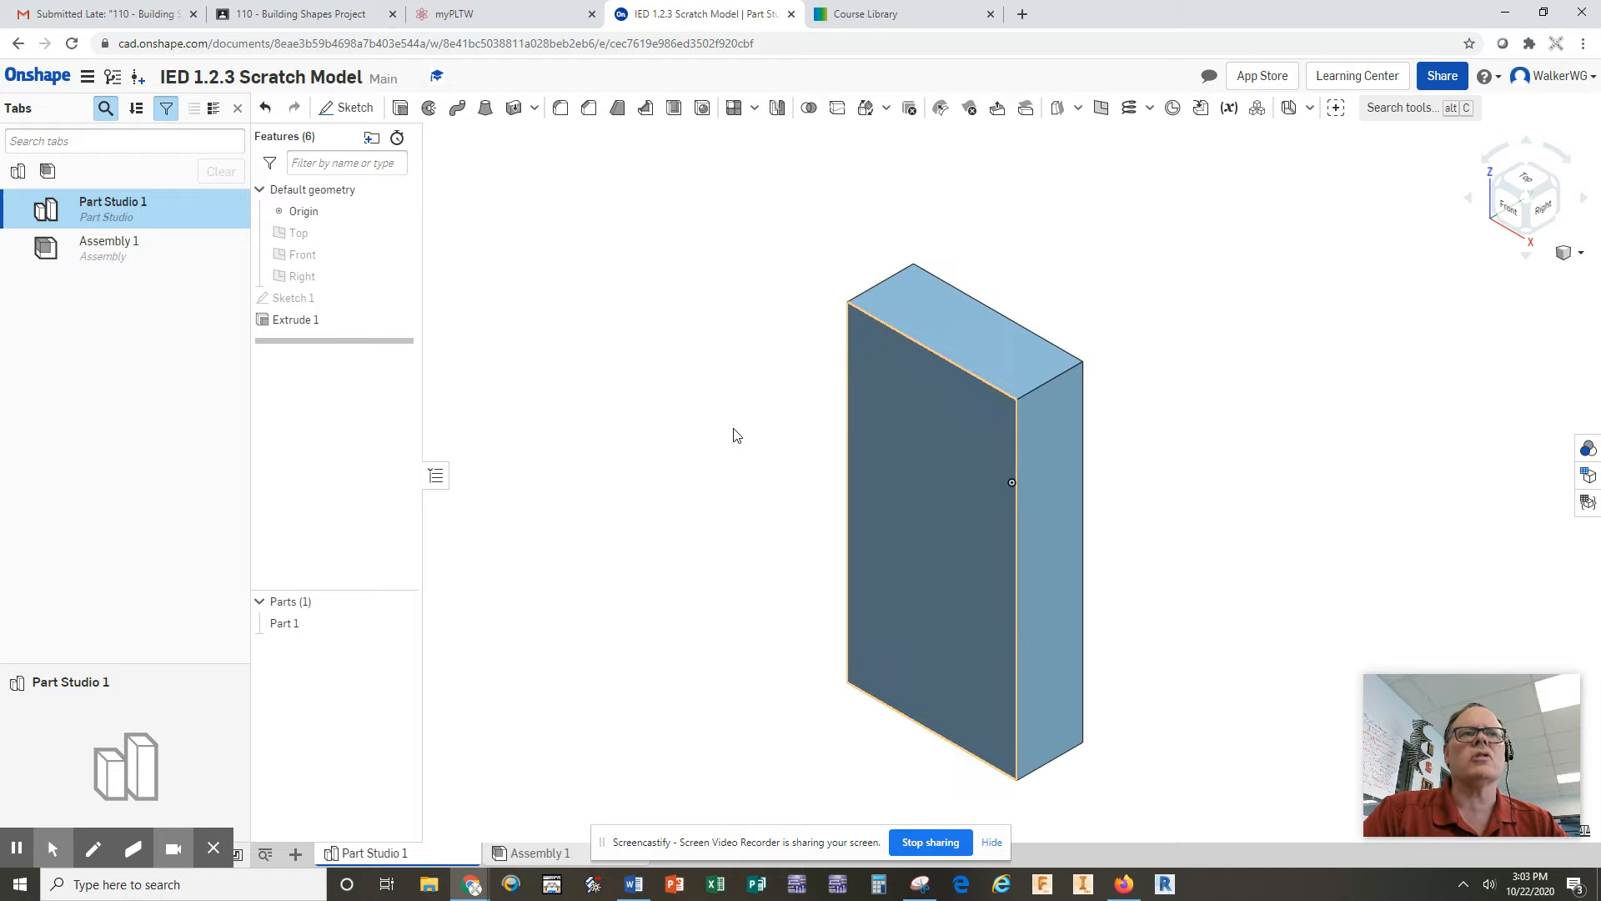
pyautogui.click(348, 107)
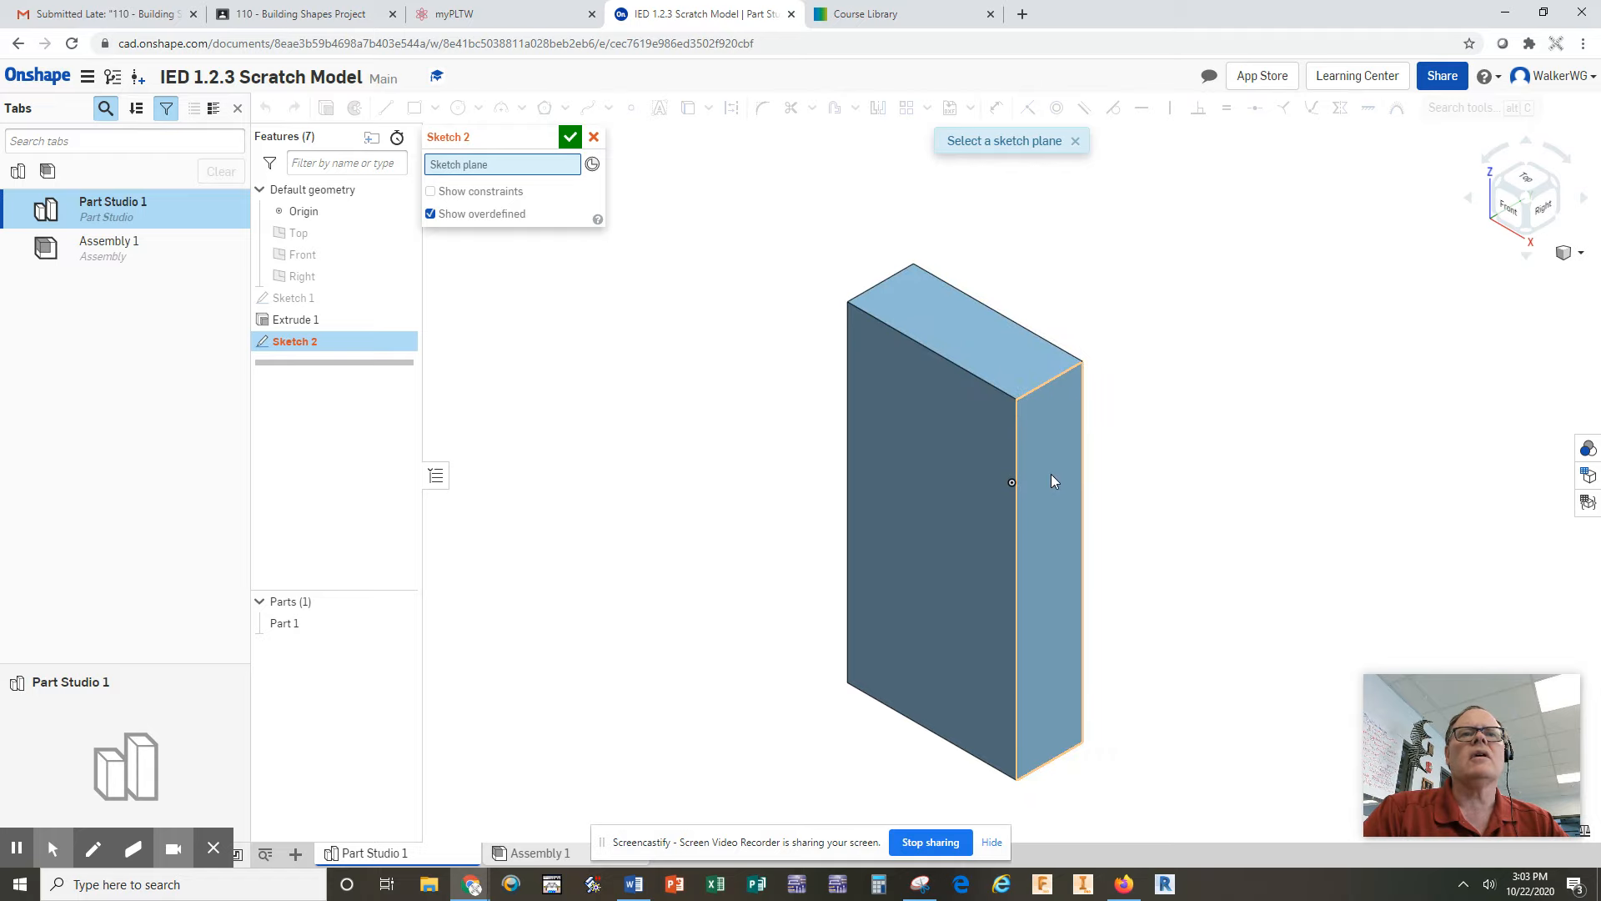
# Place Sketch 2 on the extruded block's large face
pyautogui.click(1052, 480)
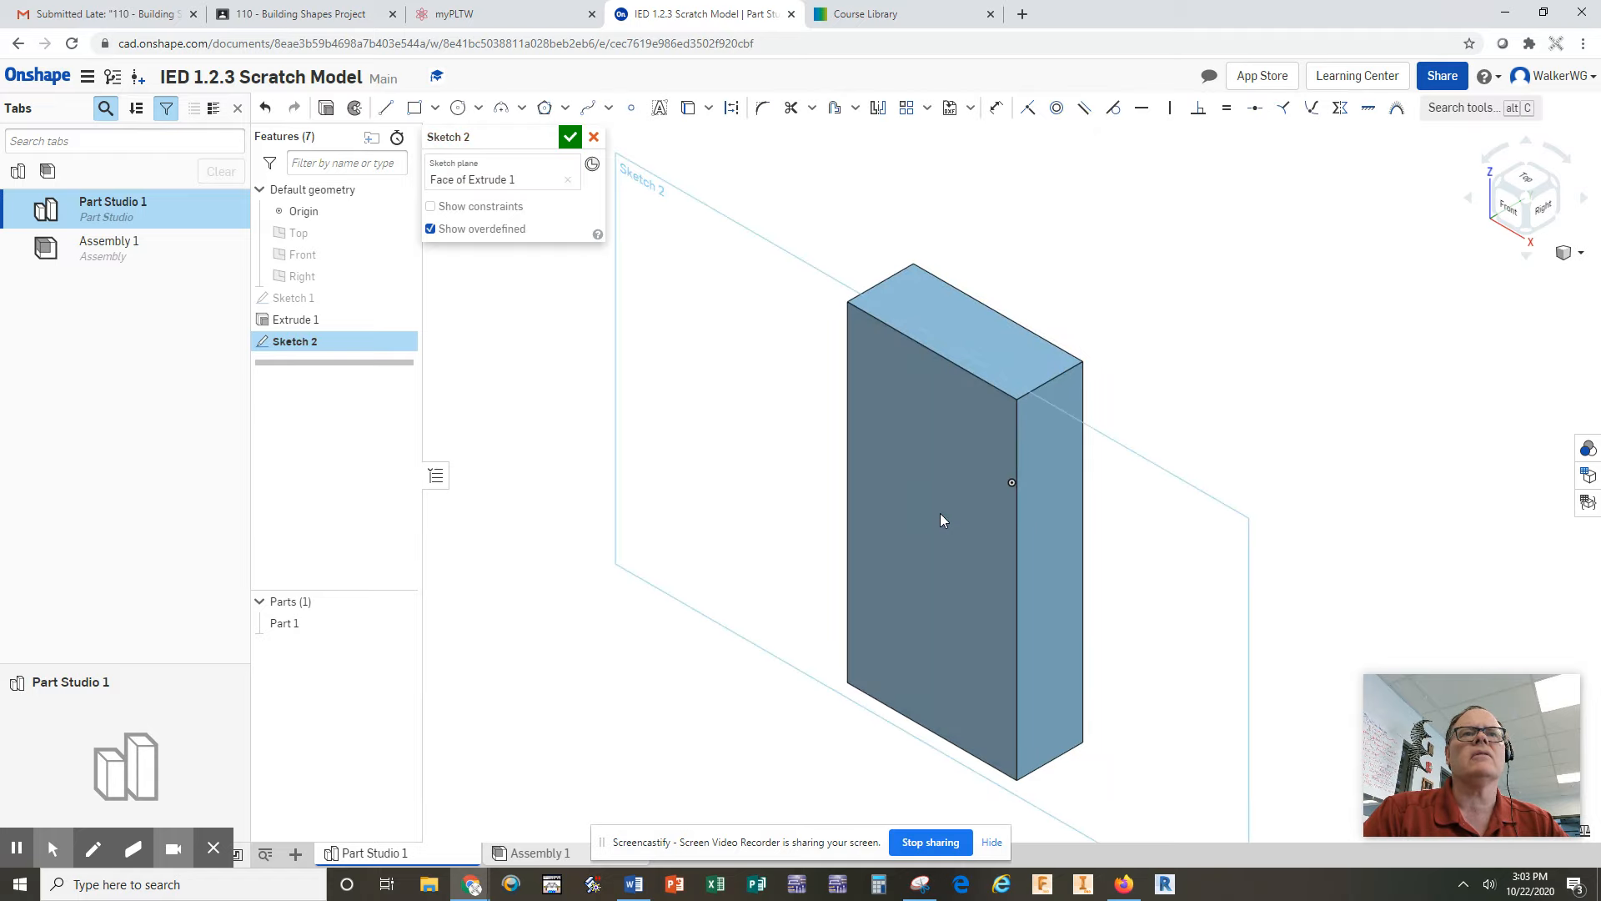
pyautogui.moveTo(701, 620)
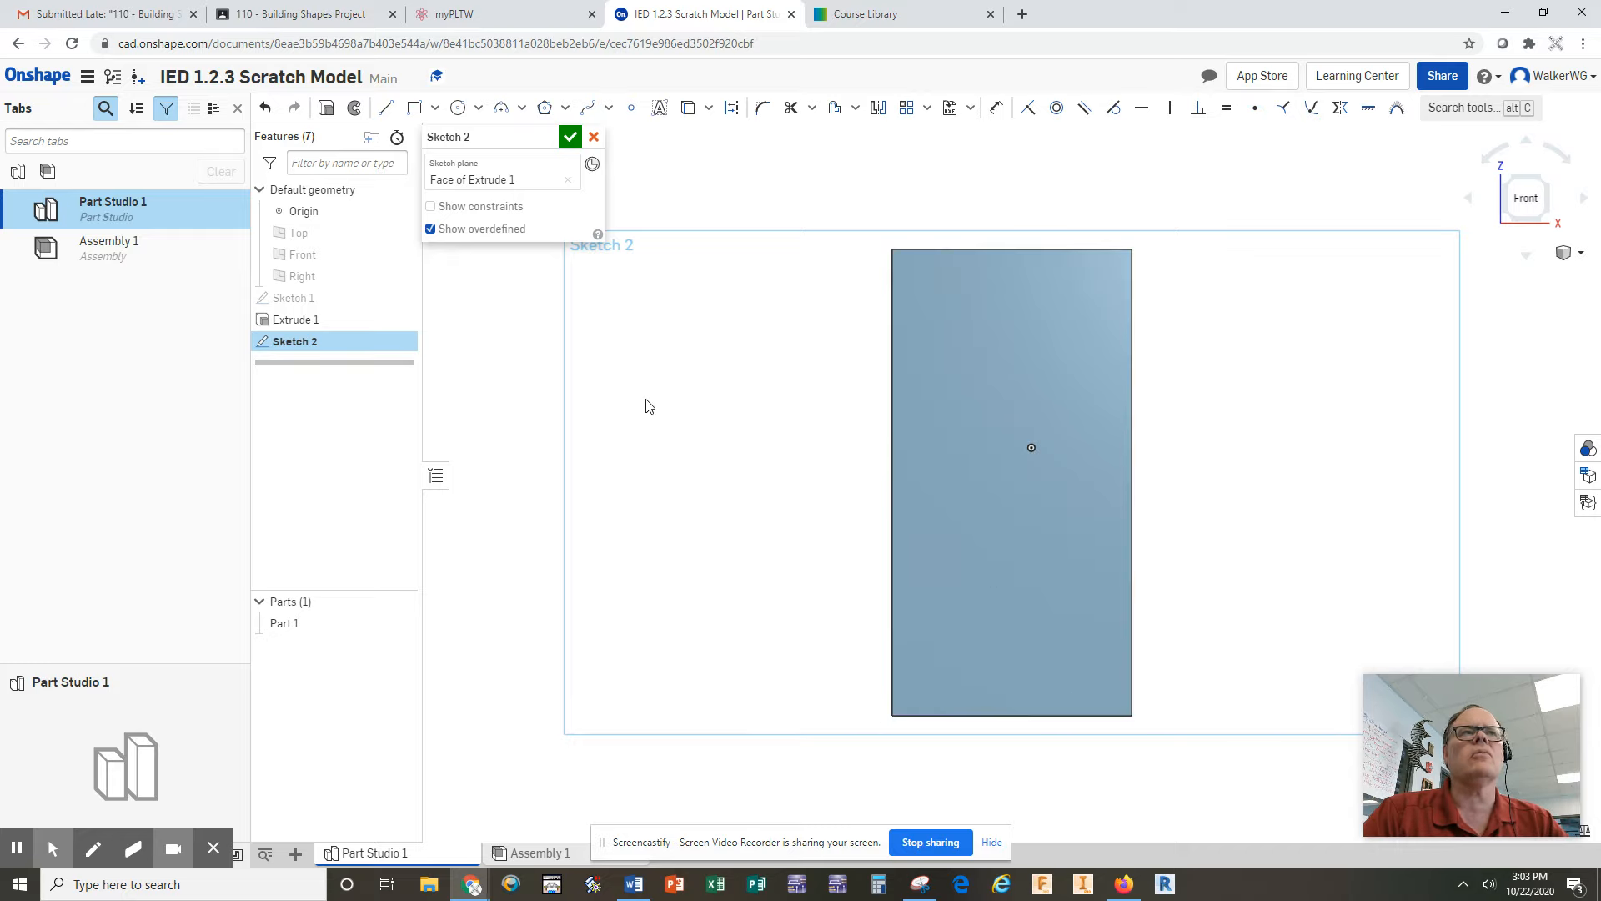
pyautogui.moveTo(457, 108)
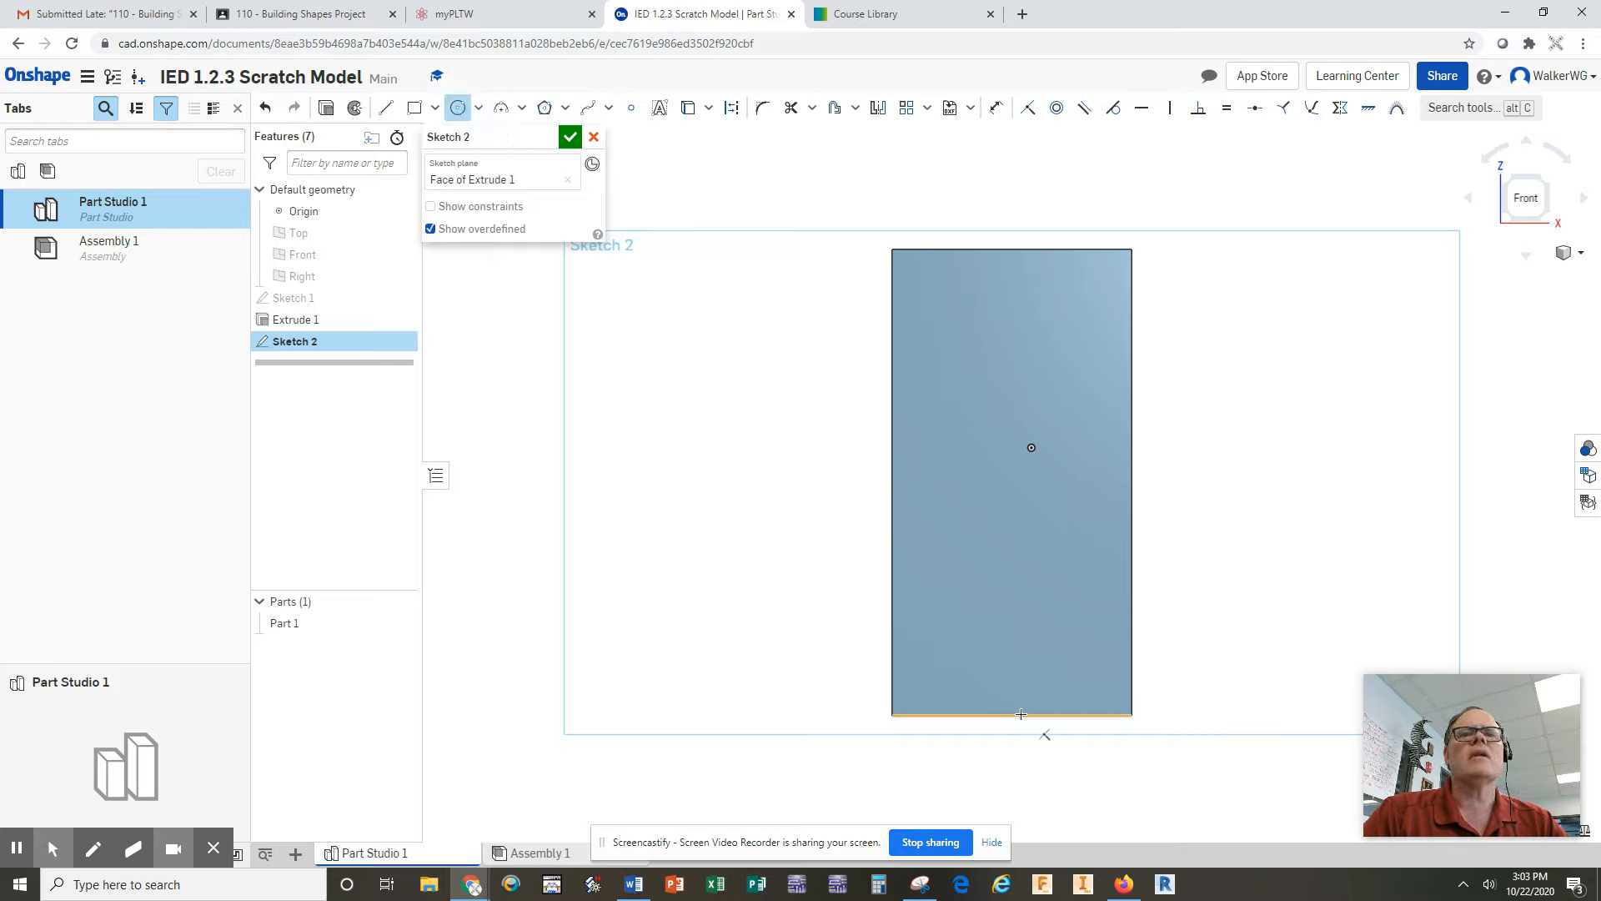
pyautogui.moveTo(990, 717)
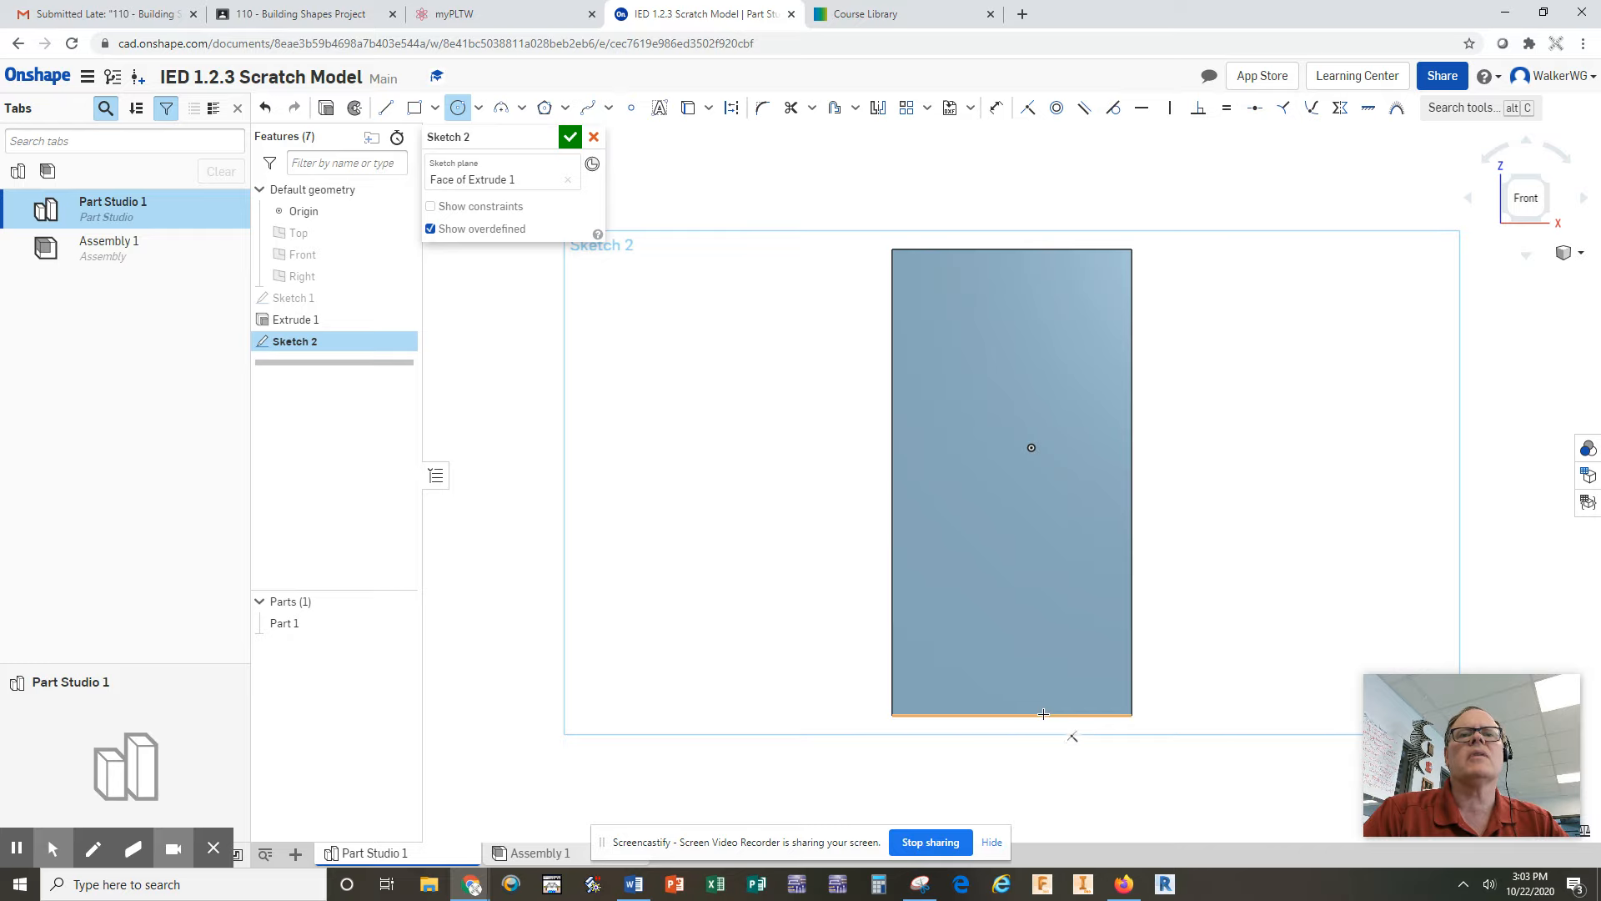
pyautogui.moveTo(1062, 713)
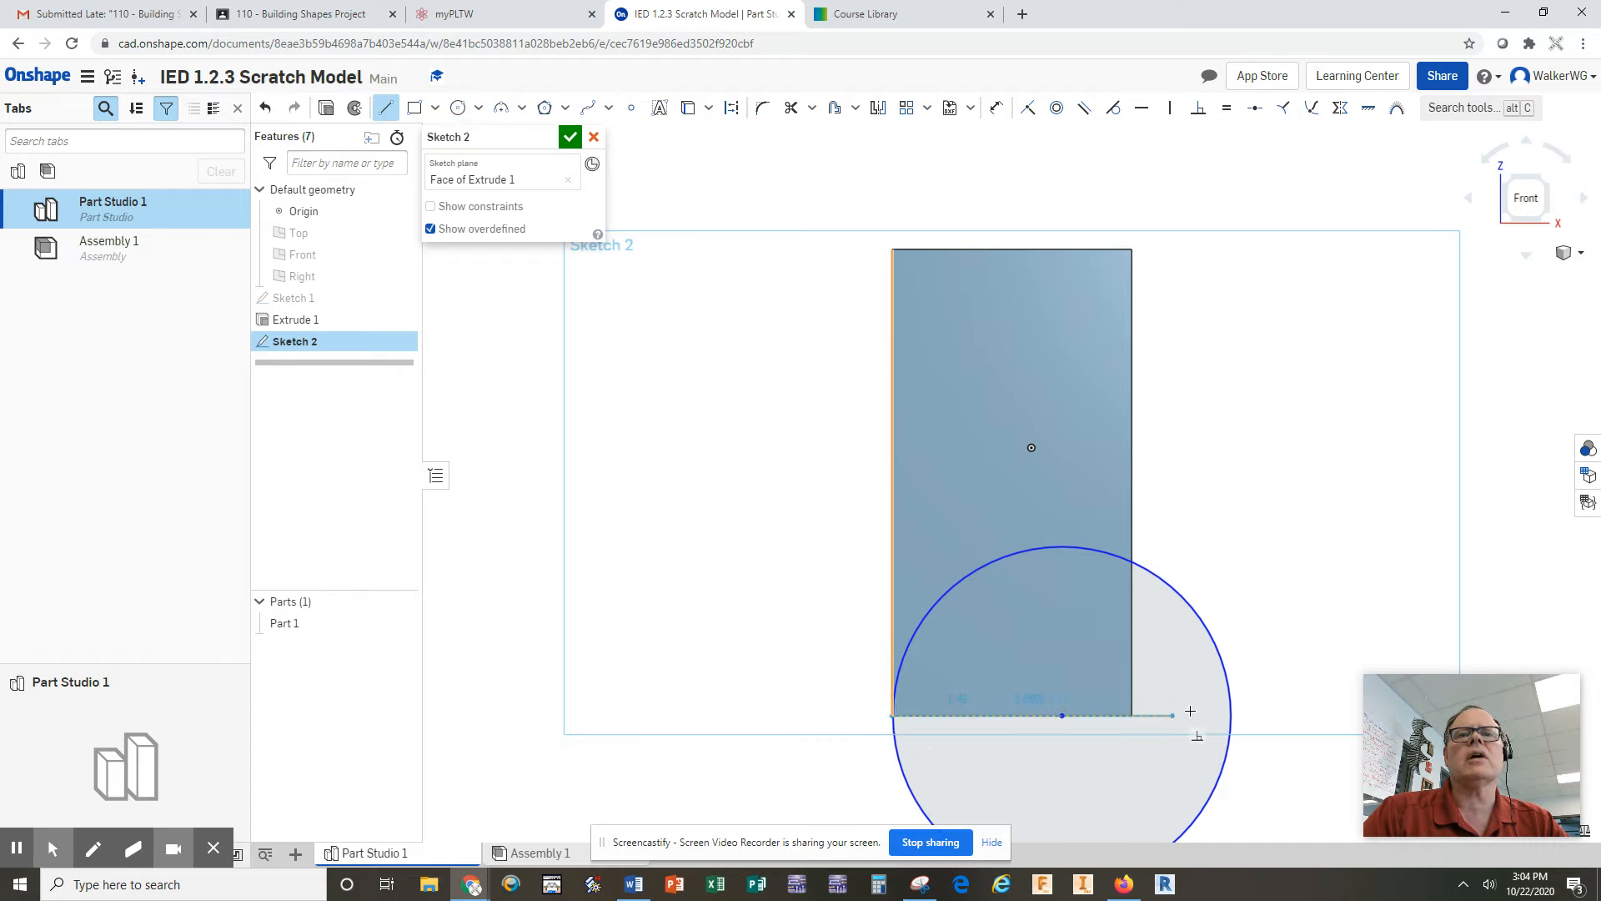
# Draw a line across the circle's diameter along the block's bottom edge
pyautogui.moveTo(1190, 711); pyautogui.dragTo(1231, 715)
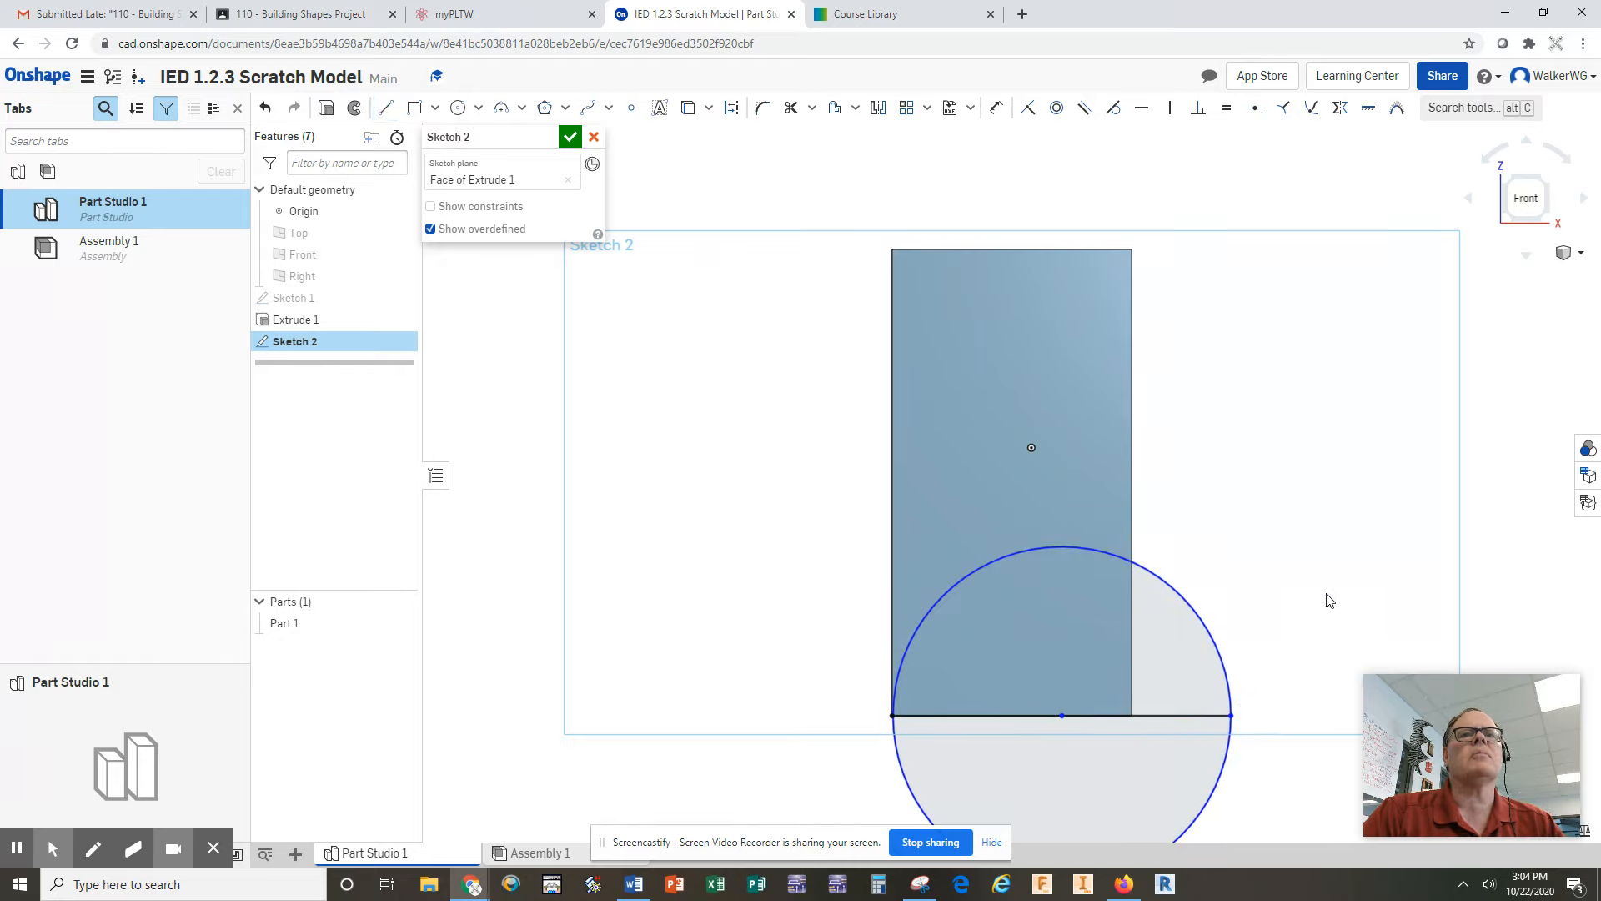
pyautogui.moveTo(1253, 756)
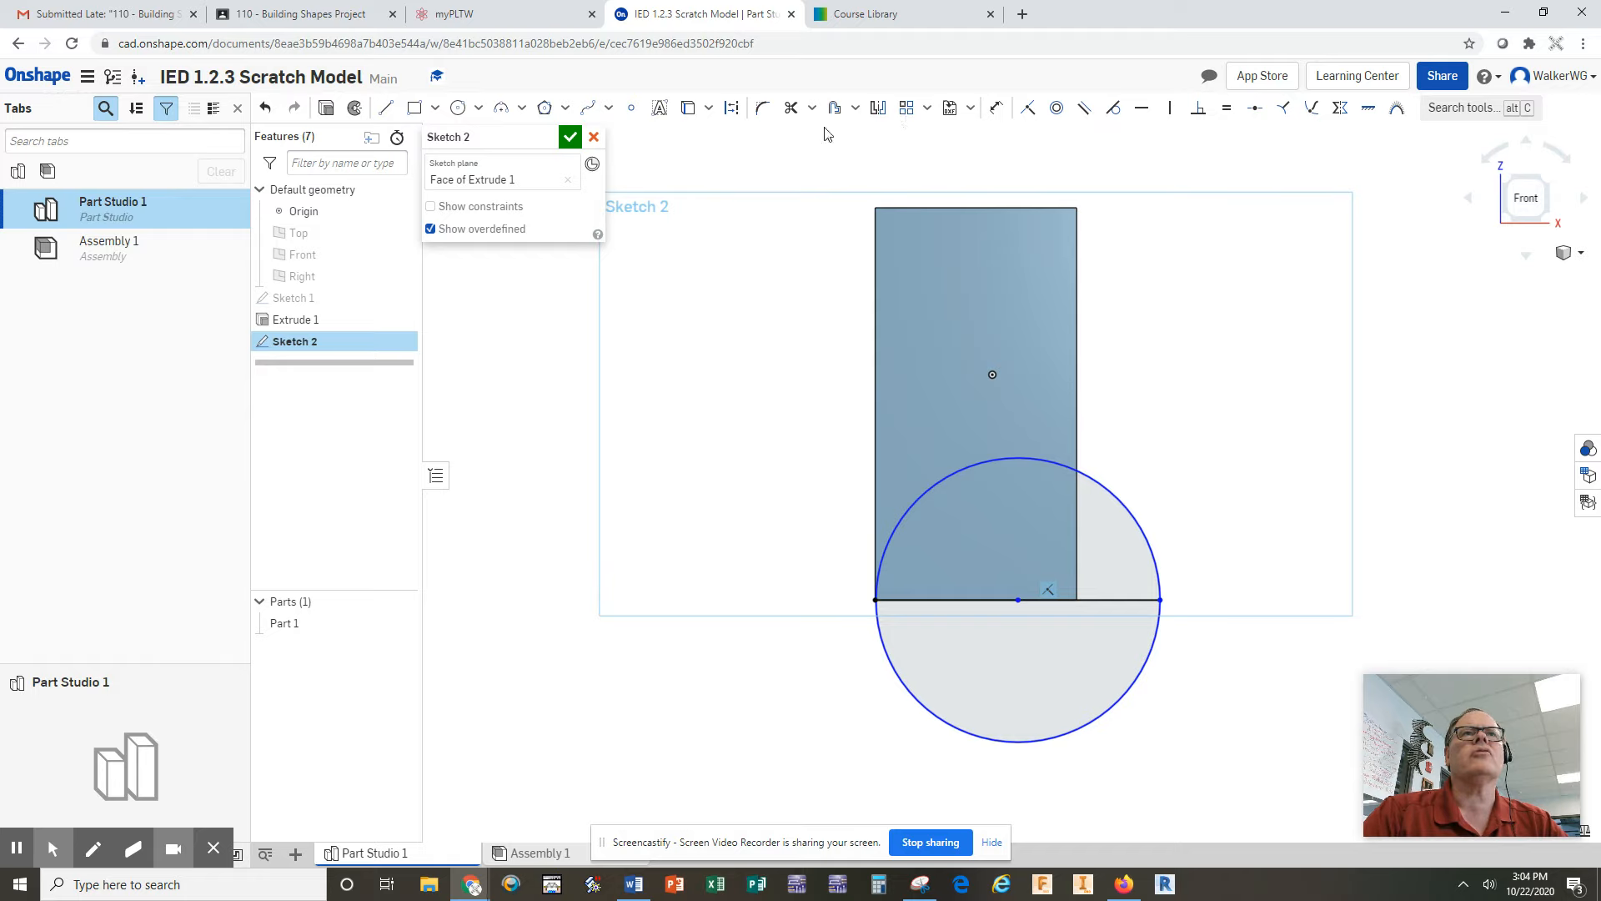
pyautogui.moveTo(791, 106)
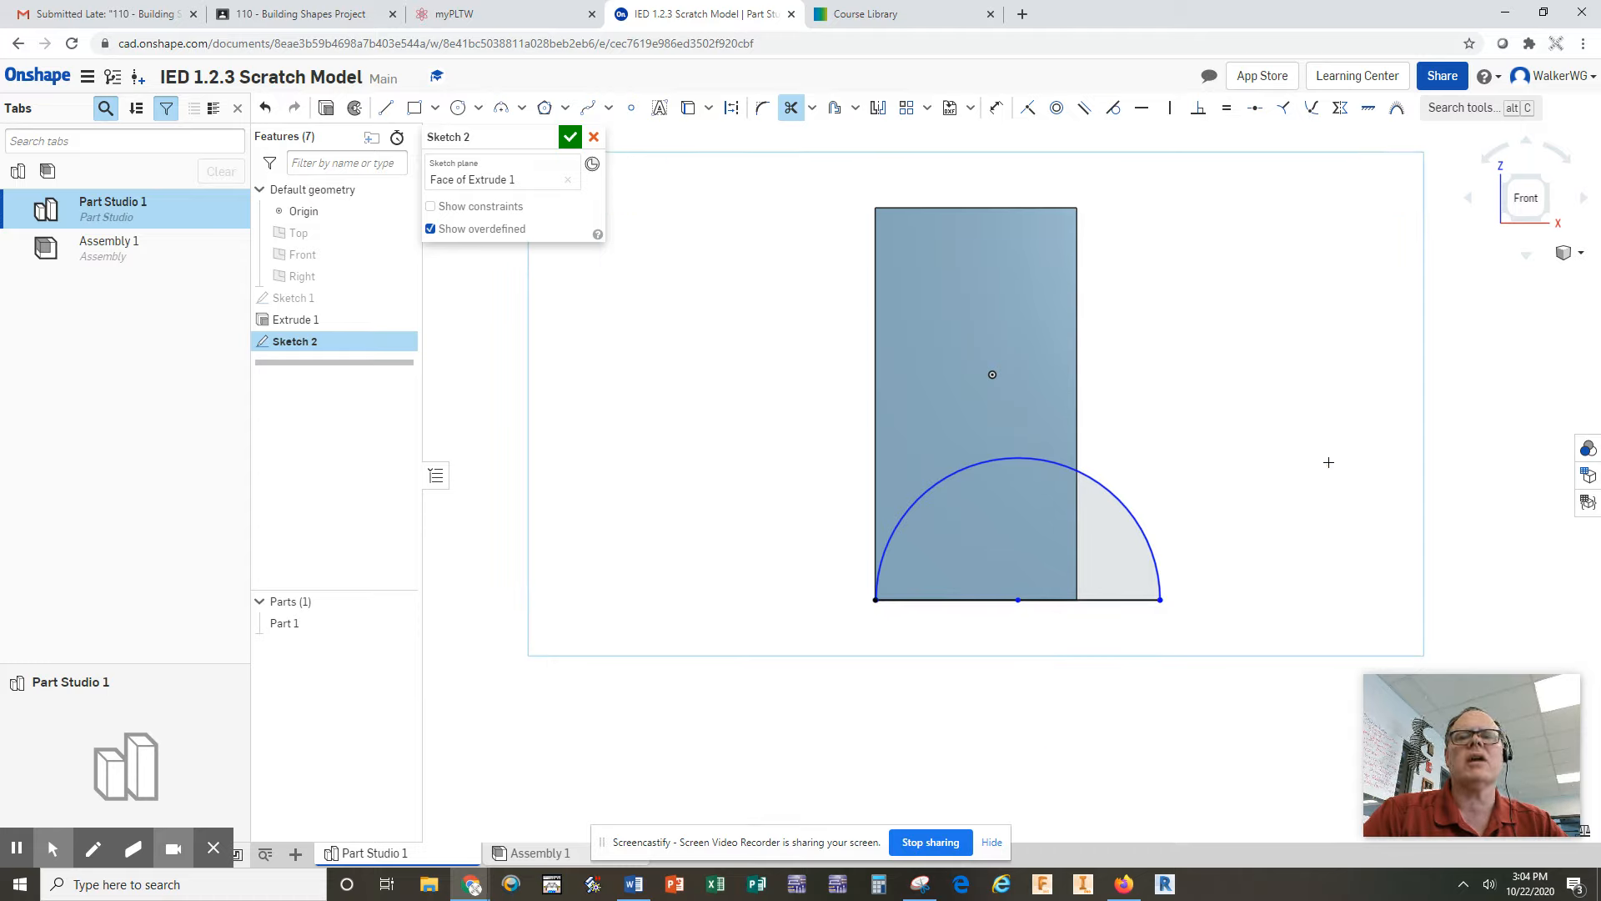
pyautogui.moveTo(1318, 451)
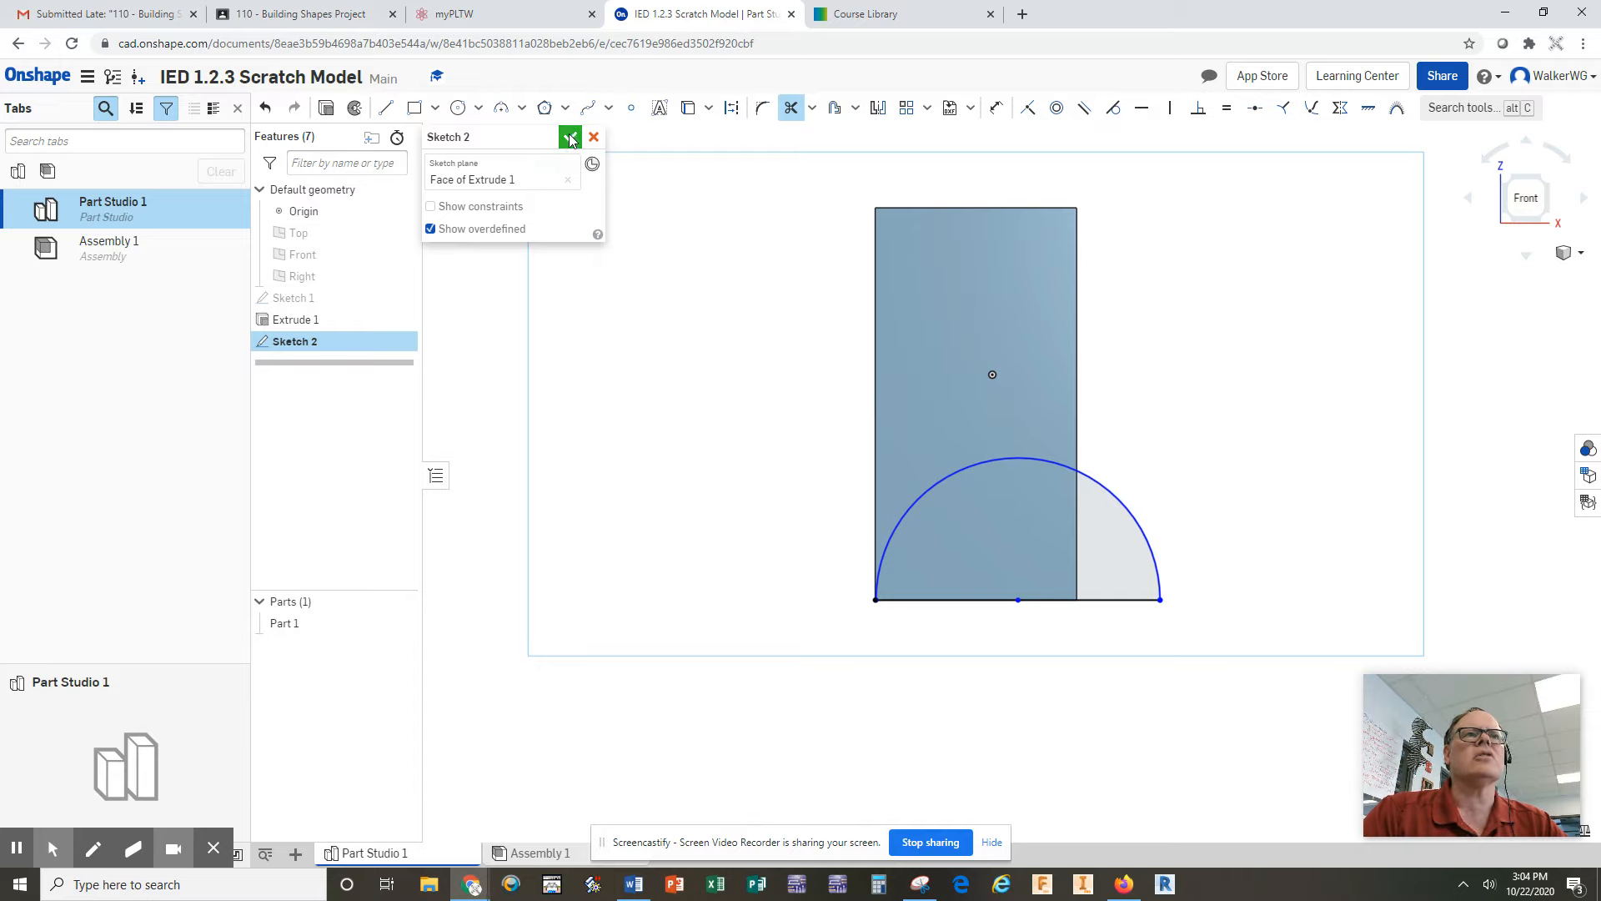
# Finish the half-circle sketch and switch to Isometric view
pyautogui.click(569, 137)
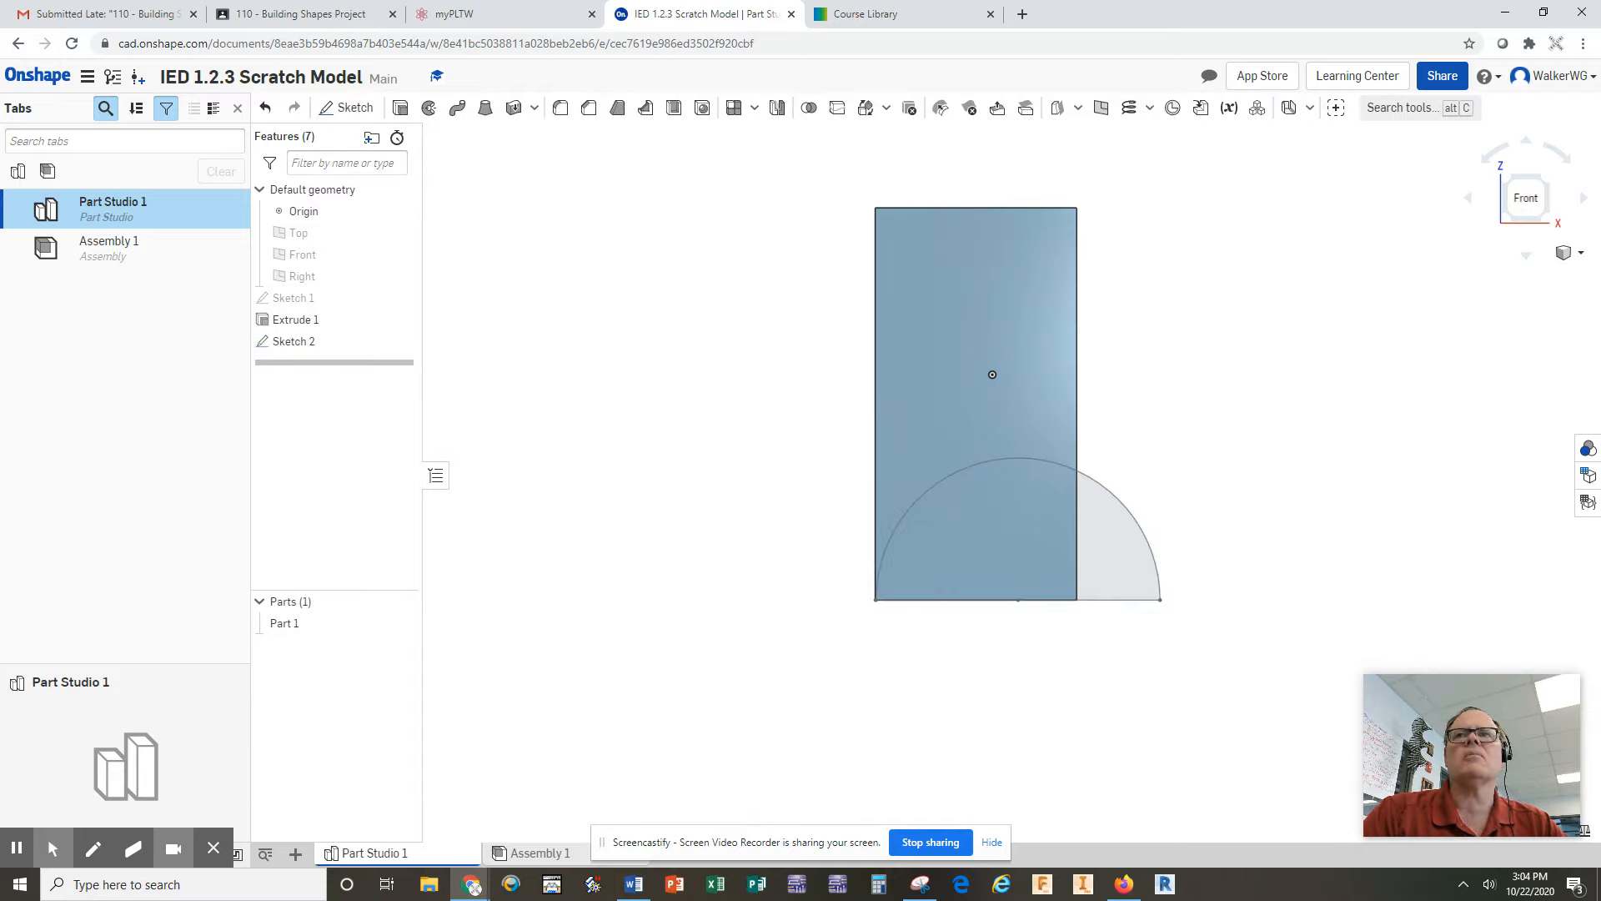
pyautogui.click(1581, 253)
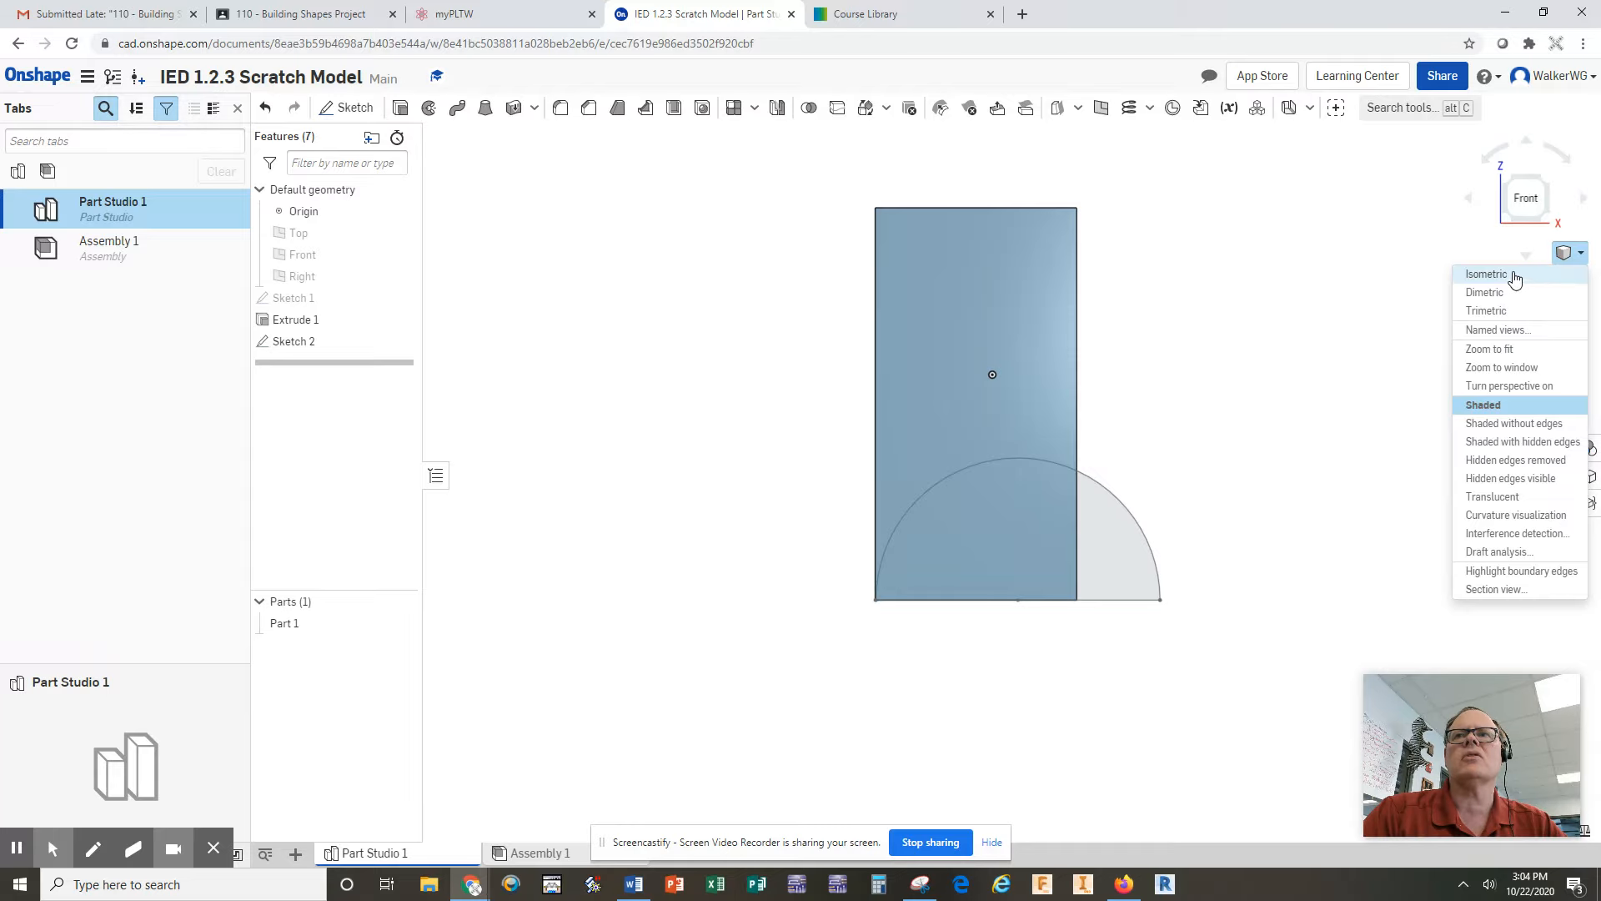
pyautogui.click(1485, 274)
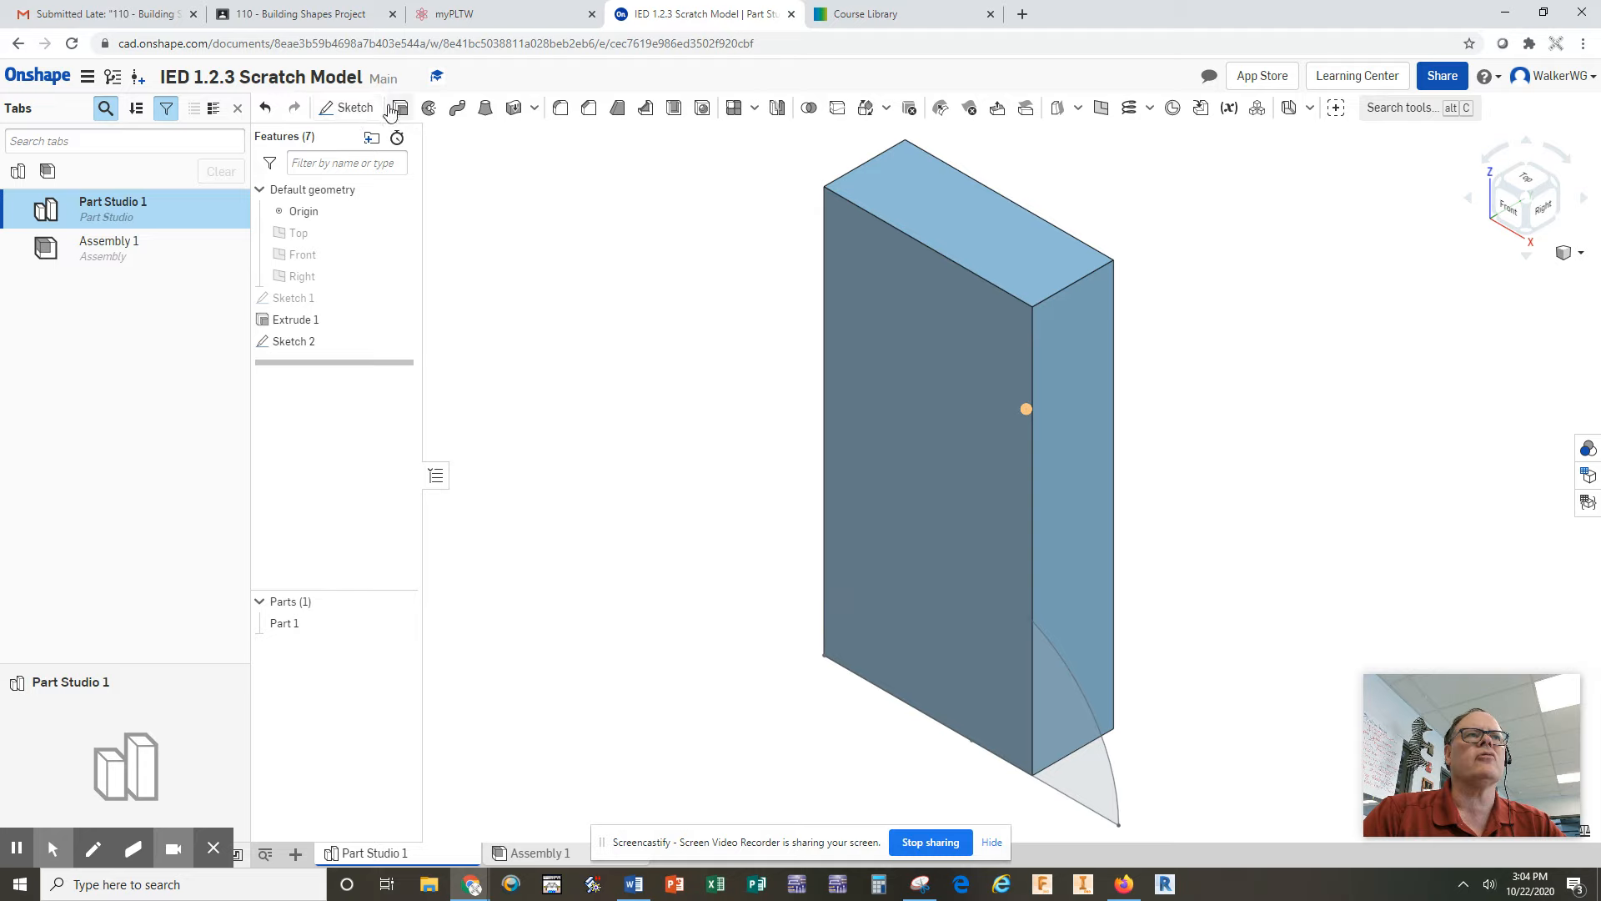
# Extrude both Sketch 2 regions 1.5 in with Add, creating the half-cylinder Extrude 2
pyautogui.click(396, 108)
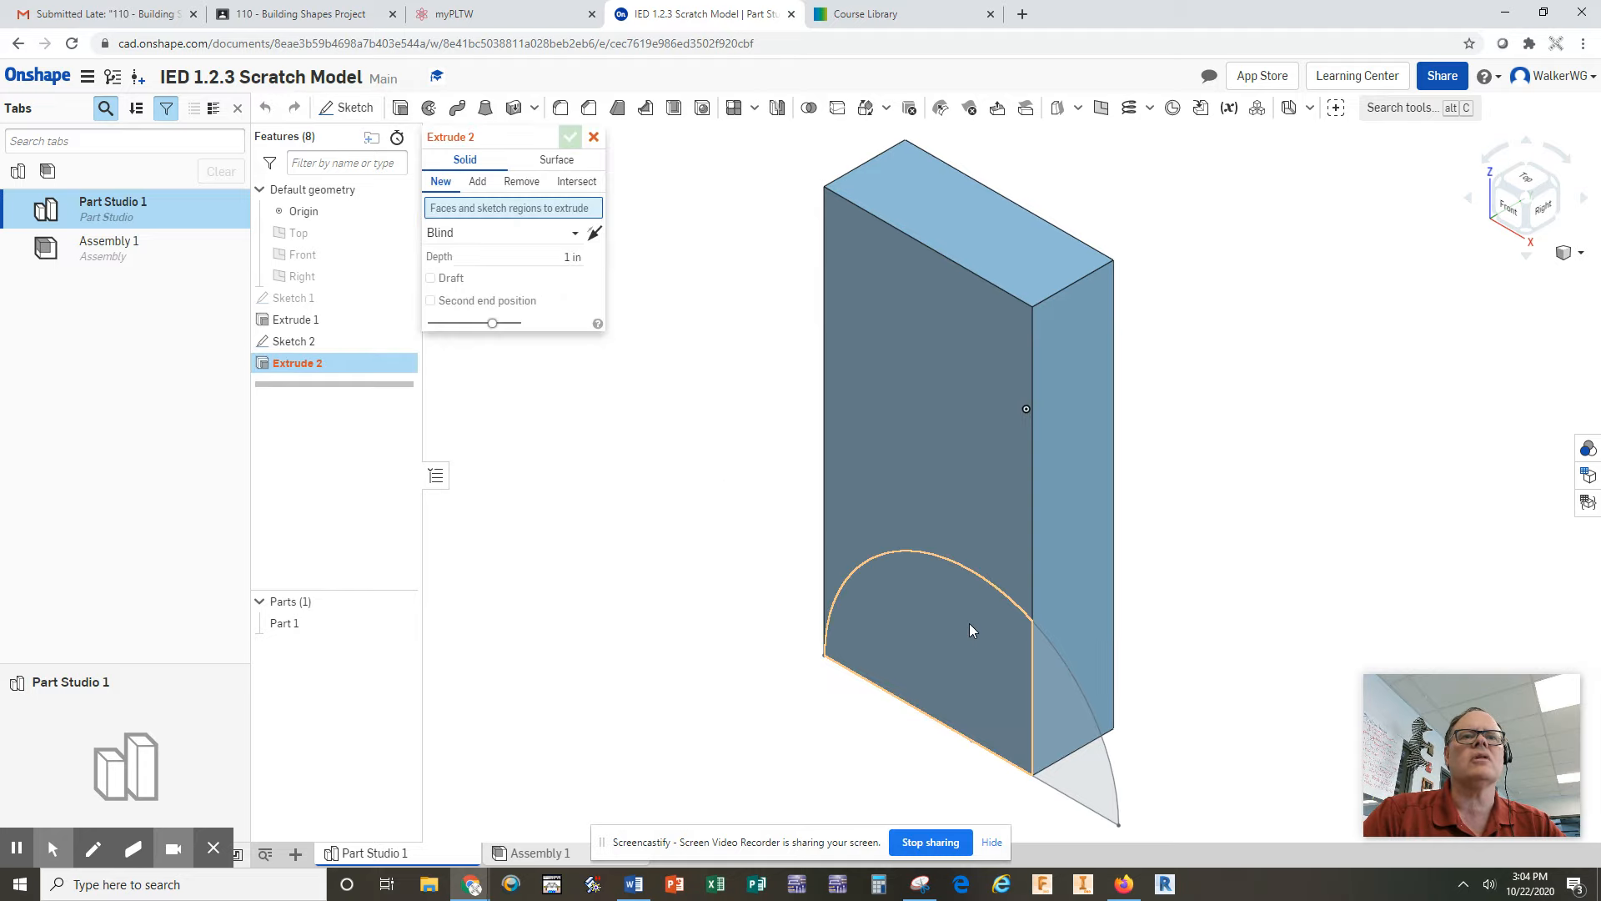
pyautogui.click(973, 630)
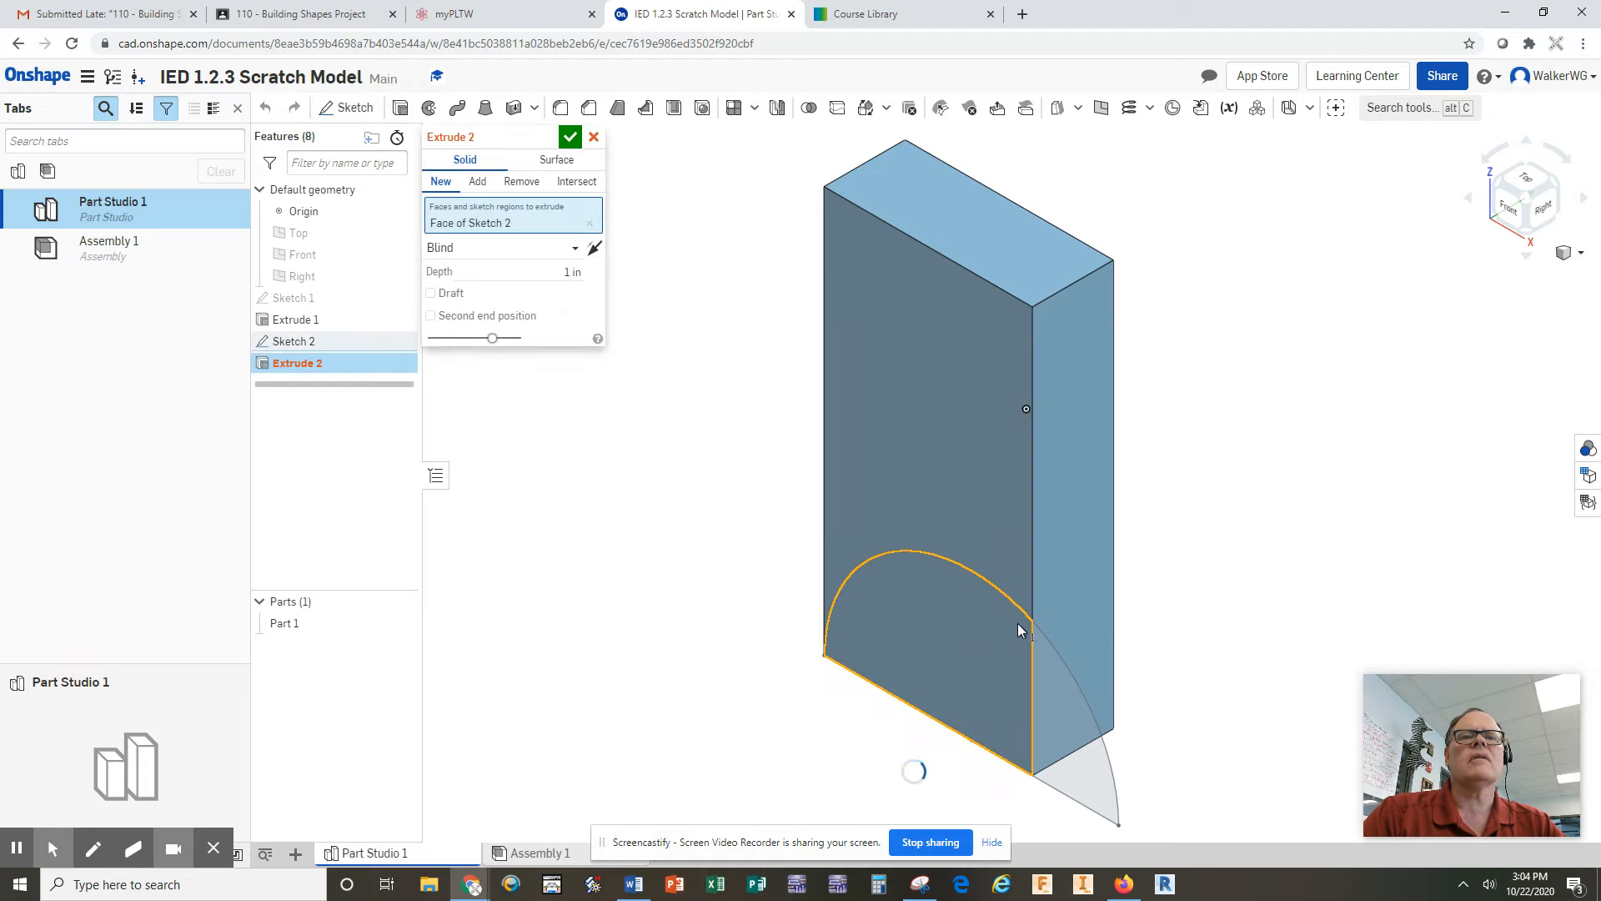
pyautogui.click(477, 181)
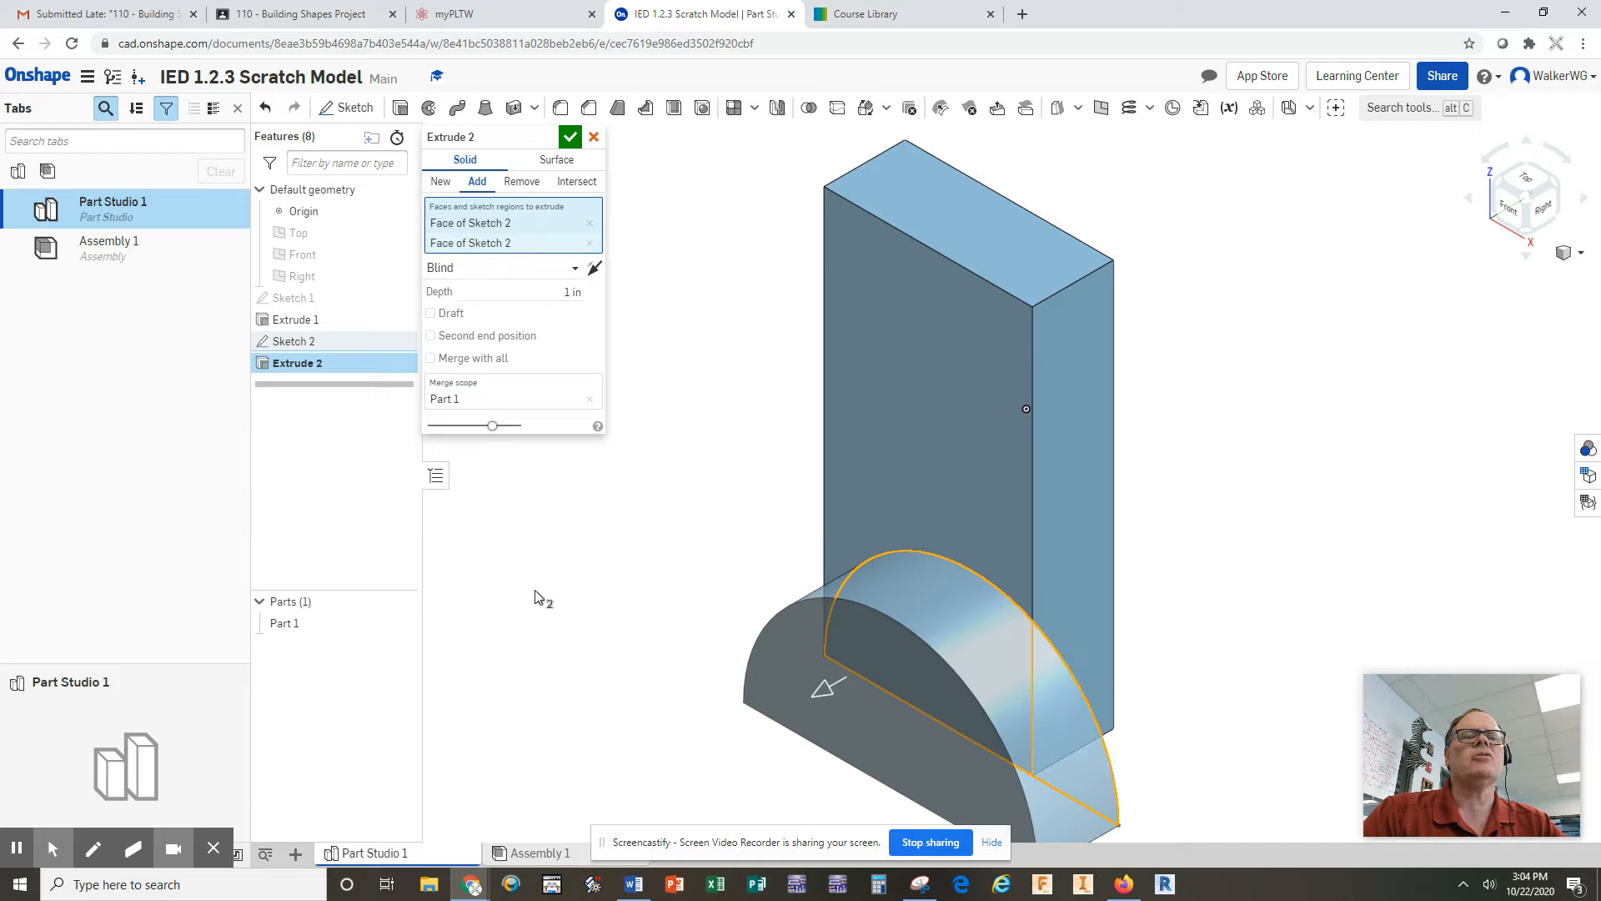
pyautogui.moveTo(571, 309)
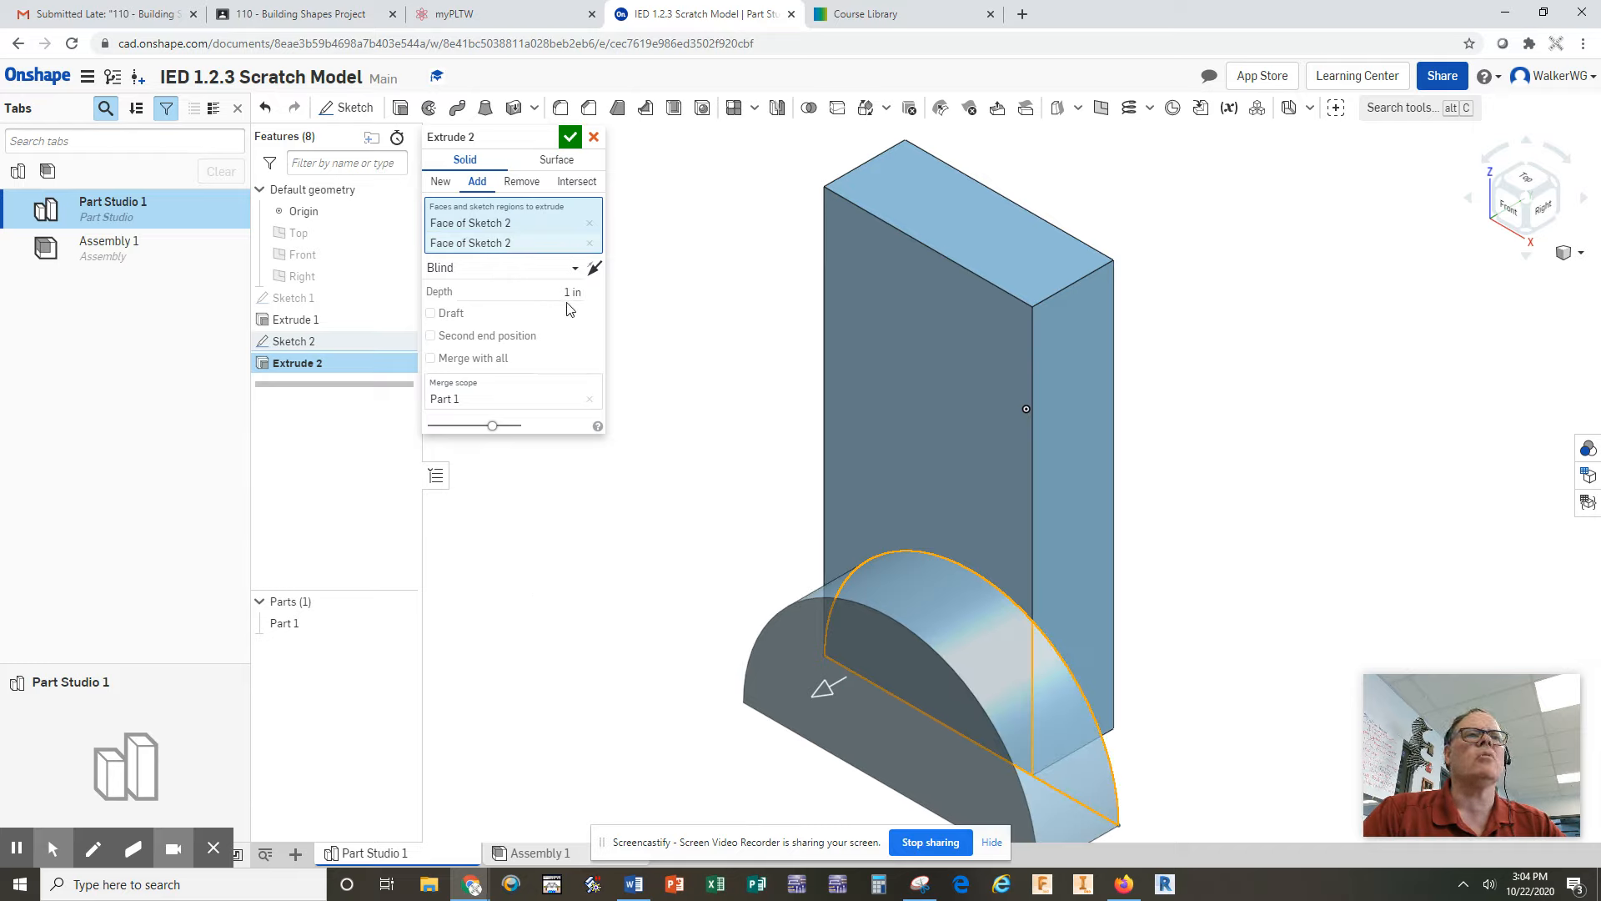
pyautogui.click(532, 291)
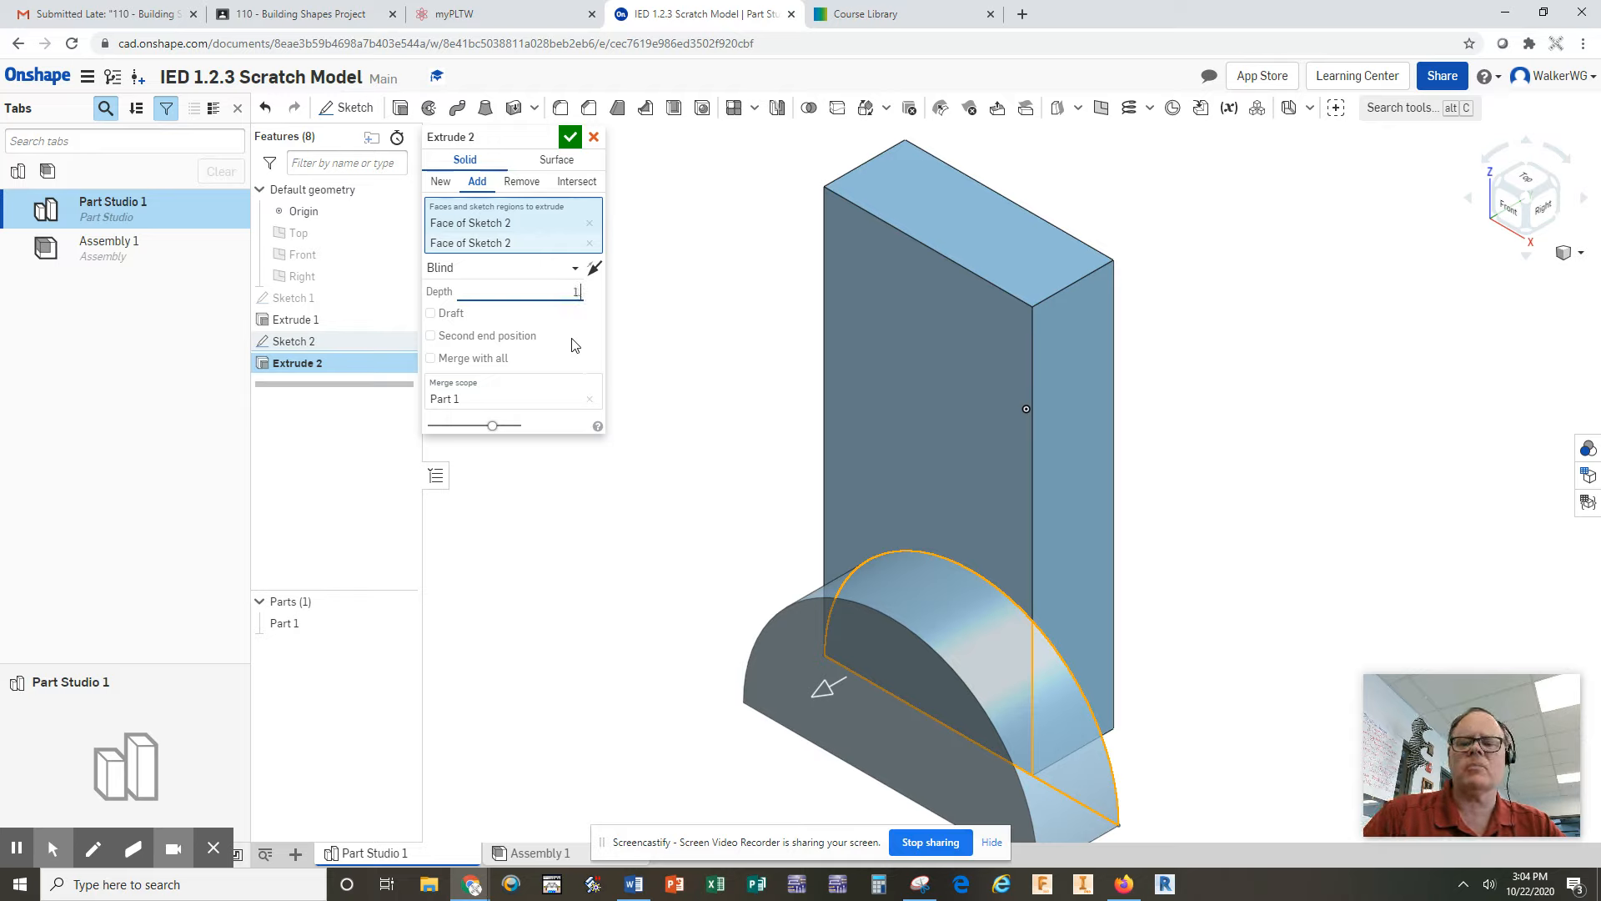
pyautogui.write('.5')
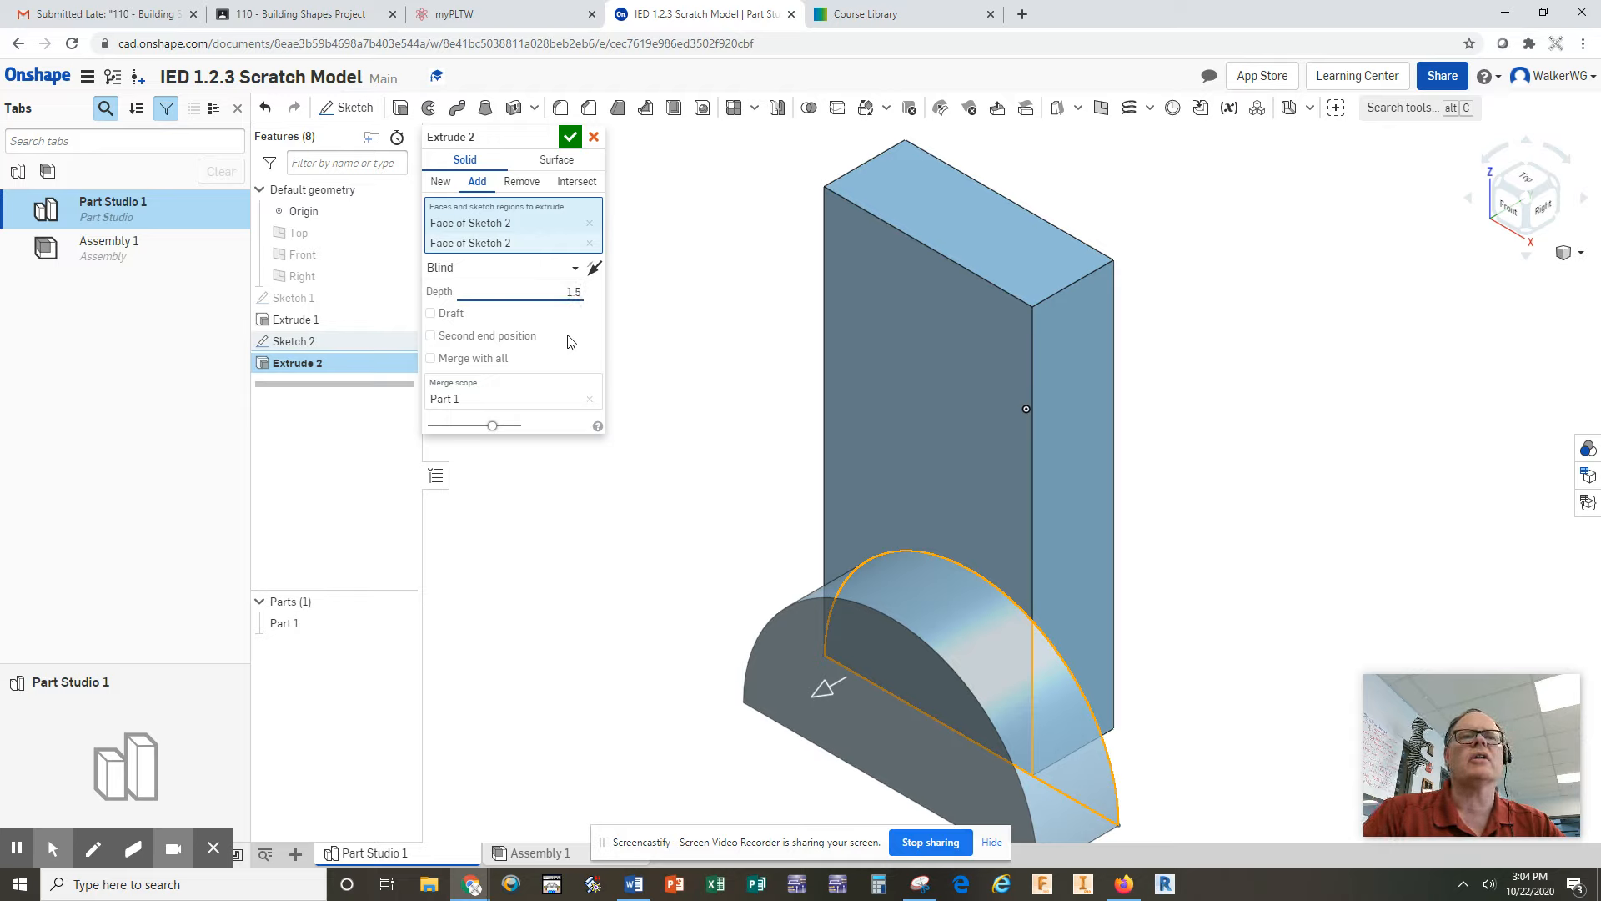
pyautogui.click(521, 291)
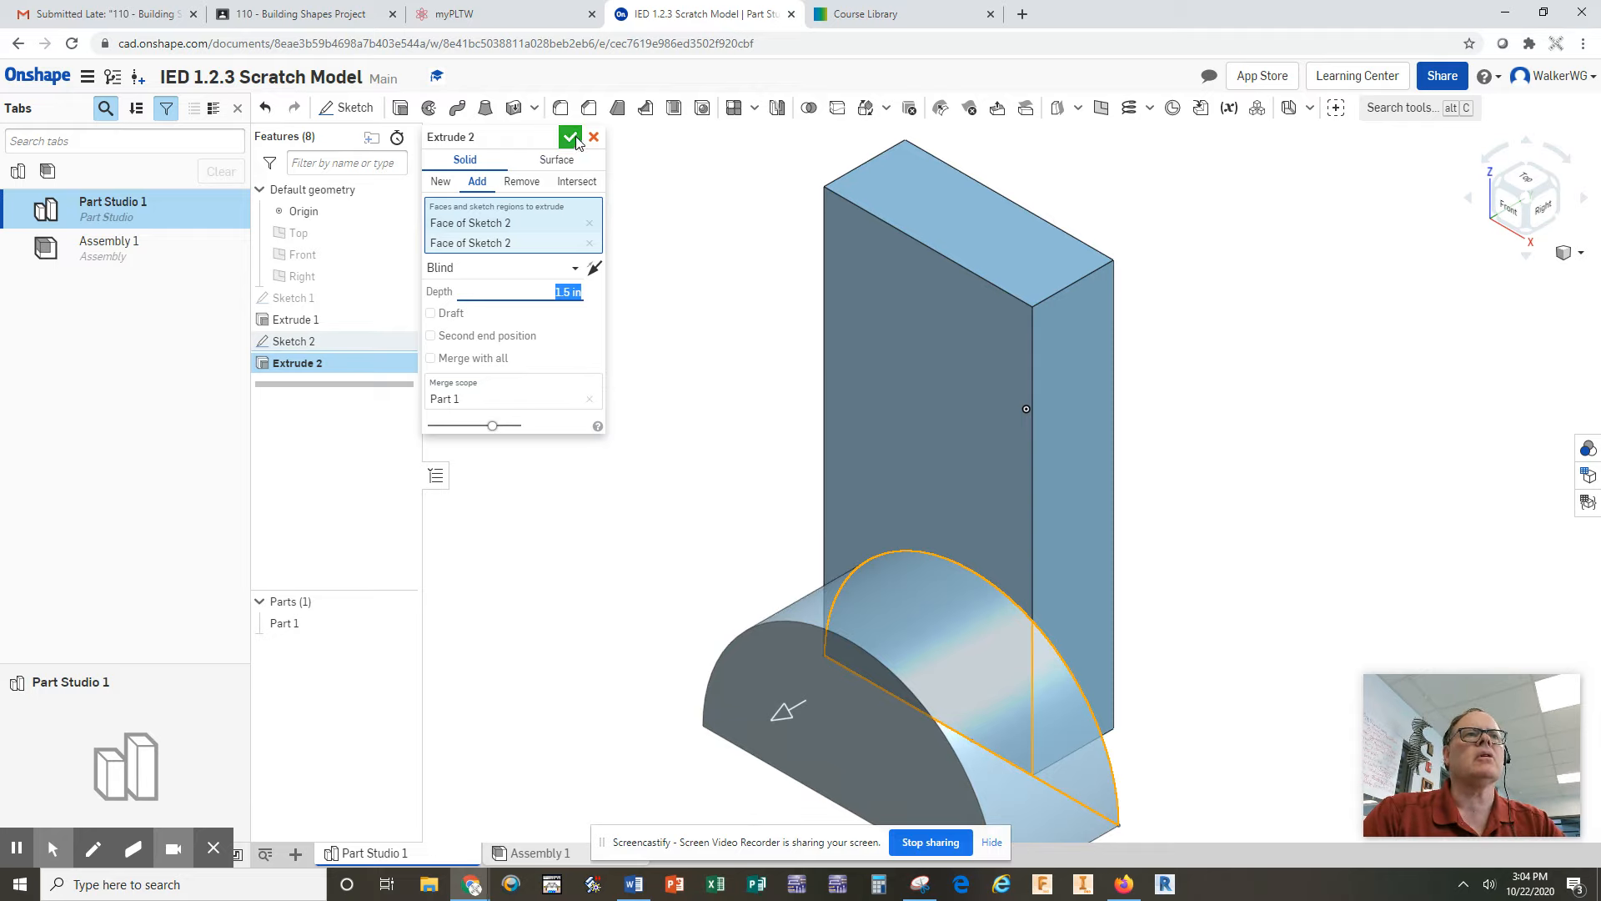
pyautogui.click(568, 136)
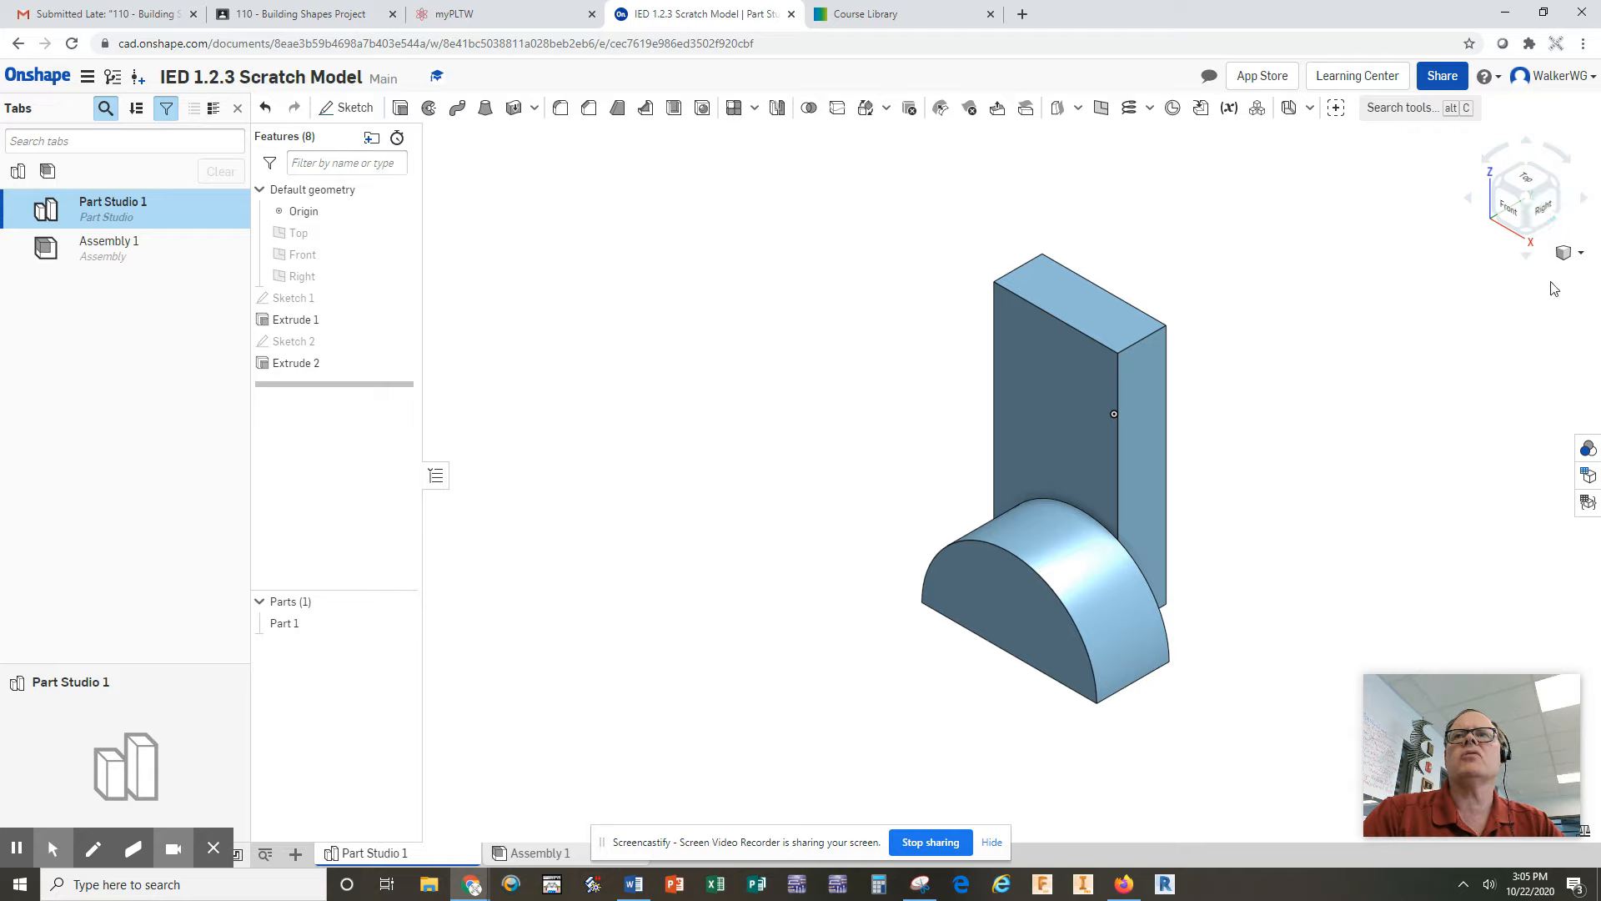
pyautogui.click(1544, 204)
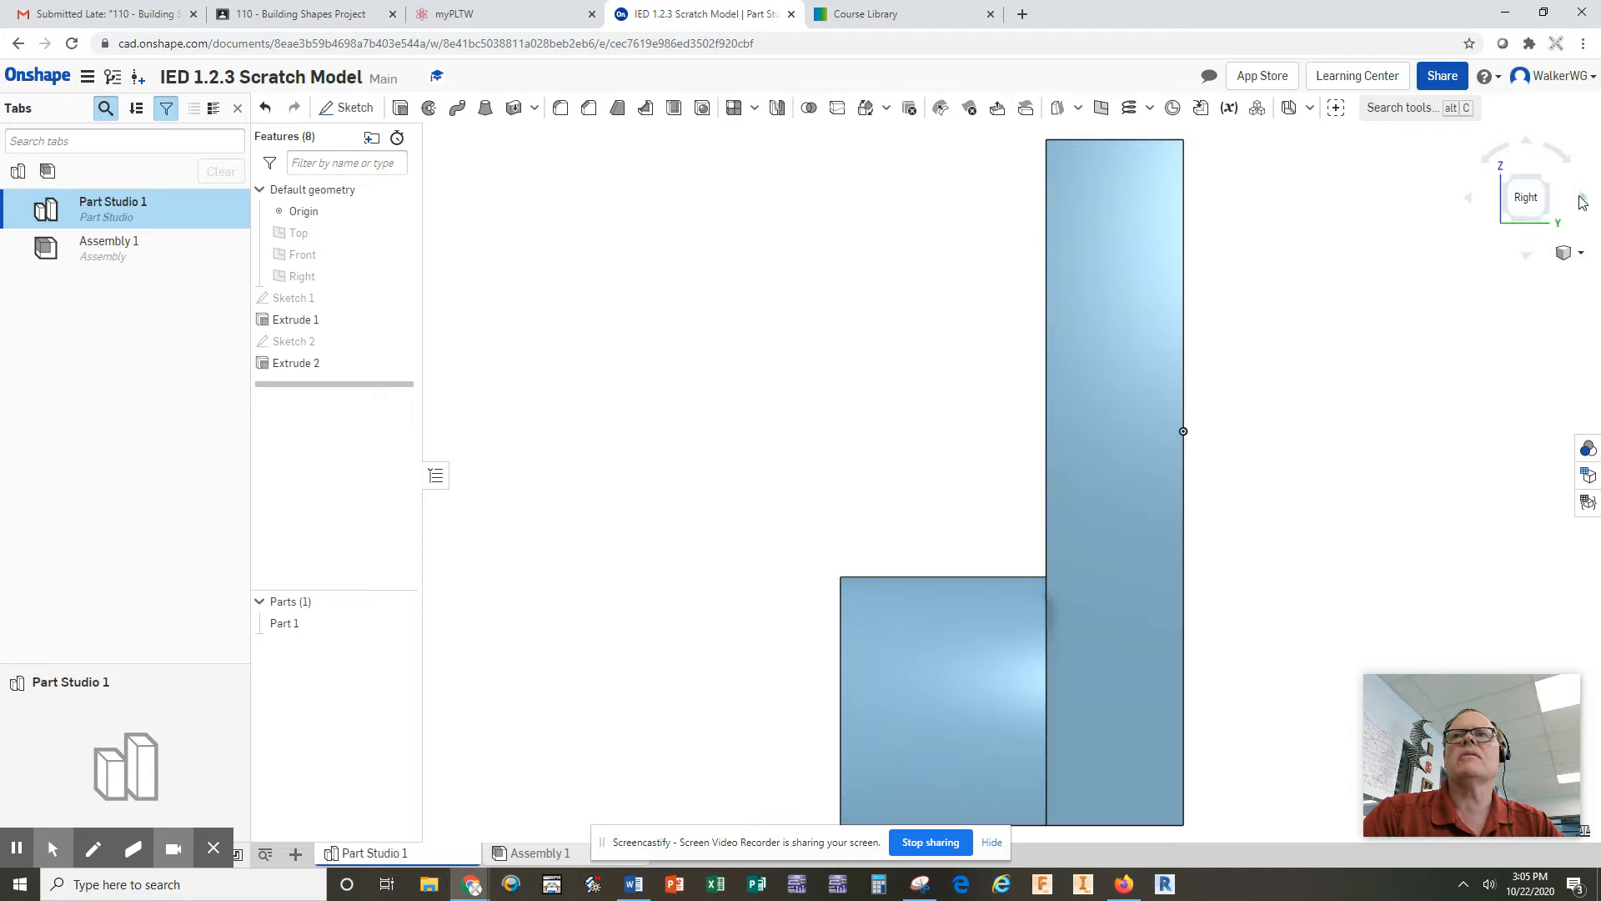
pyautogui.click(1471, 198)
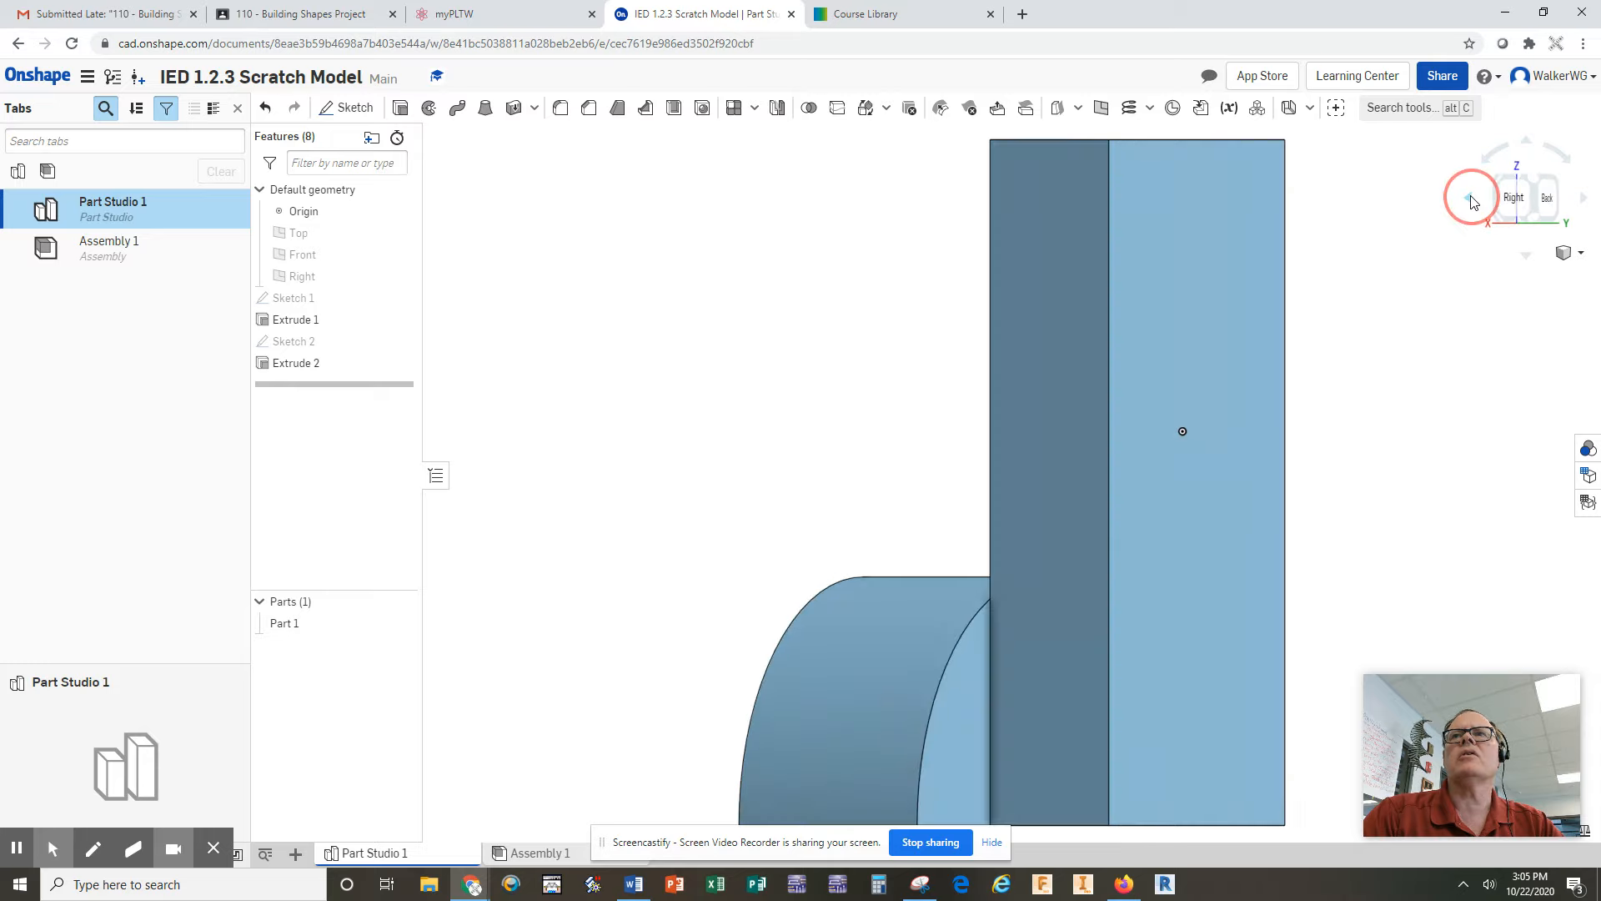
pyautogui.click(1472, 199)
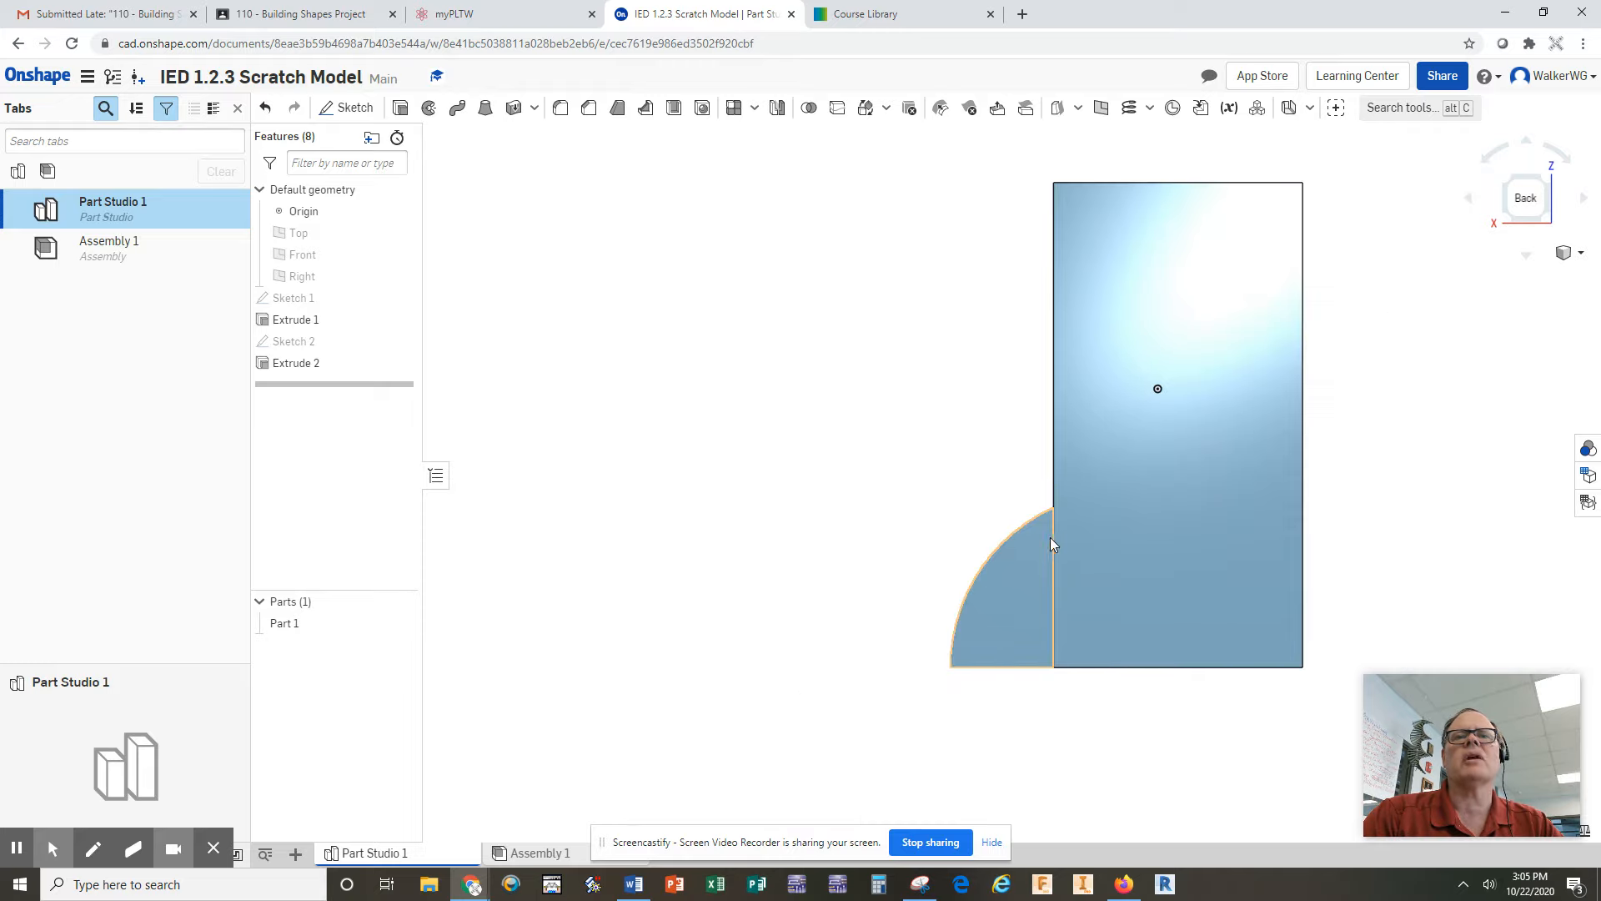
pyautogui.click(1391, 447)
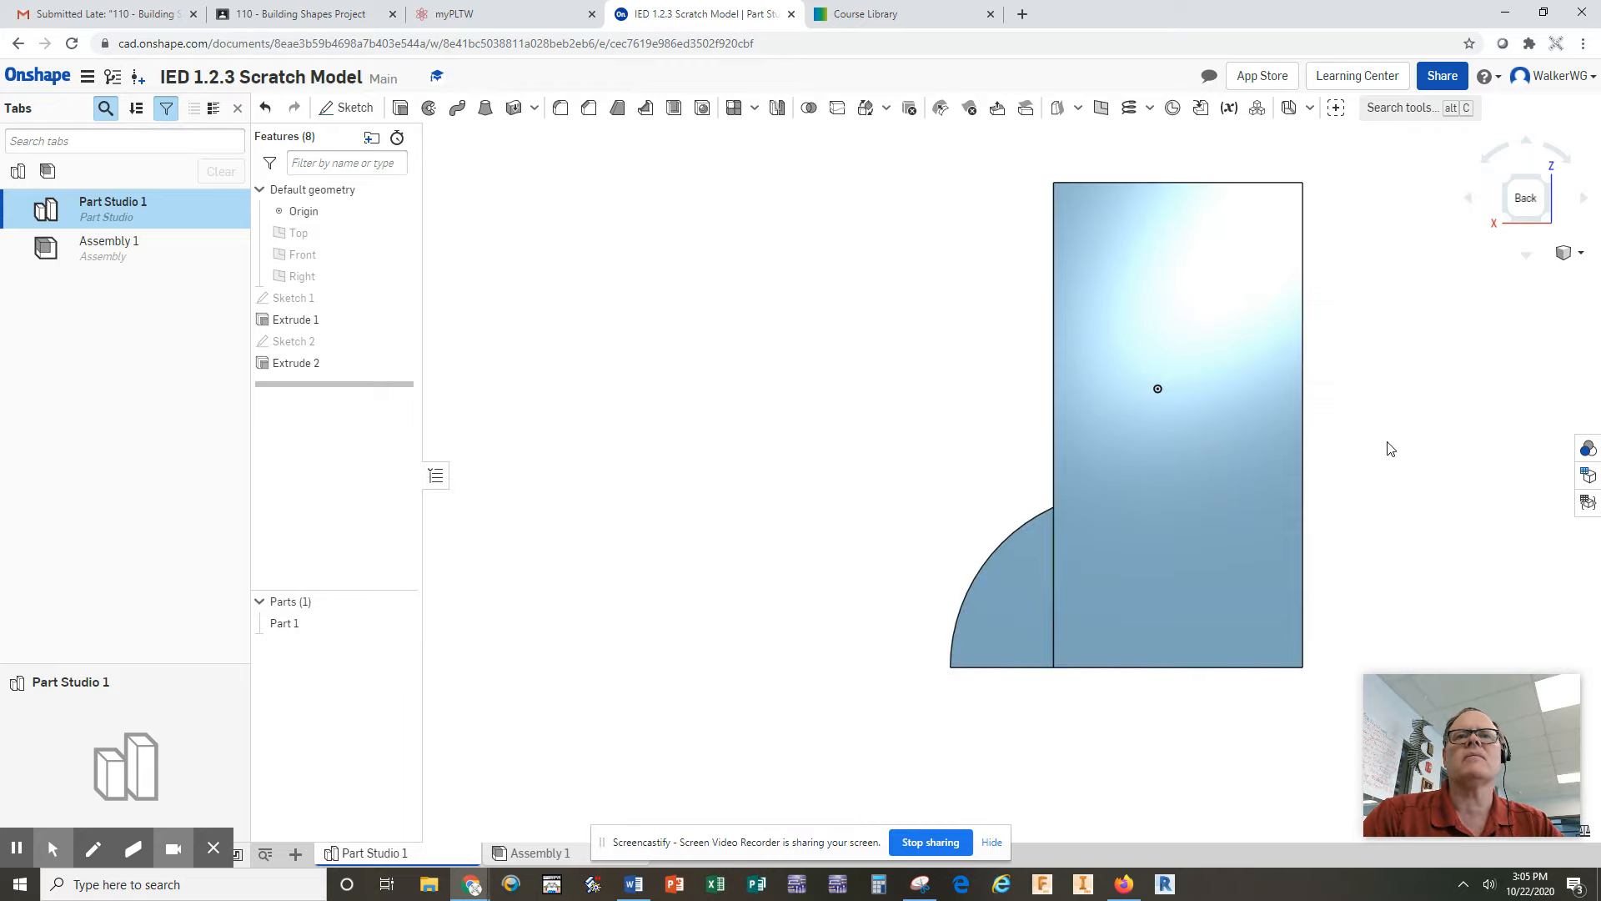
pyautogui.moveTo(1484, 205)
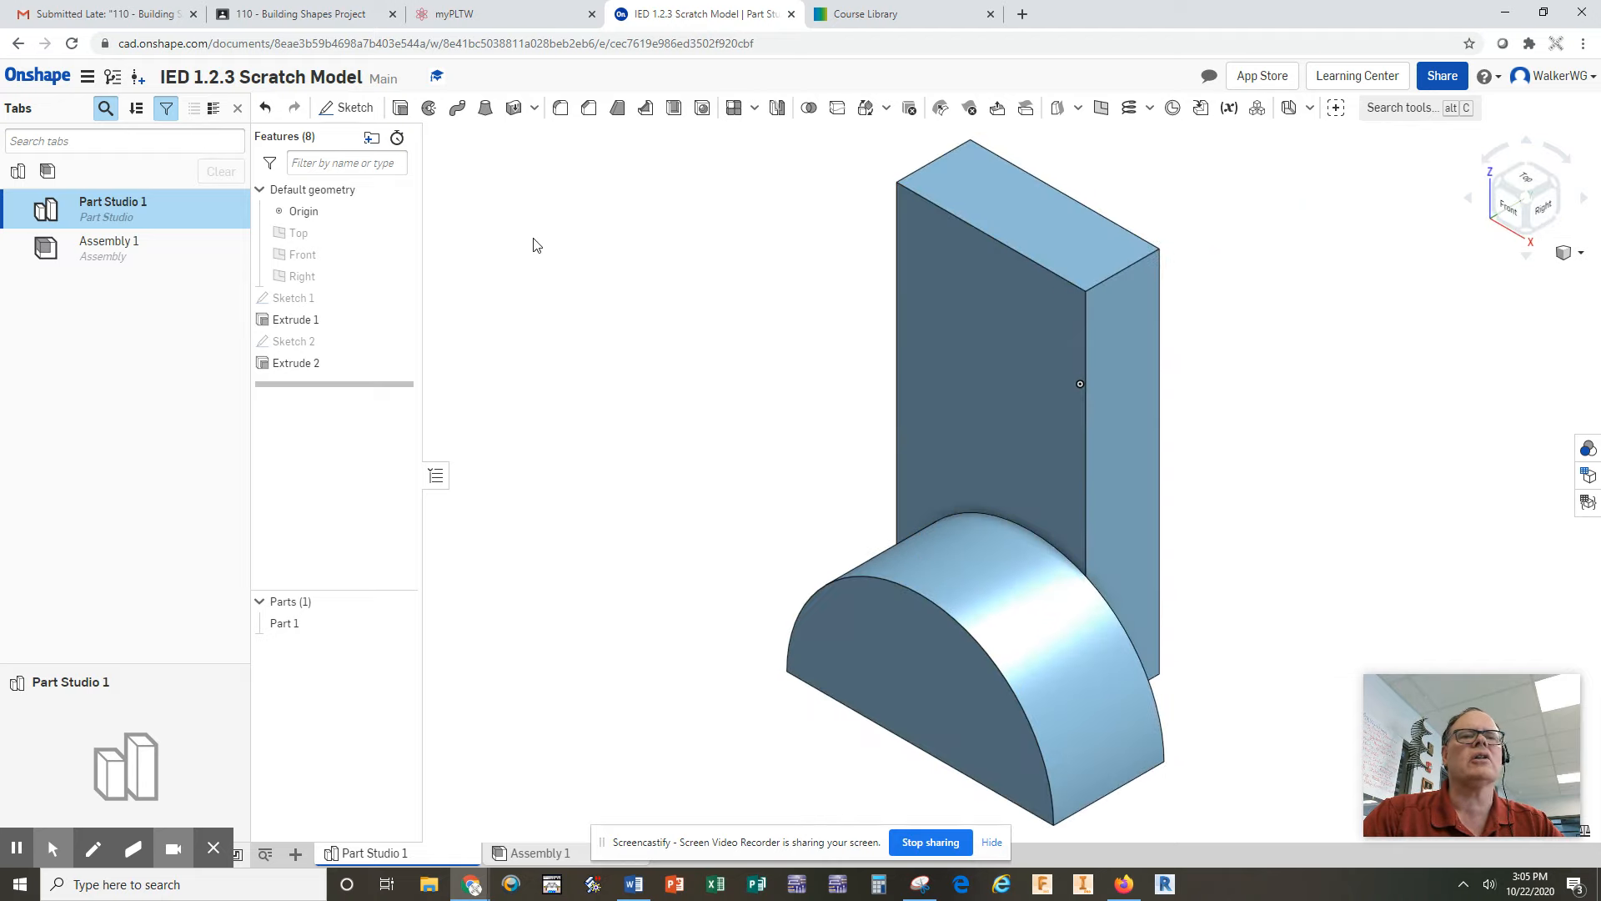
# Create and finish Sketch 3 on the half-cylinder's flat front face
pyautogui.click(347, 107)
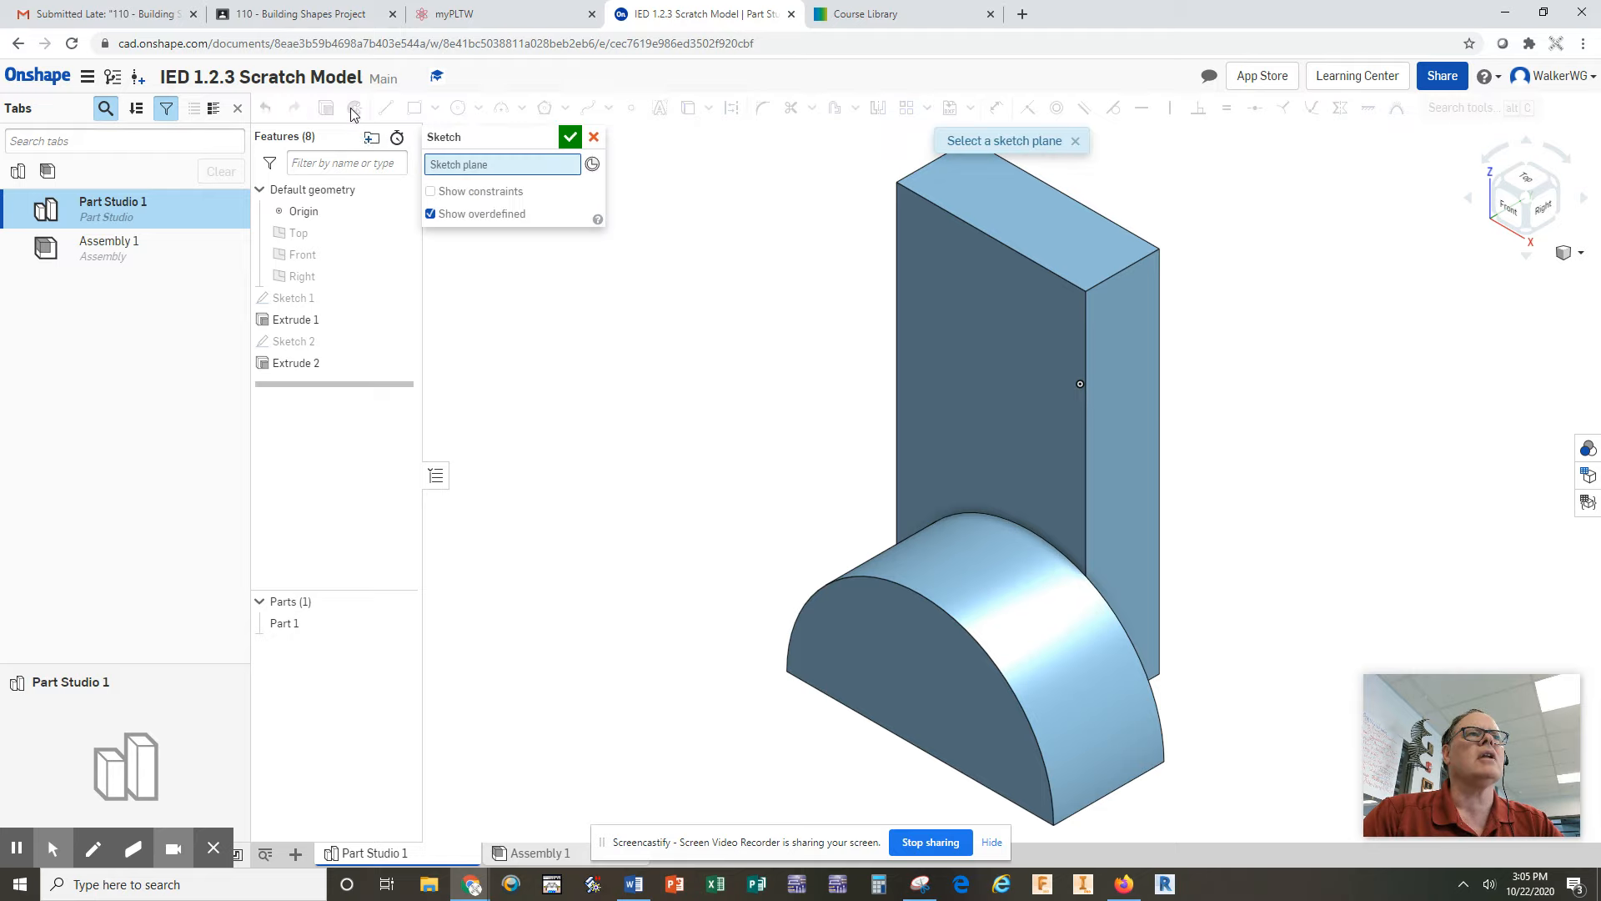
pyautogui.click(1123, 410)
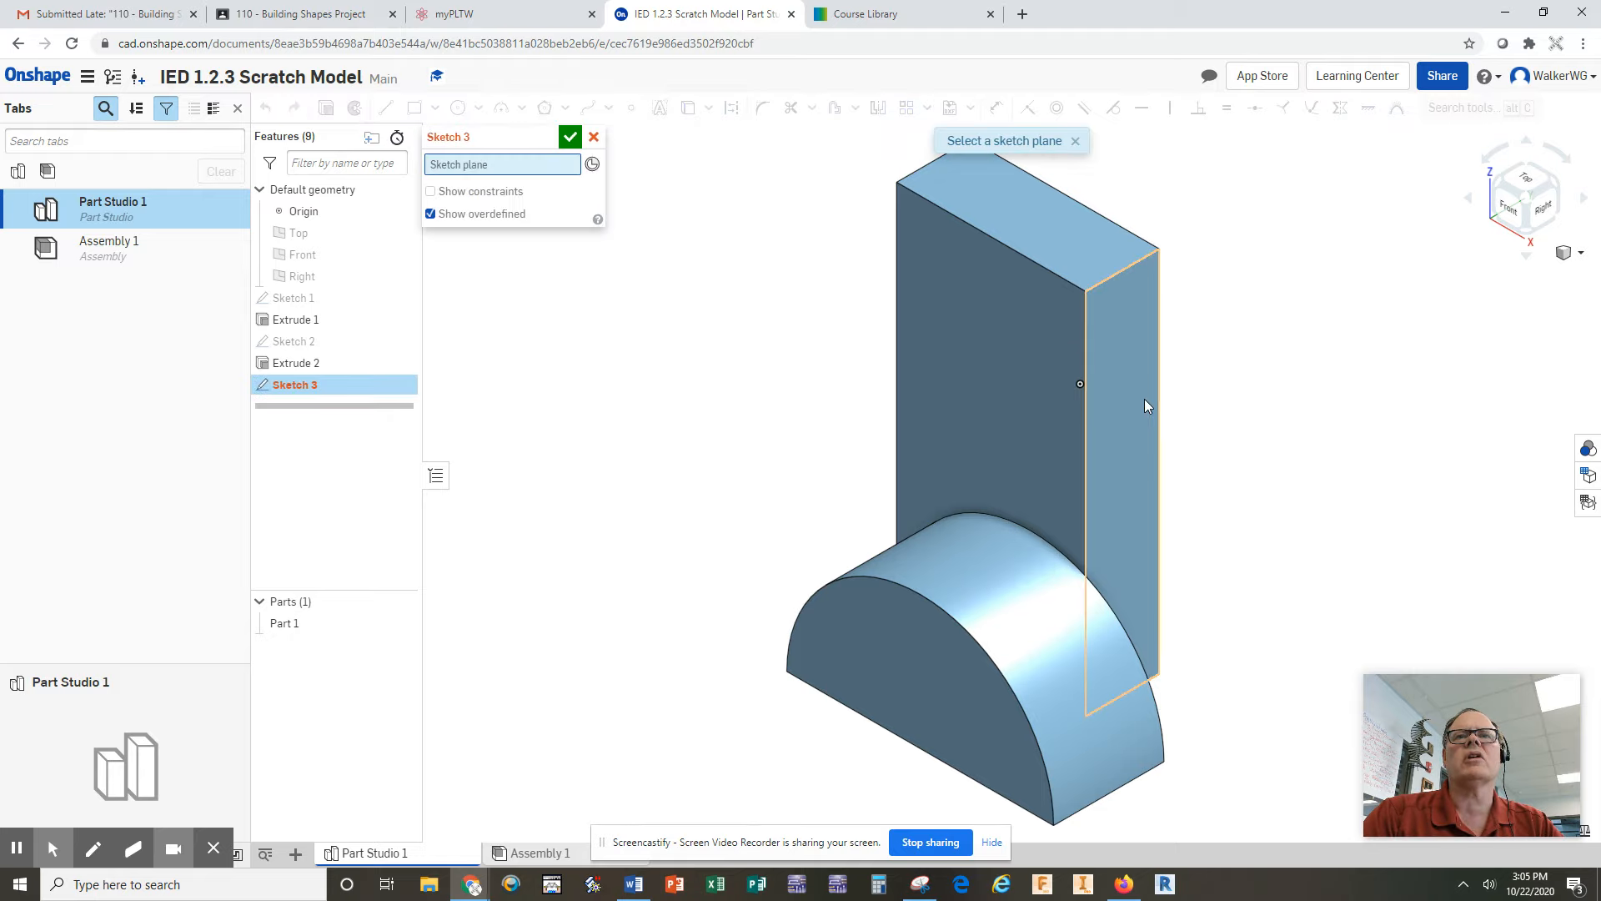
pyautogui.click(916, 665)
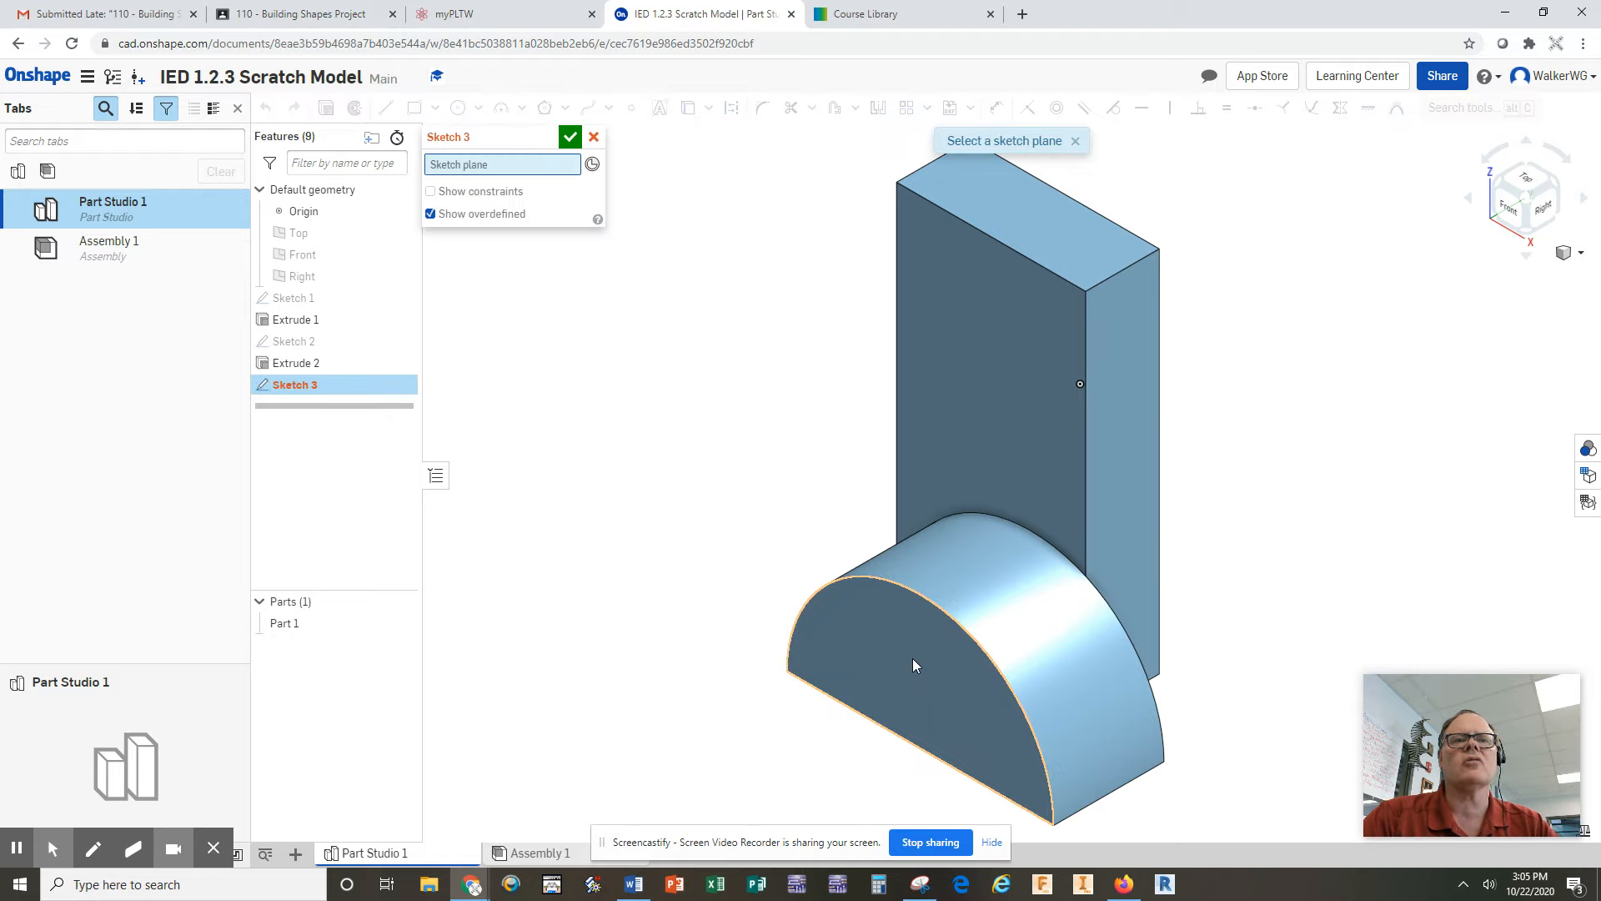
pyautogui.click(915, 665)
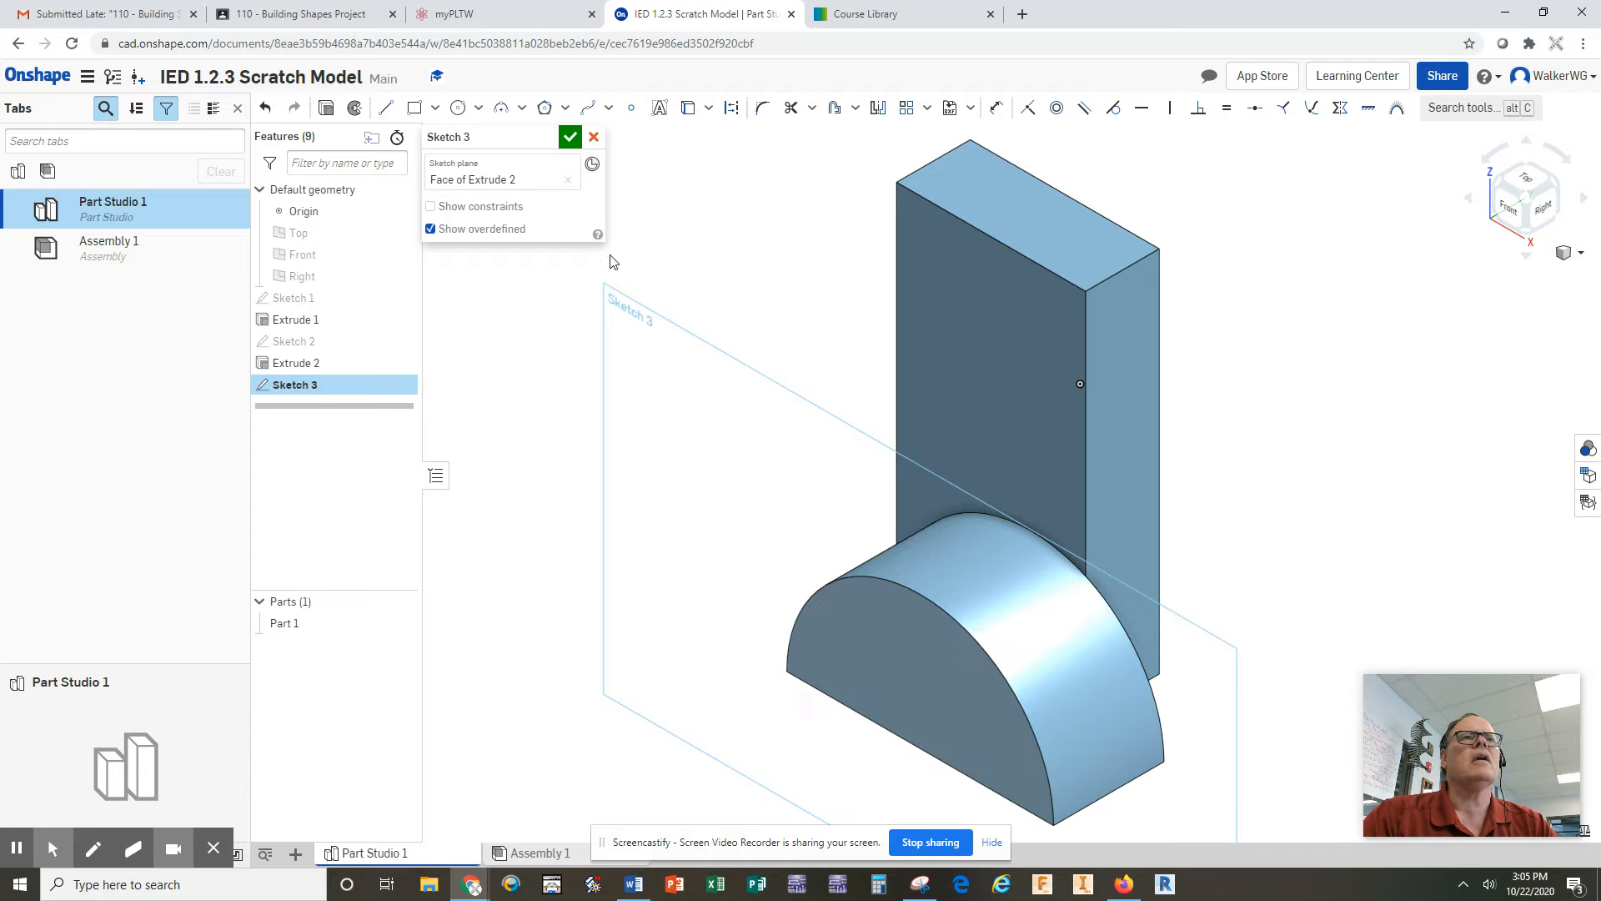
pyautogui.moveTo(790, 861)
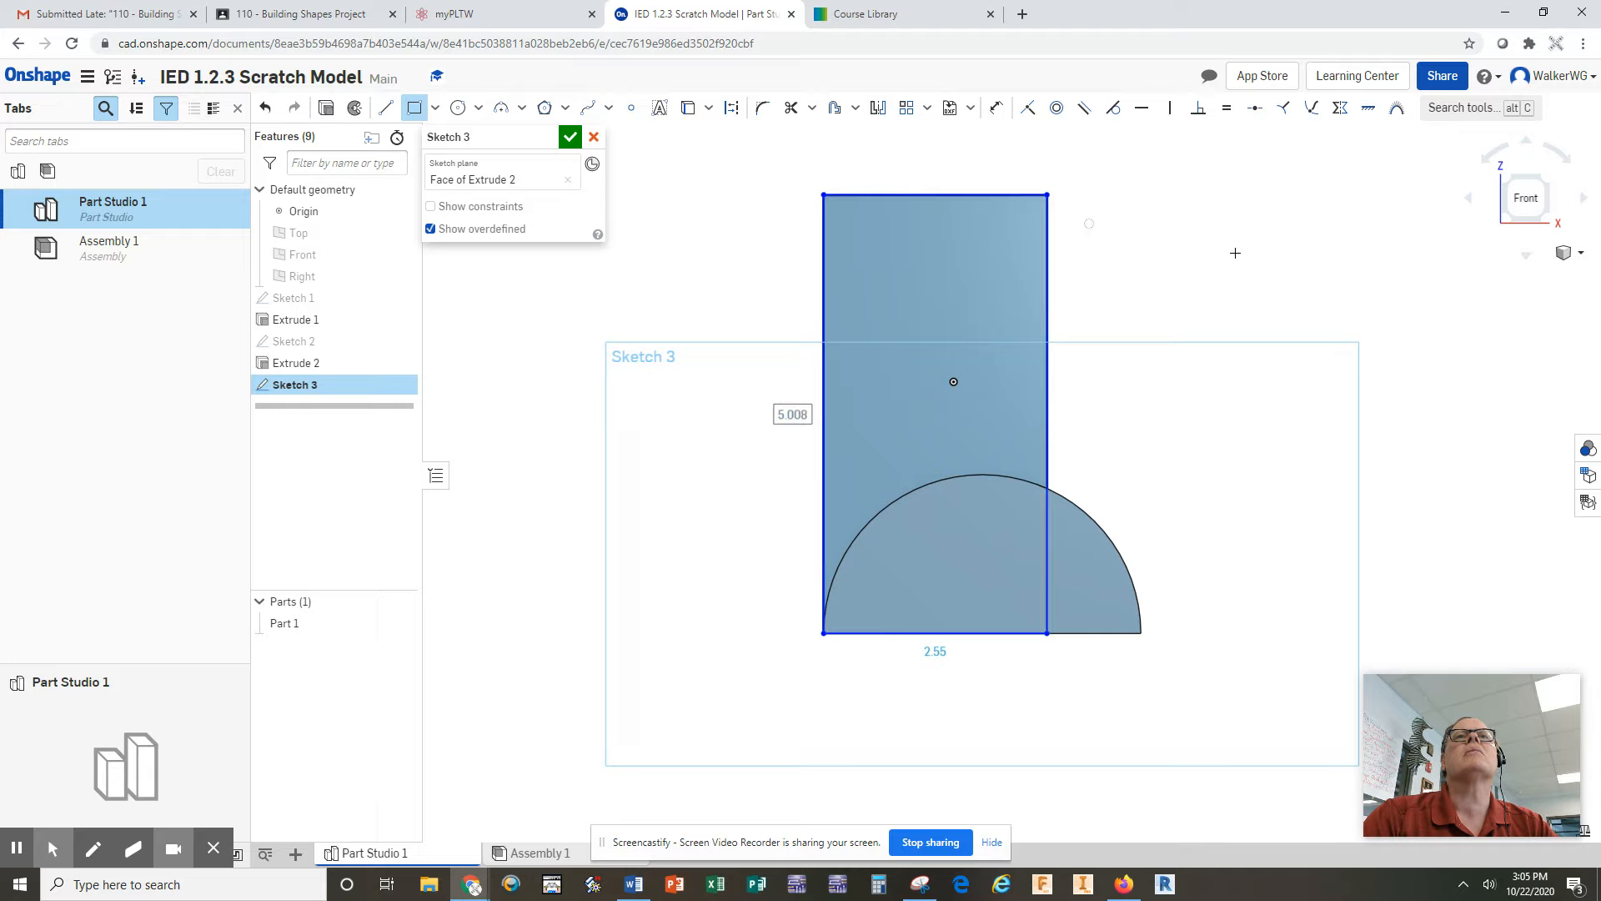
pyautogui.click(568, 136)
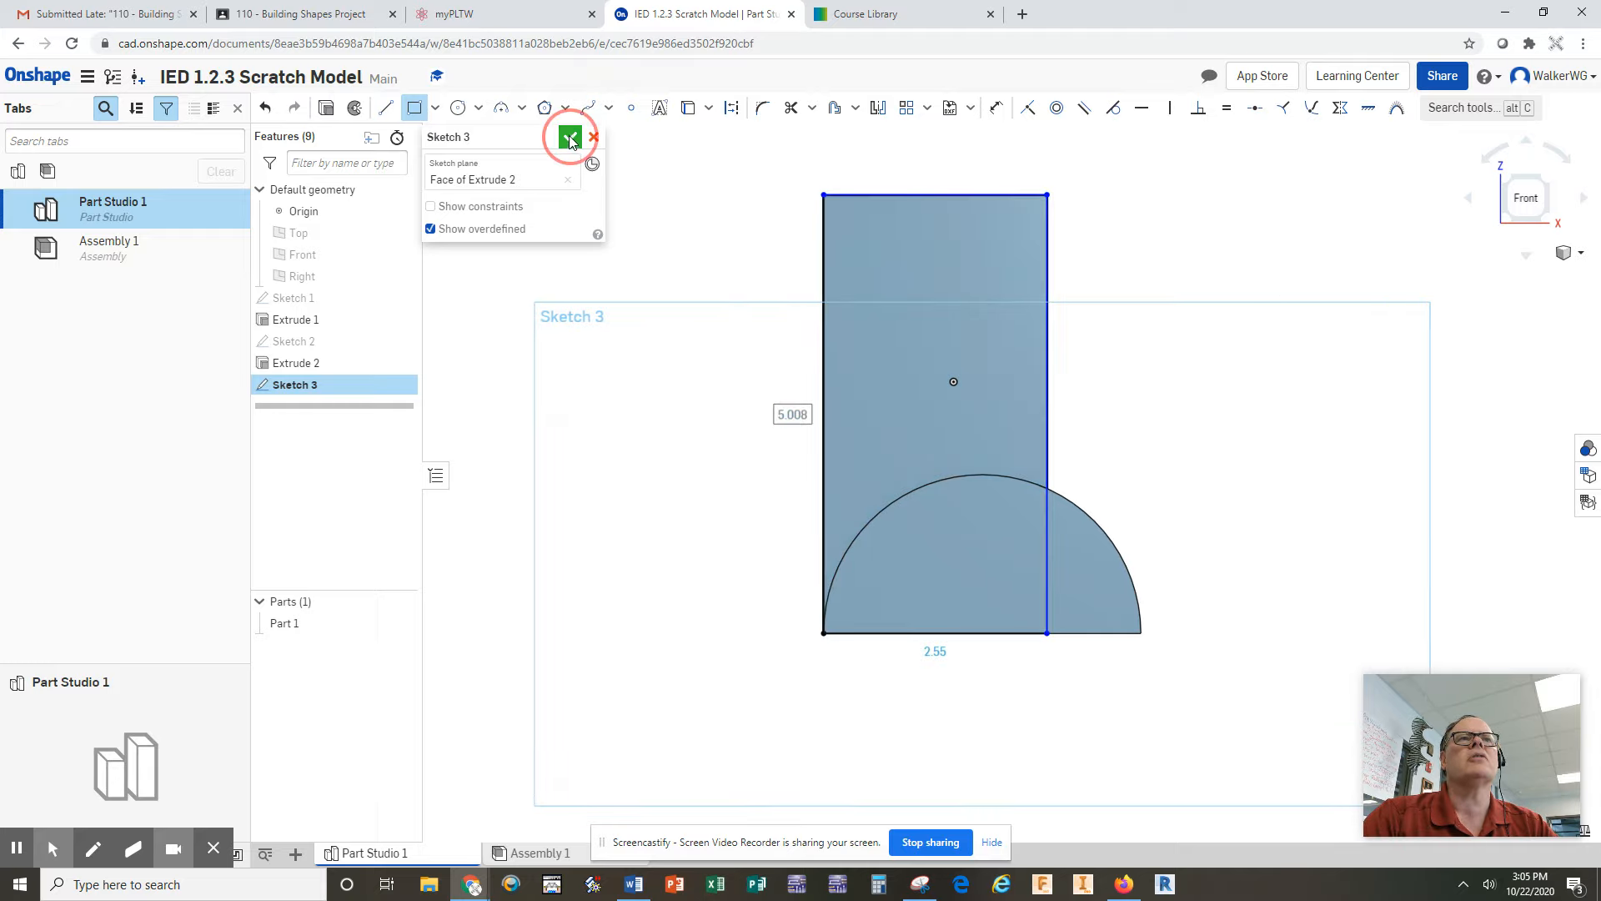
pyautogui.click(559, 136)
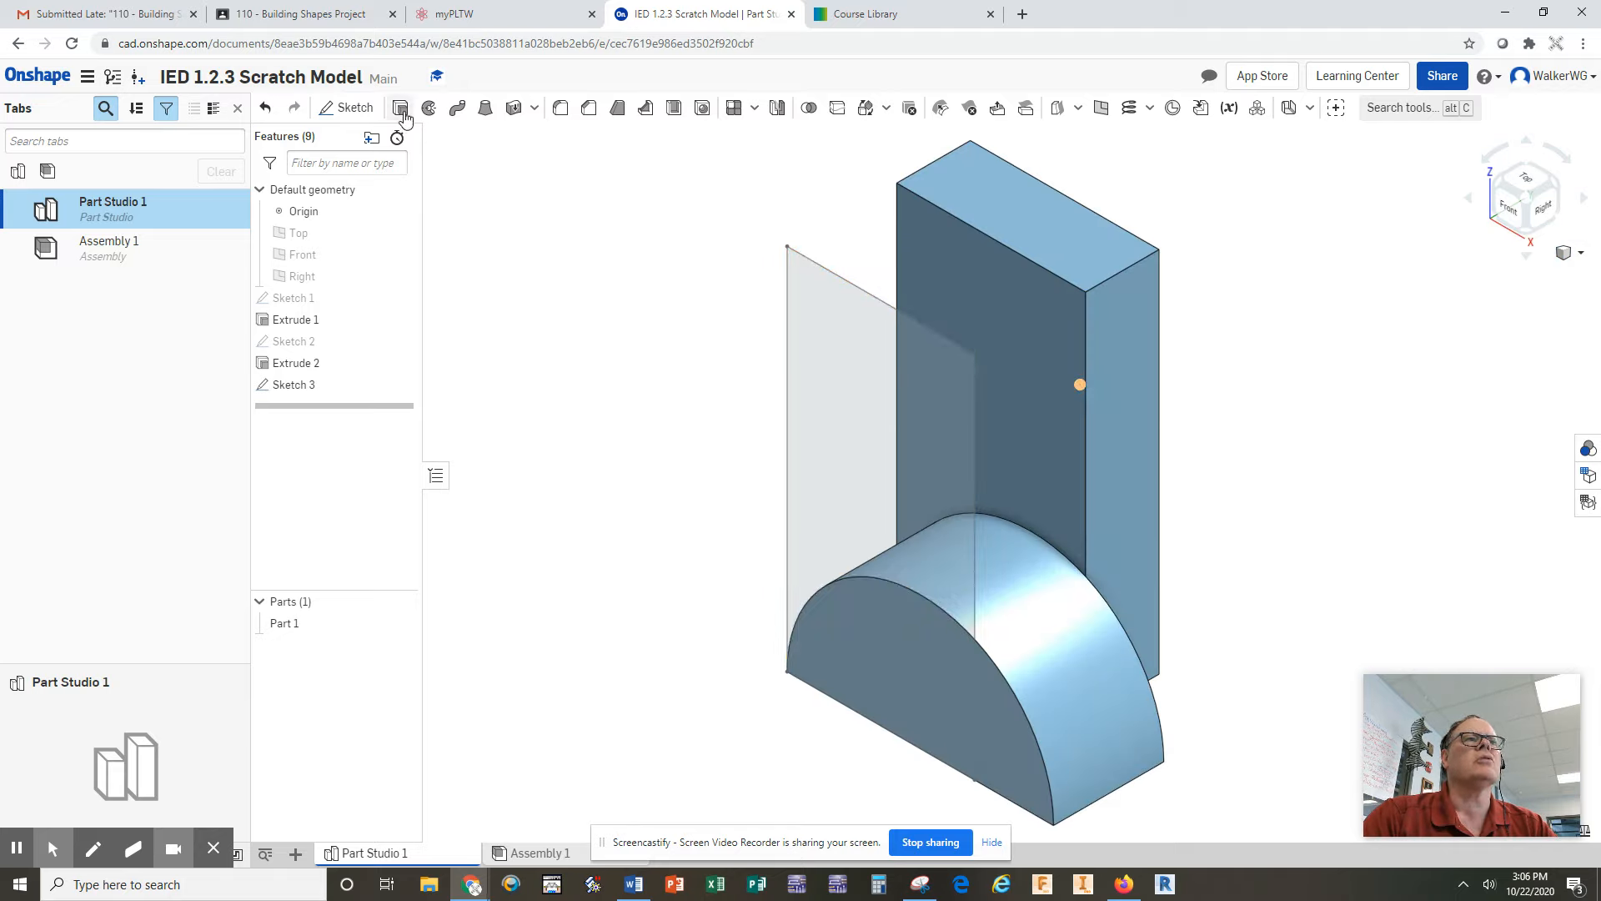
# Extrude both Sketch 3 regions 1 in with Add as Extrude 3
pyautogui.click(401, 108)
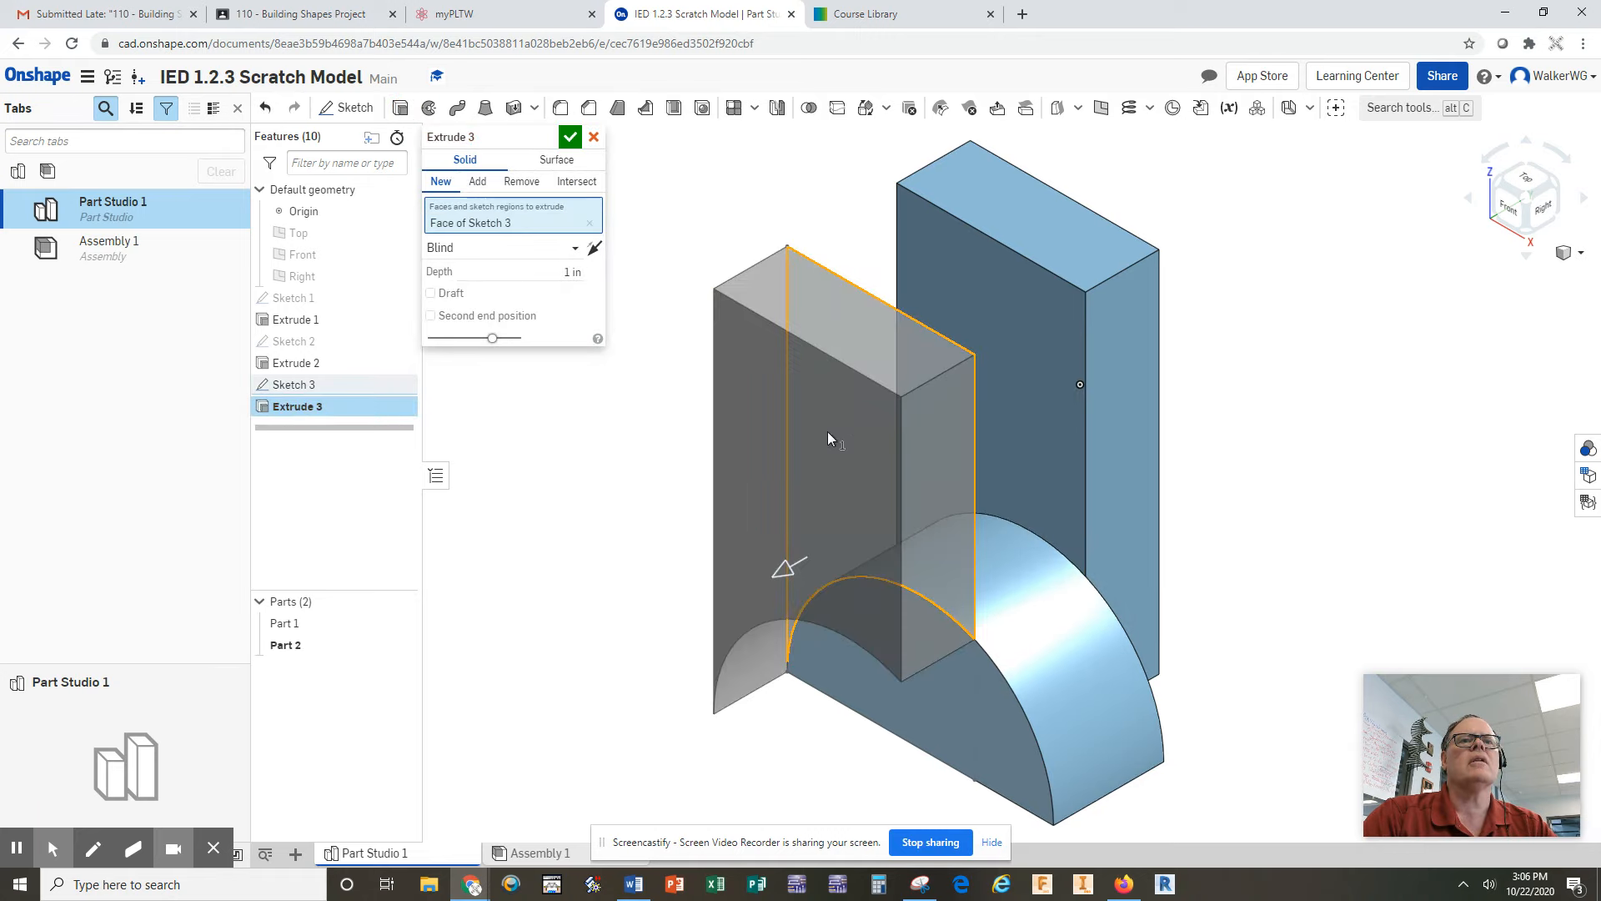
pyautogui.click(477, 181)
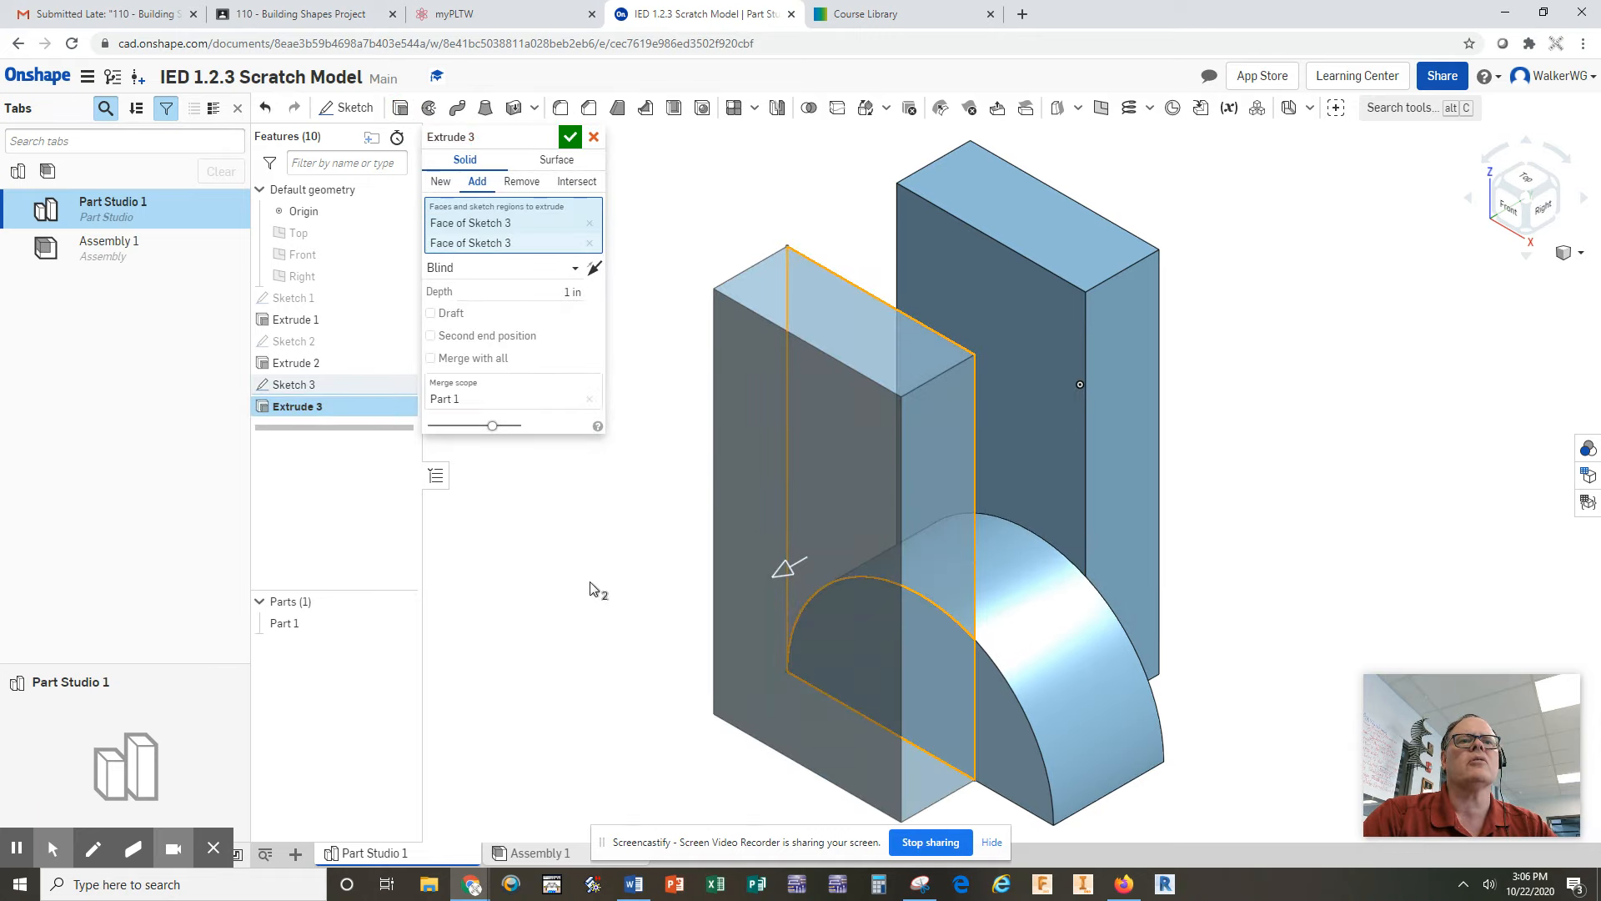
pyautogui.moveTo(865, 424)
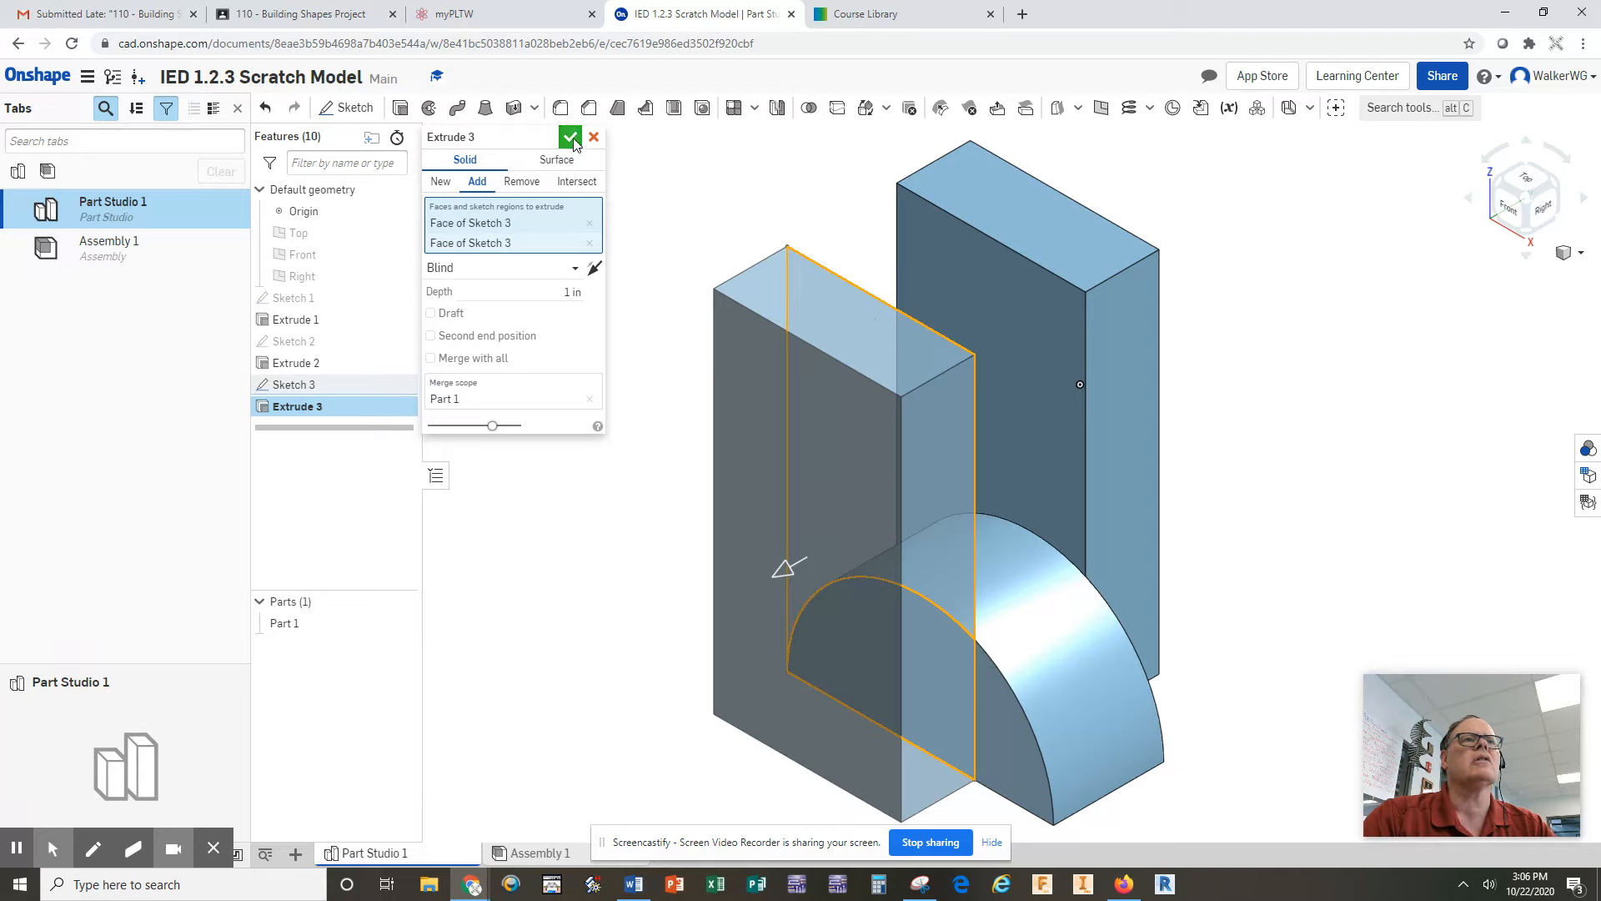
pyautogui.click(569, 137)
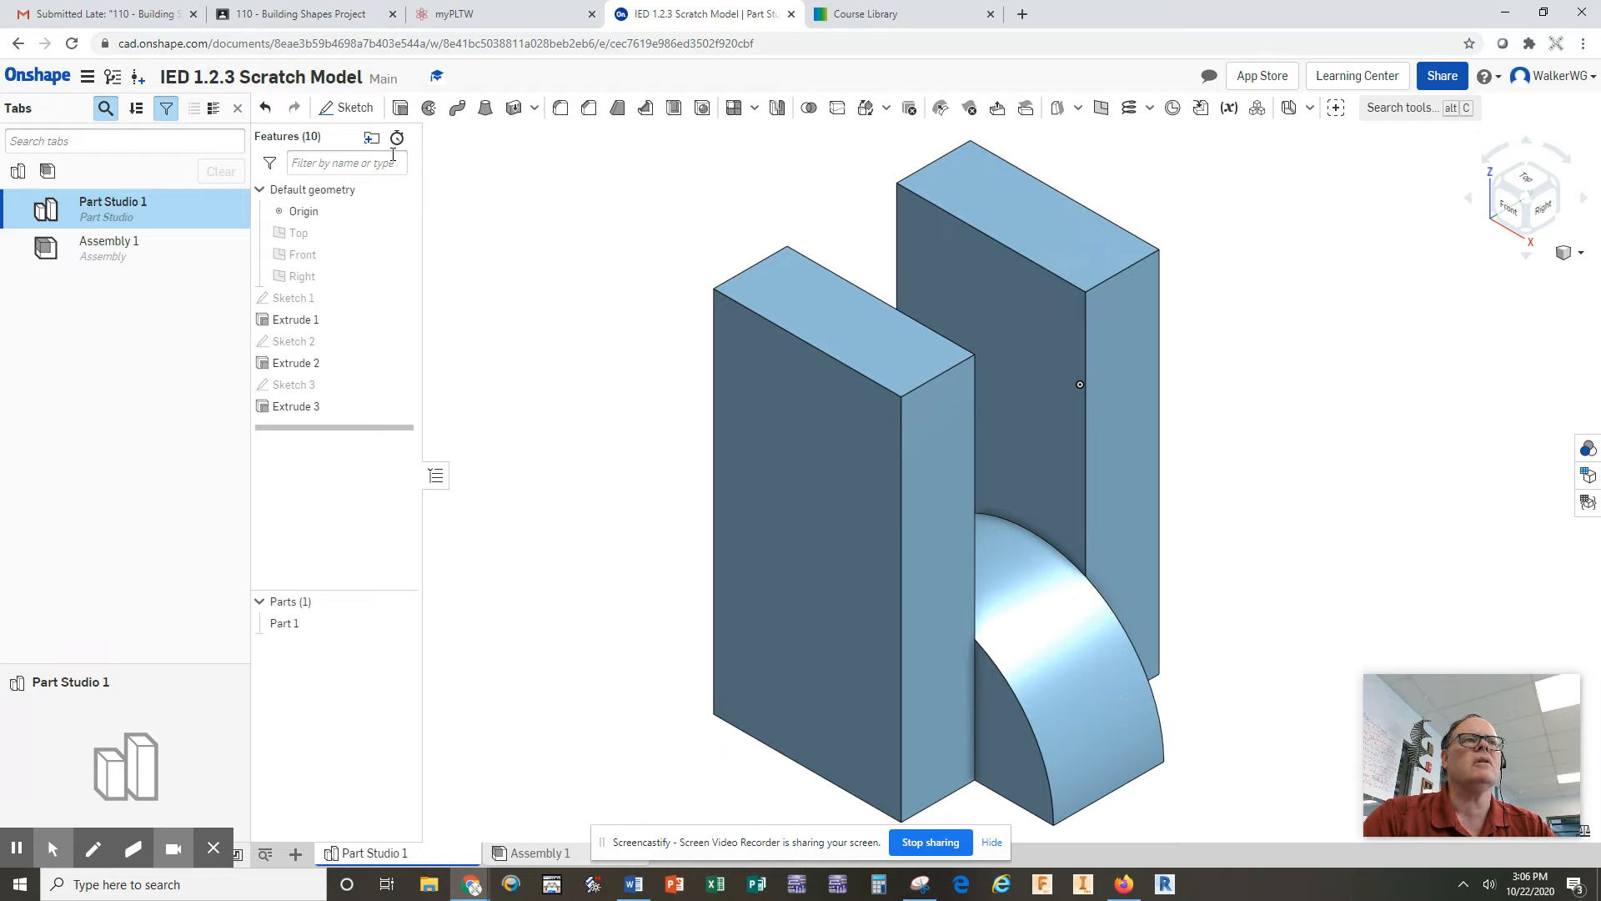
# Sketch and finish a narrow rectangle on Extrude 3's top face, then open the view list
pyautogui.click(354, 107)
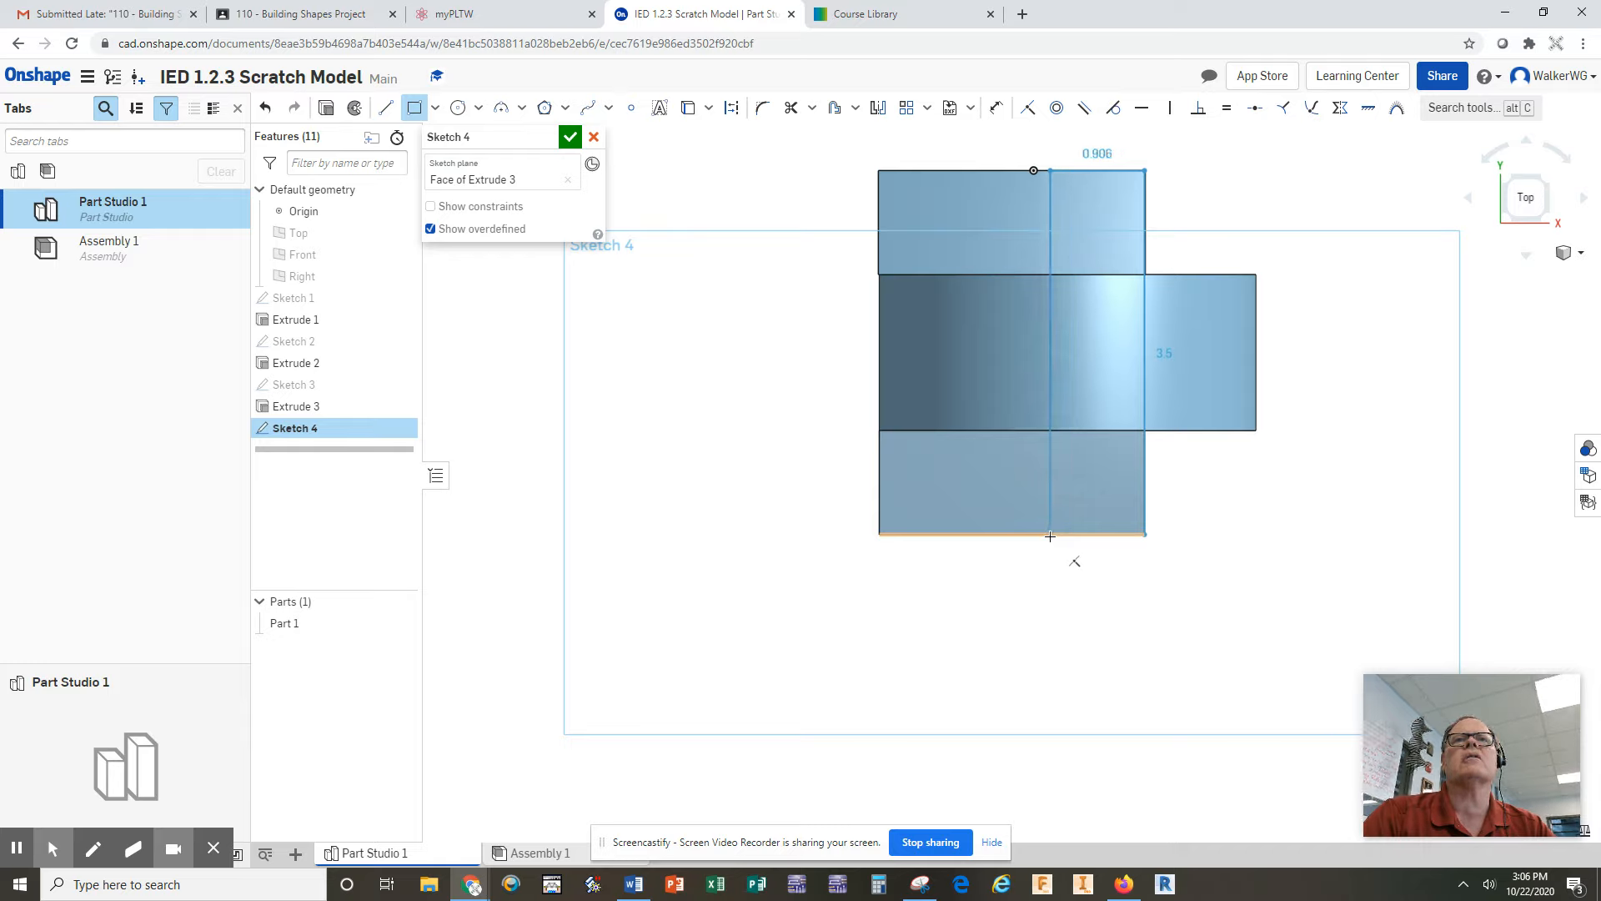
pyautogui.moveTo(1050, 535); pyautogui.dragTo(1063, 535)
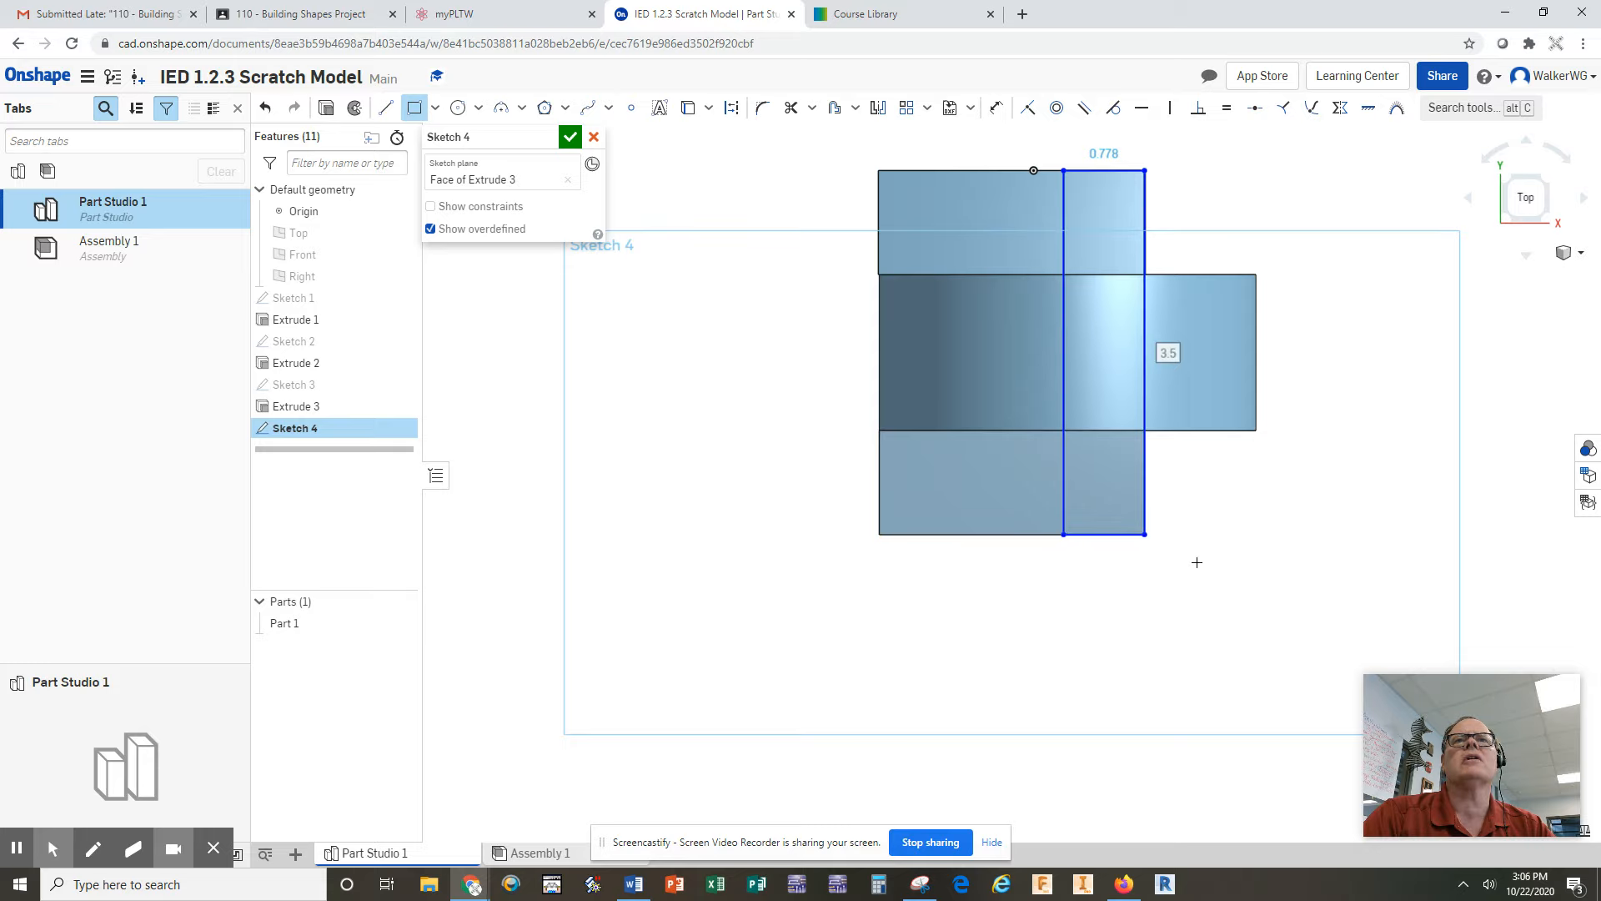
pyautogui.click(569, 137)
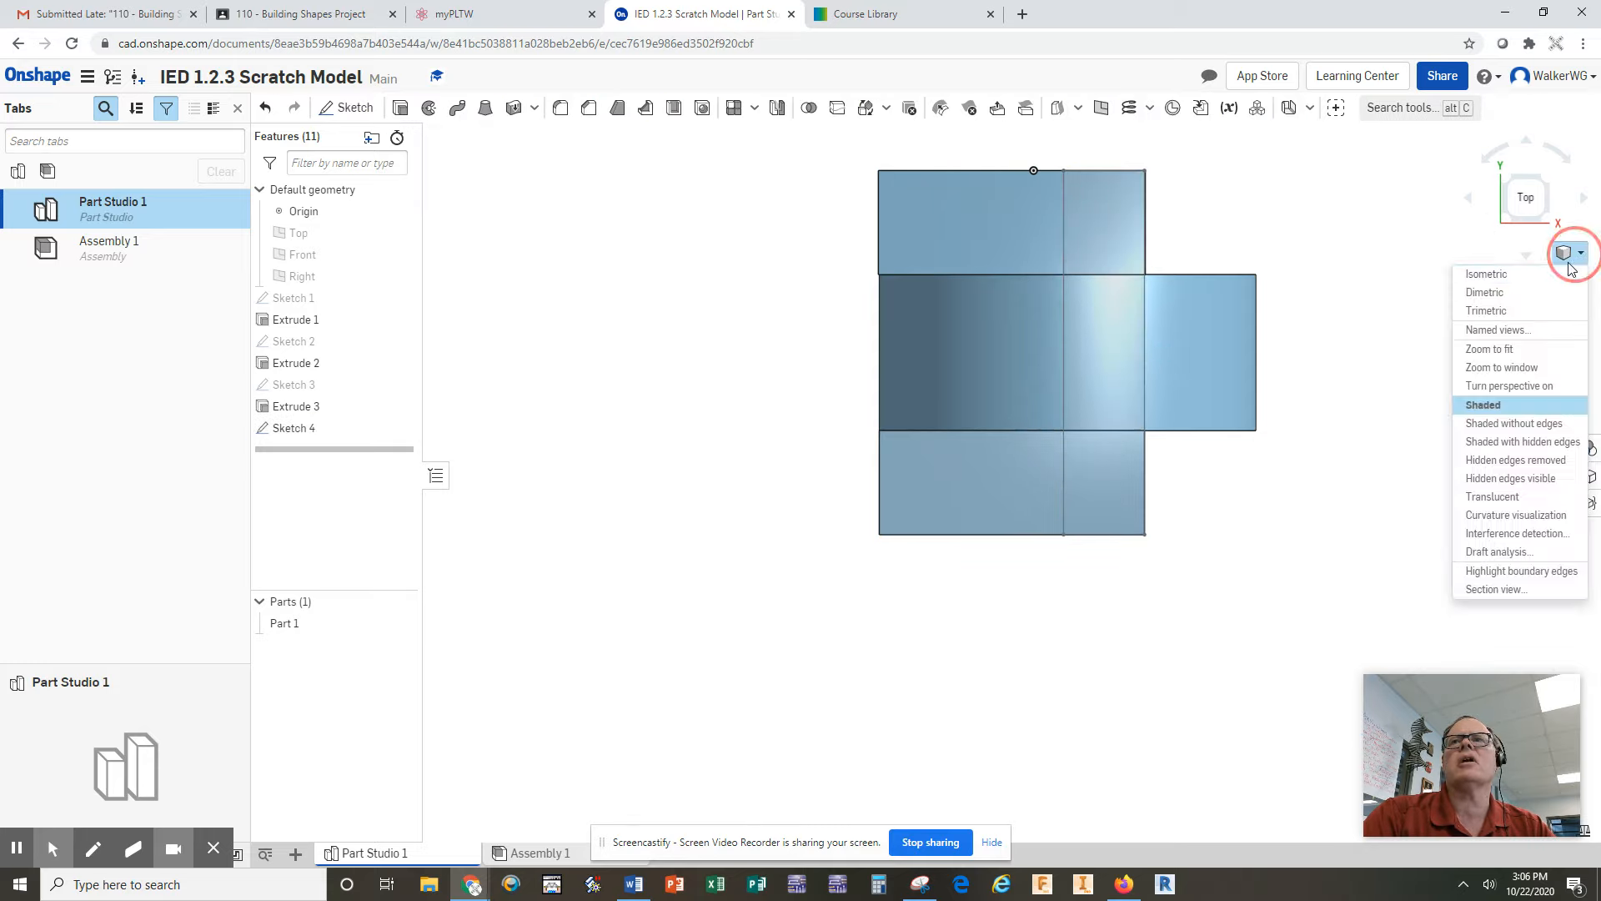
pyautogui.click(1485, 273)
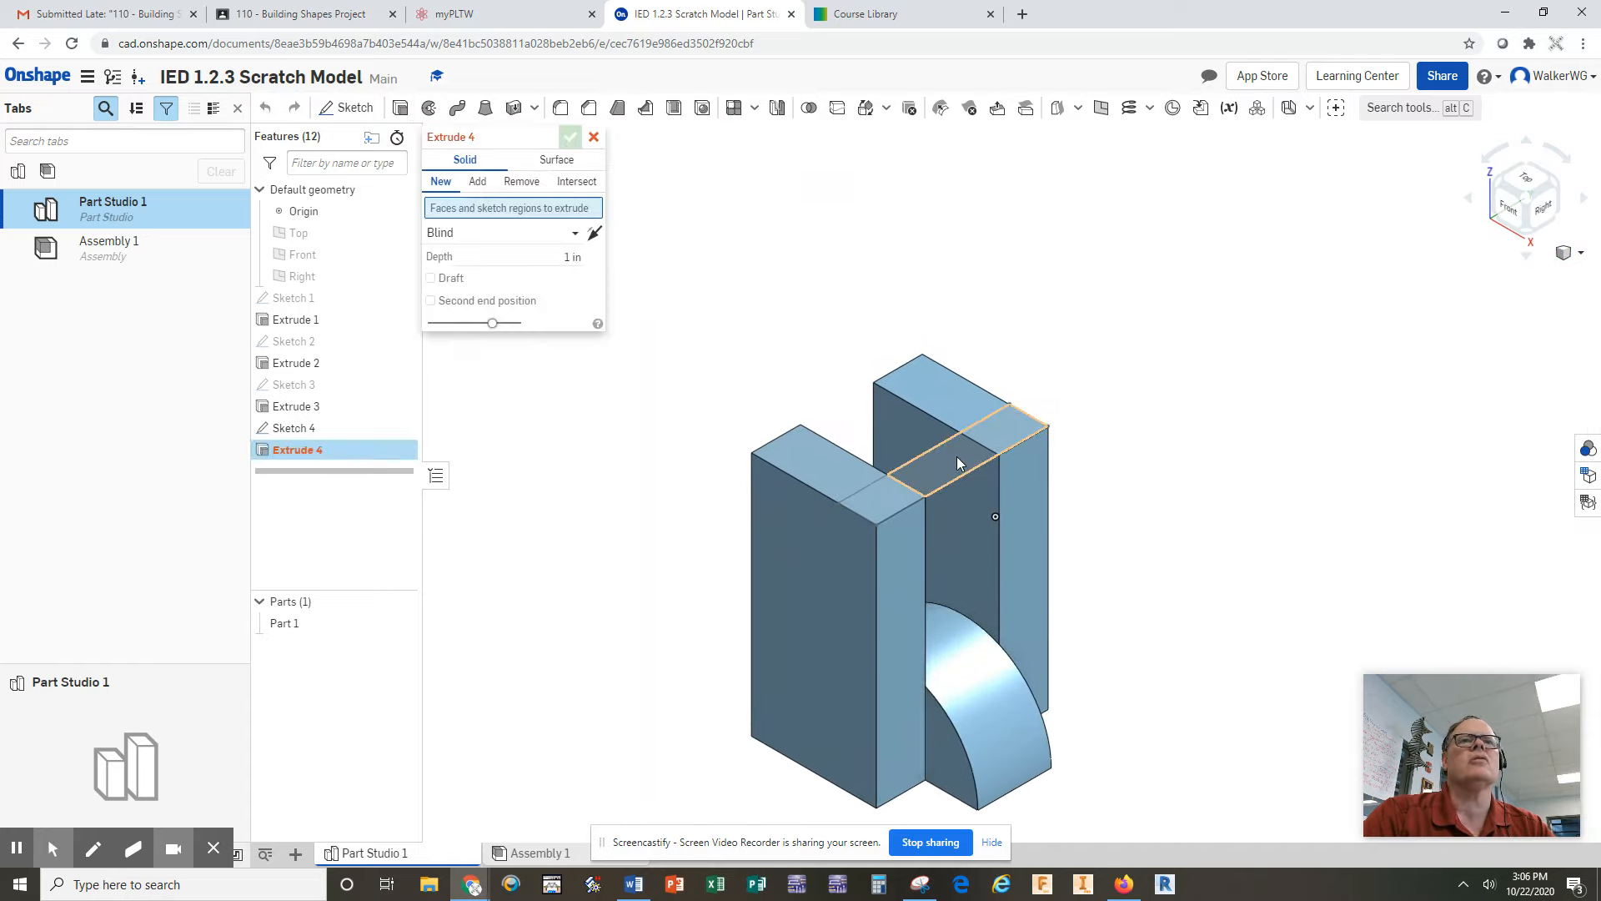
# Extrude both Sketch 4 regions 2.5 in, added to Part 1
pyautogui.click(960, 462)
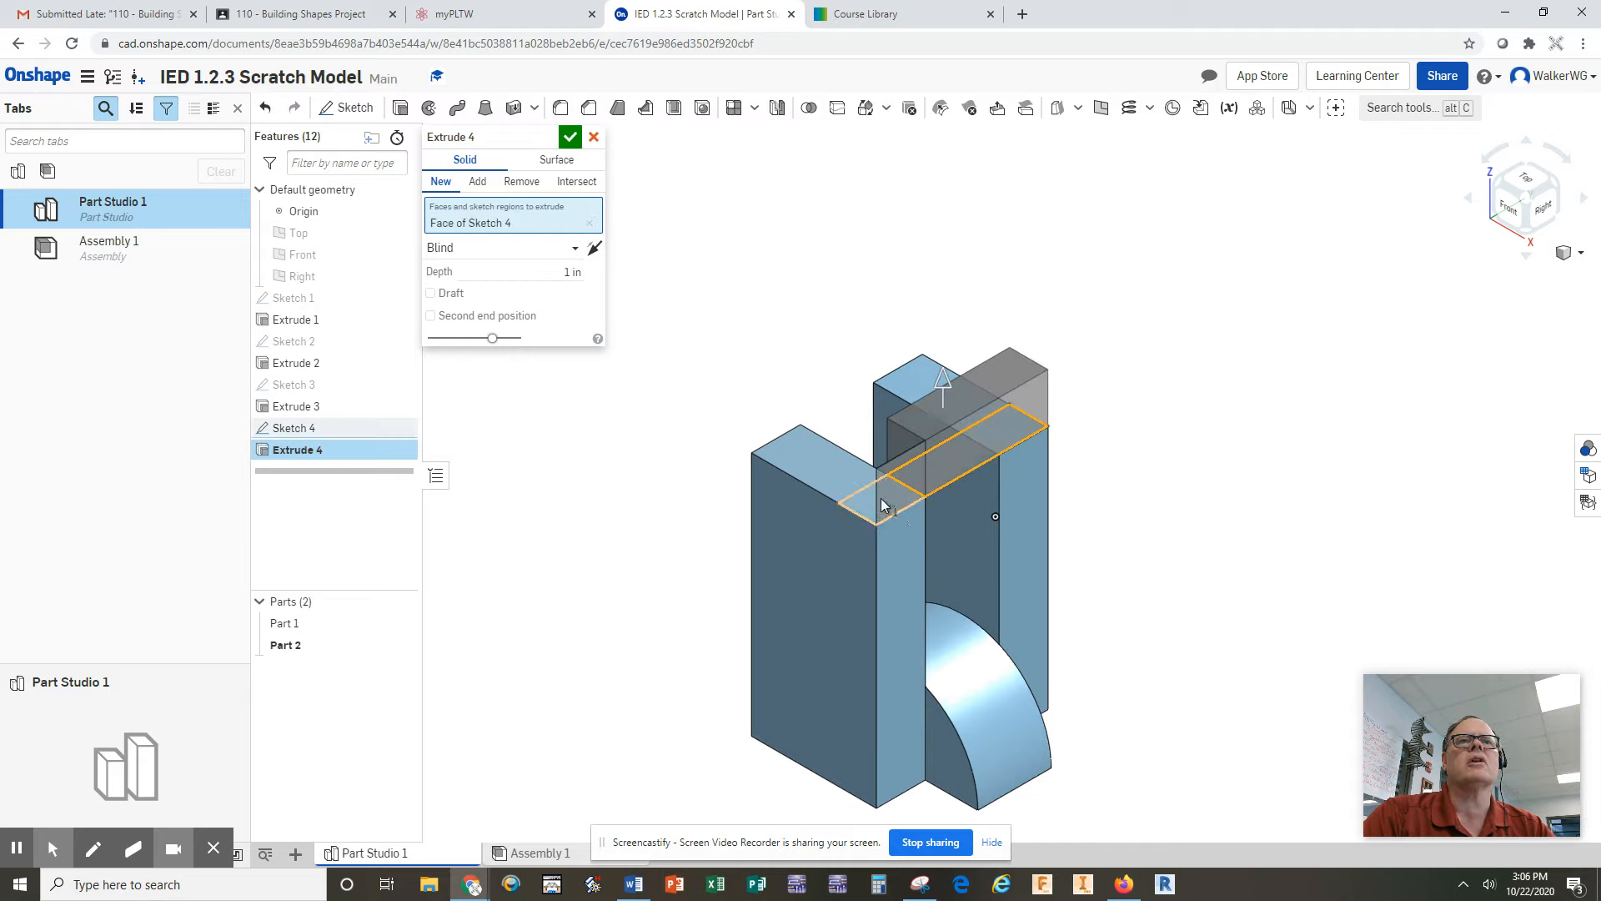
pyautogui.click(477, 181)
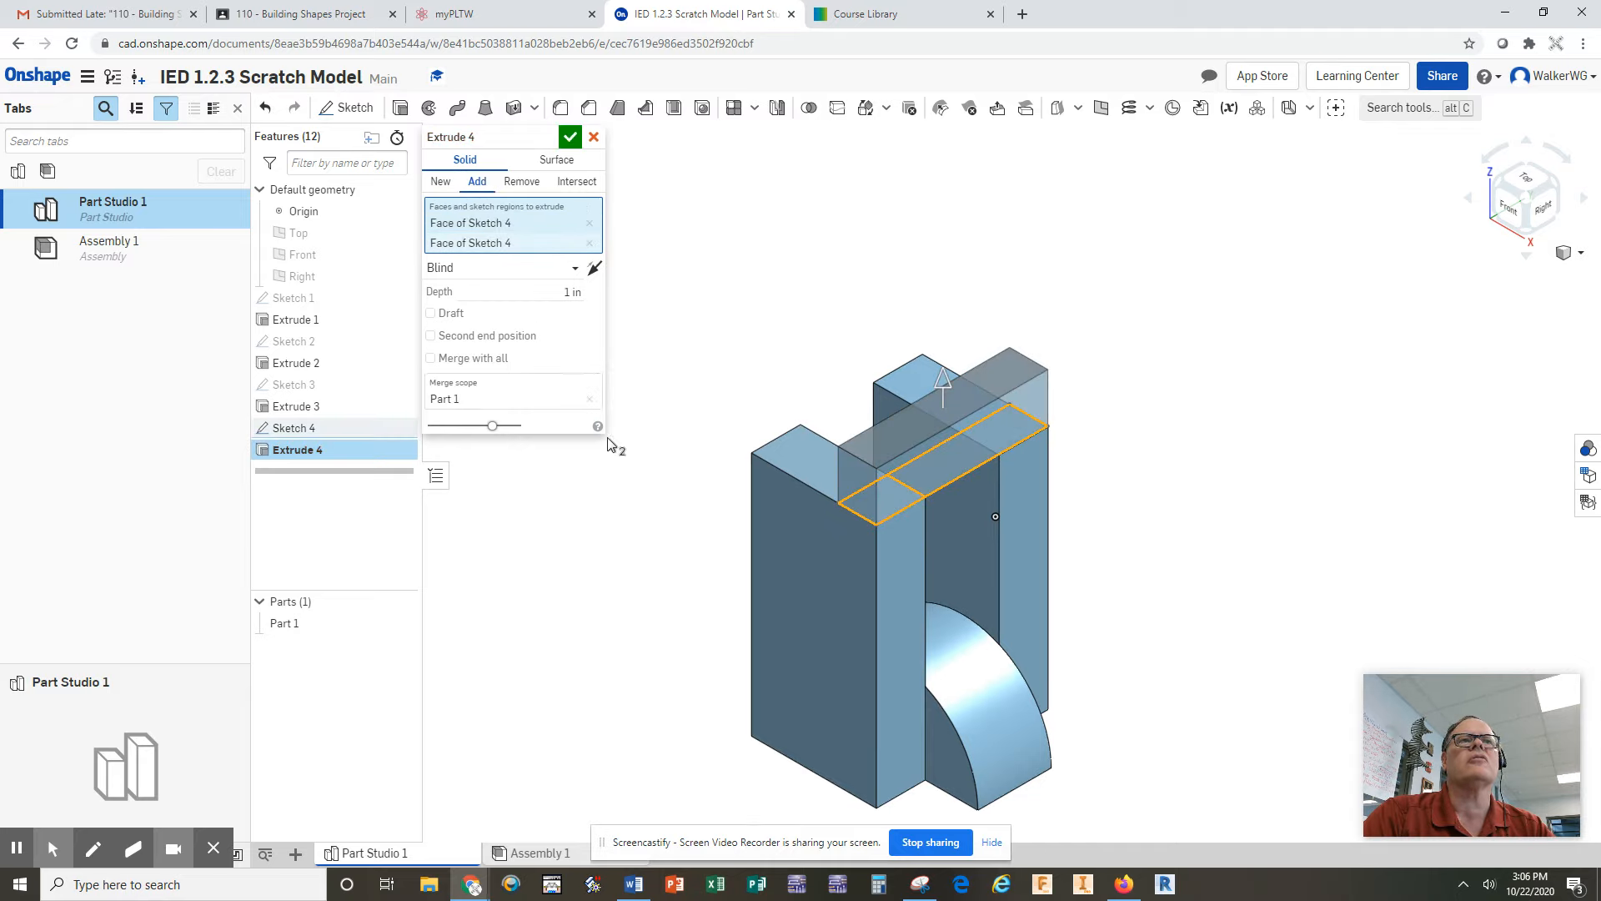
pyautogui.click(544, 291)
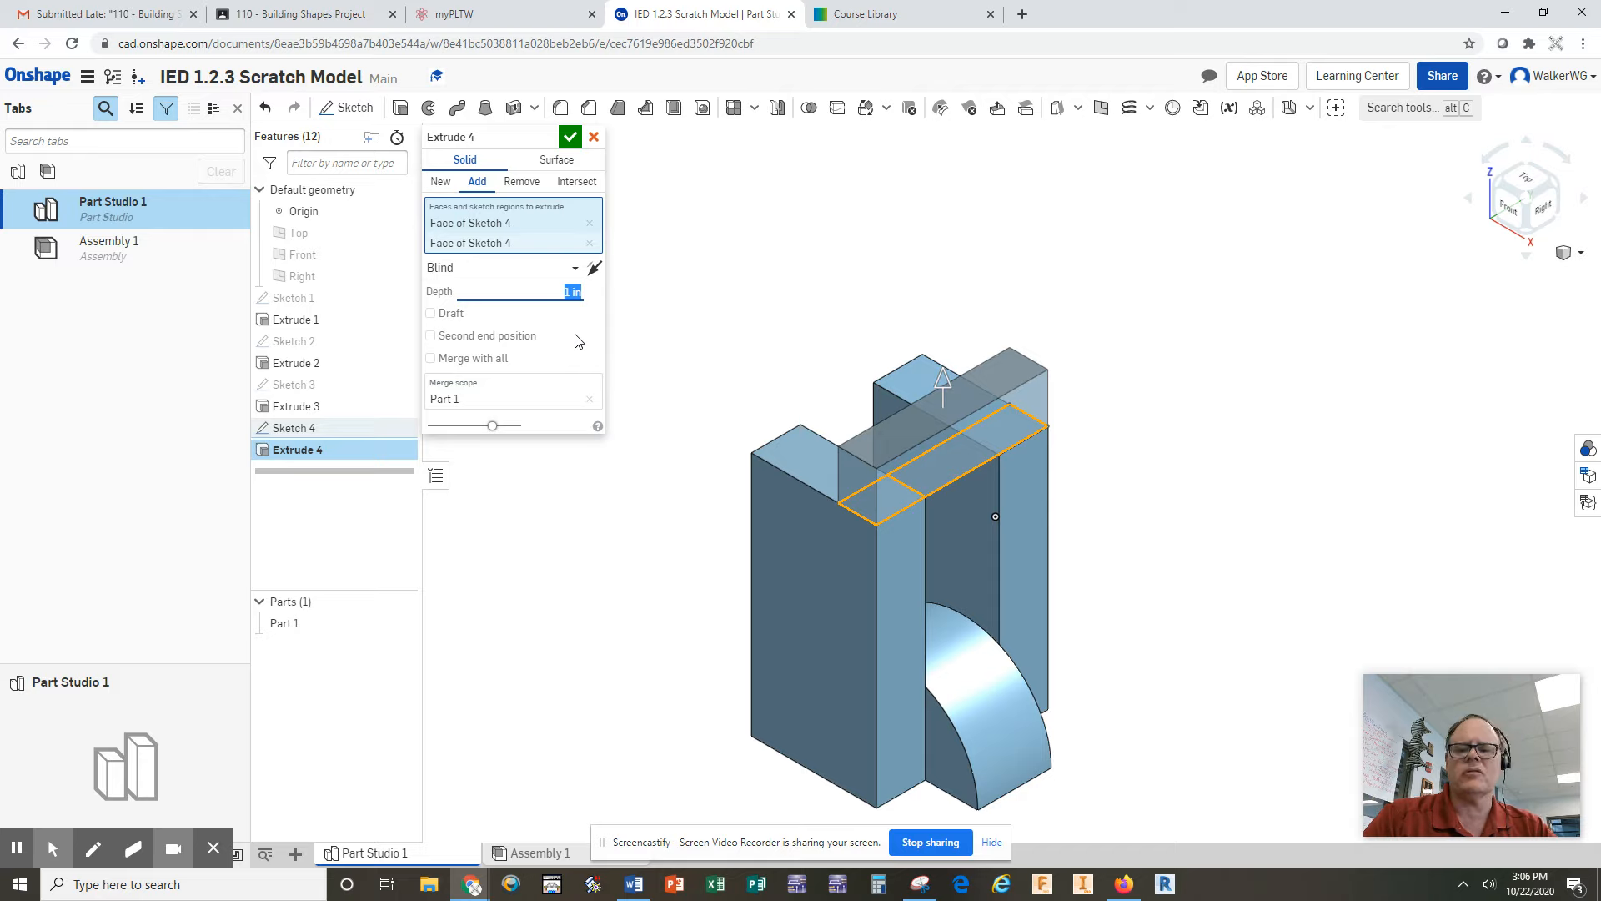
pyautogui.write('3')
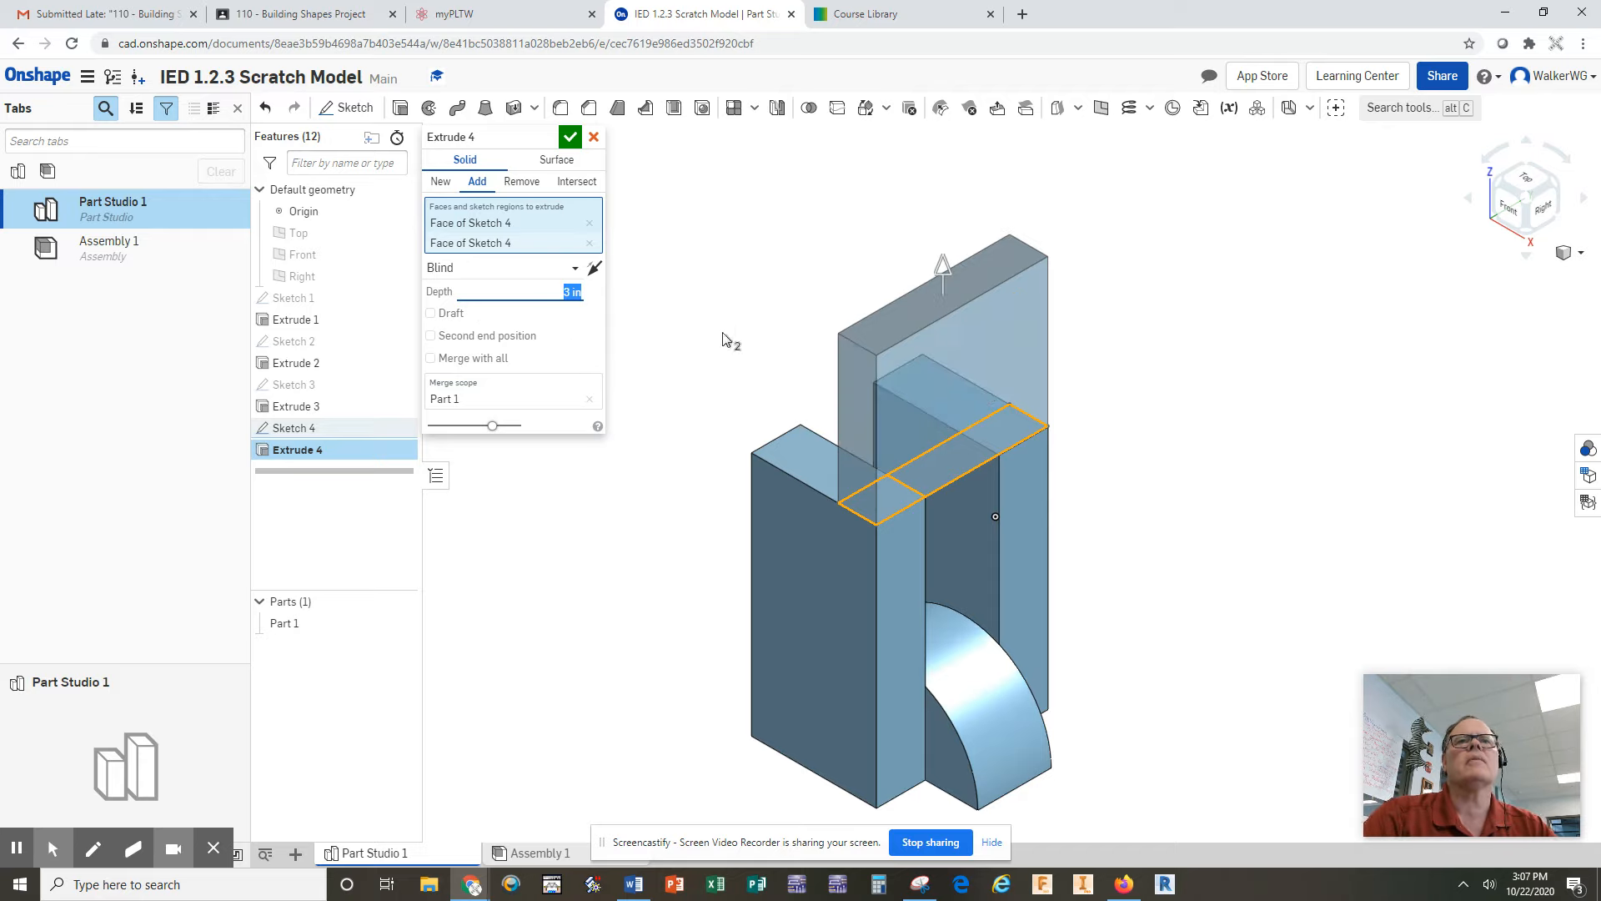
pyautogui.write('2.5')
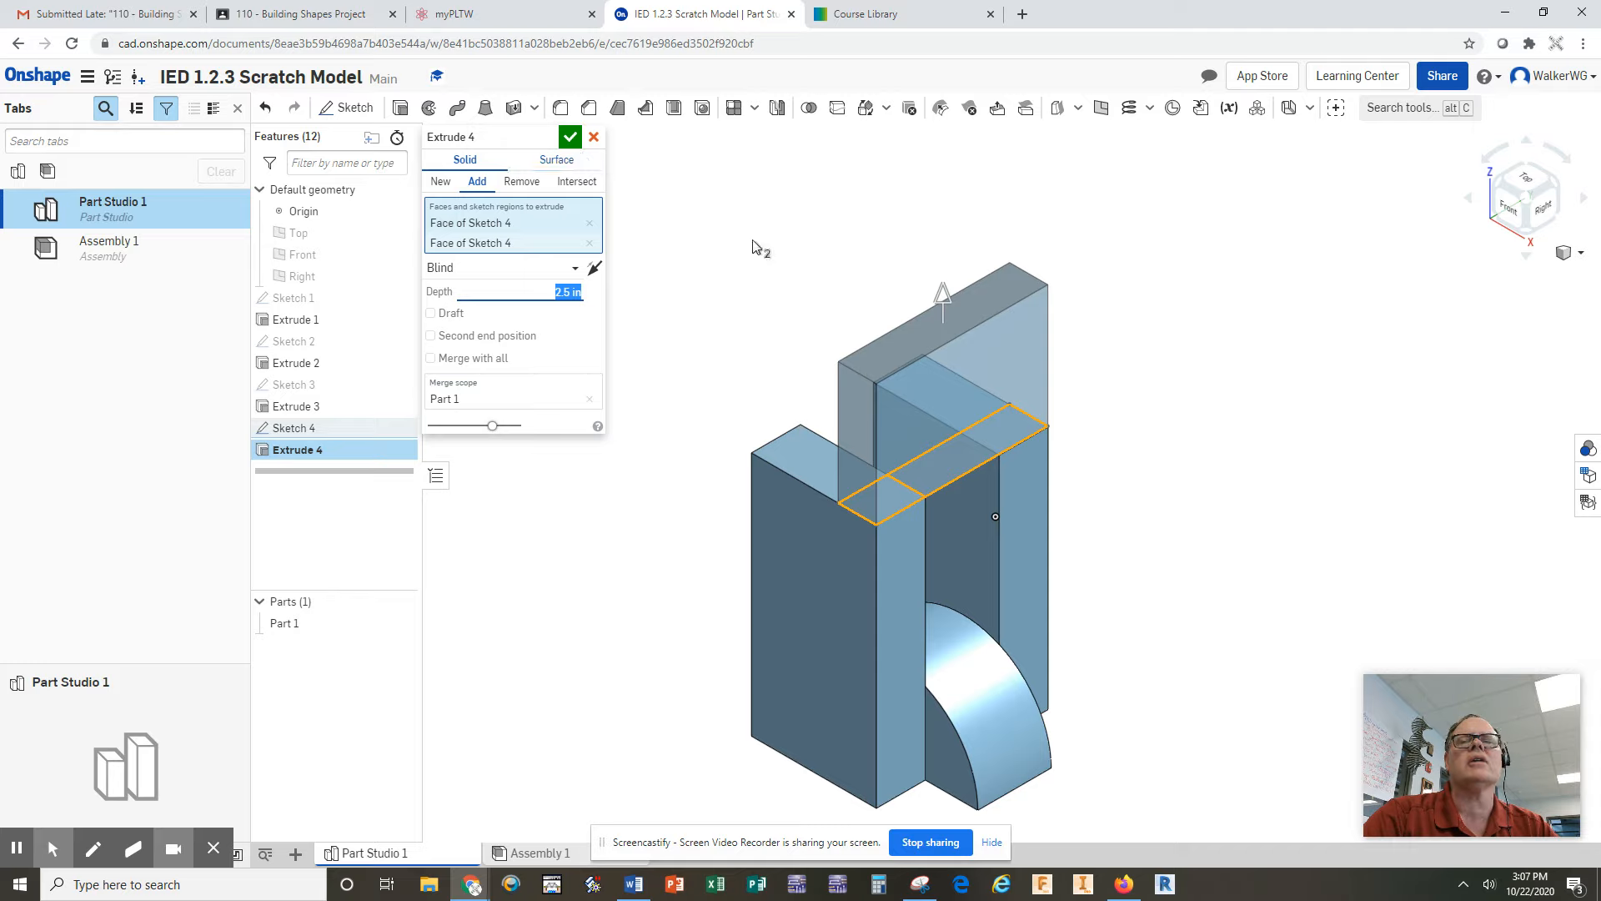
pyautogui.moveTo(724, 225)
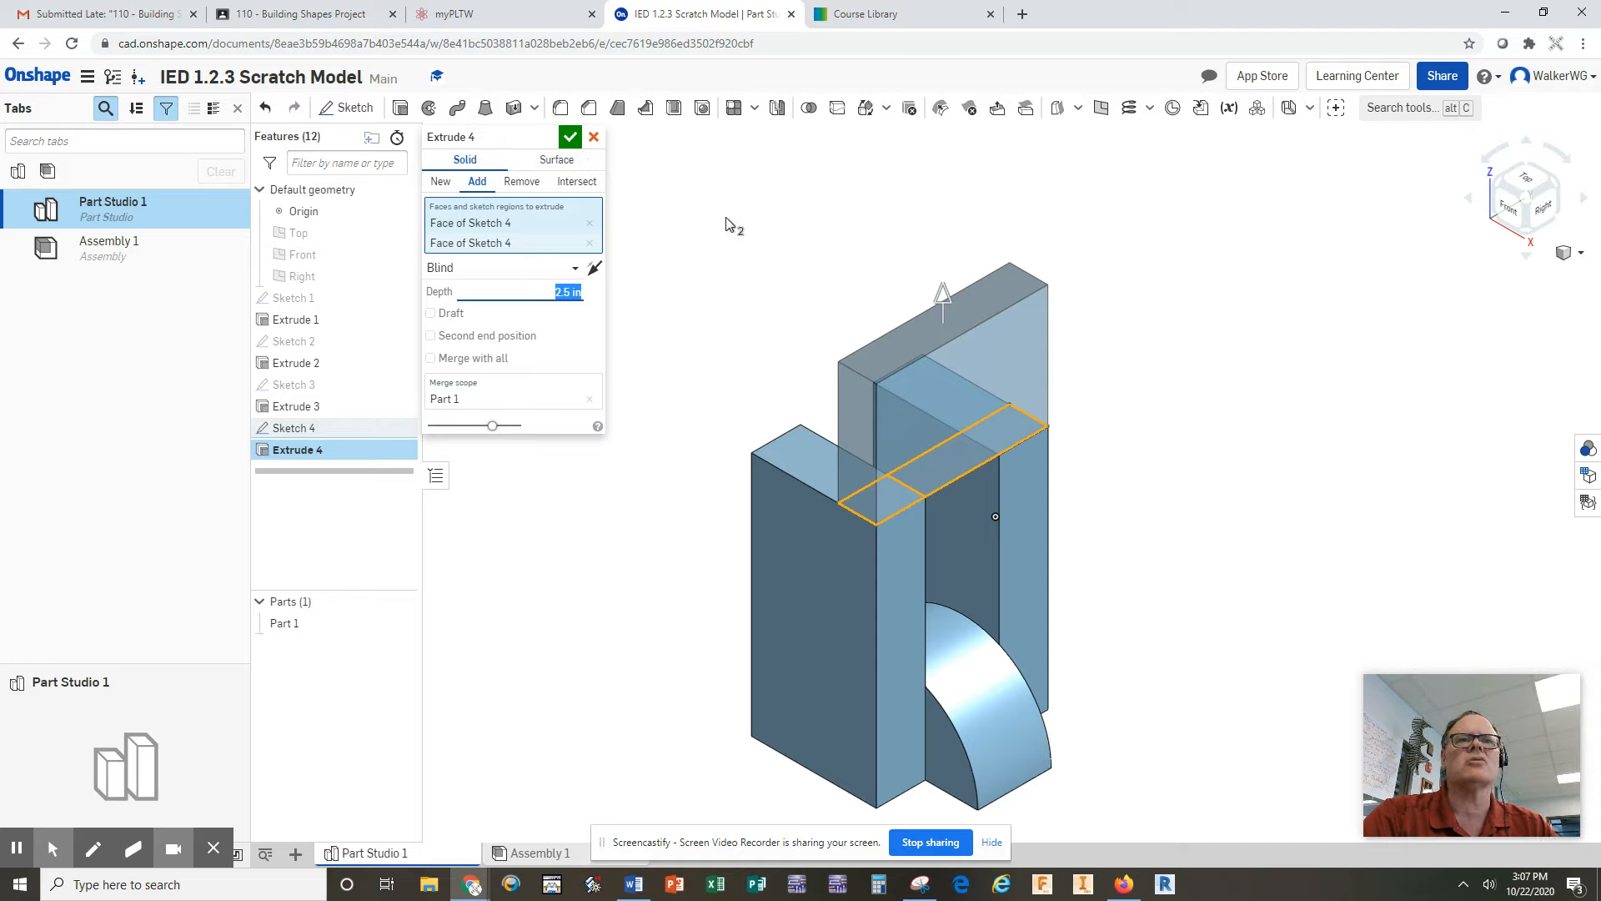
pyautogui.click(570, 136)
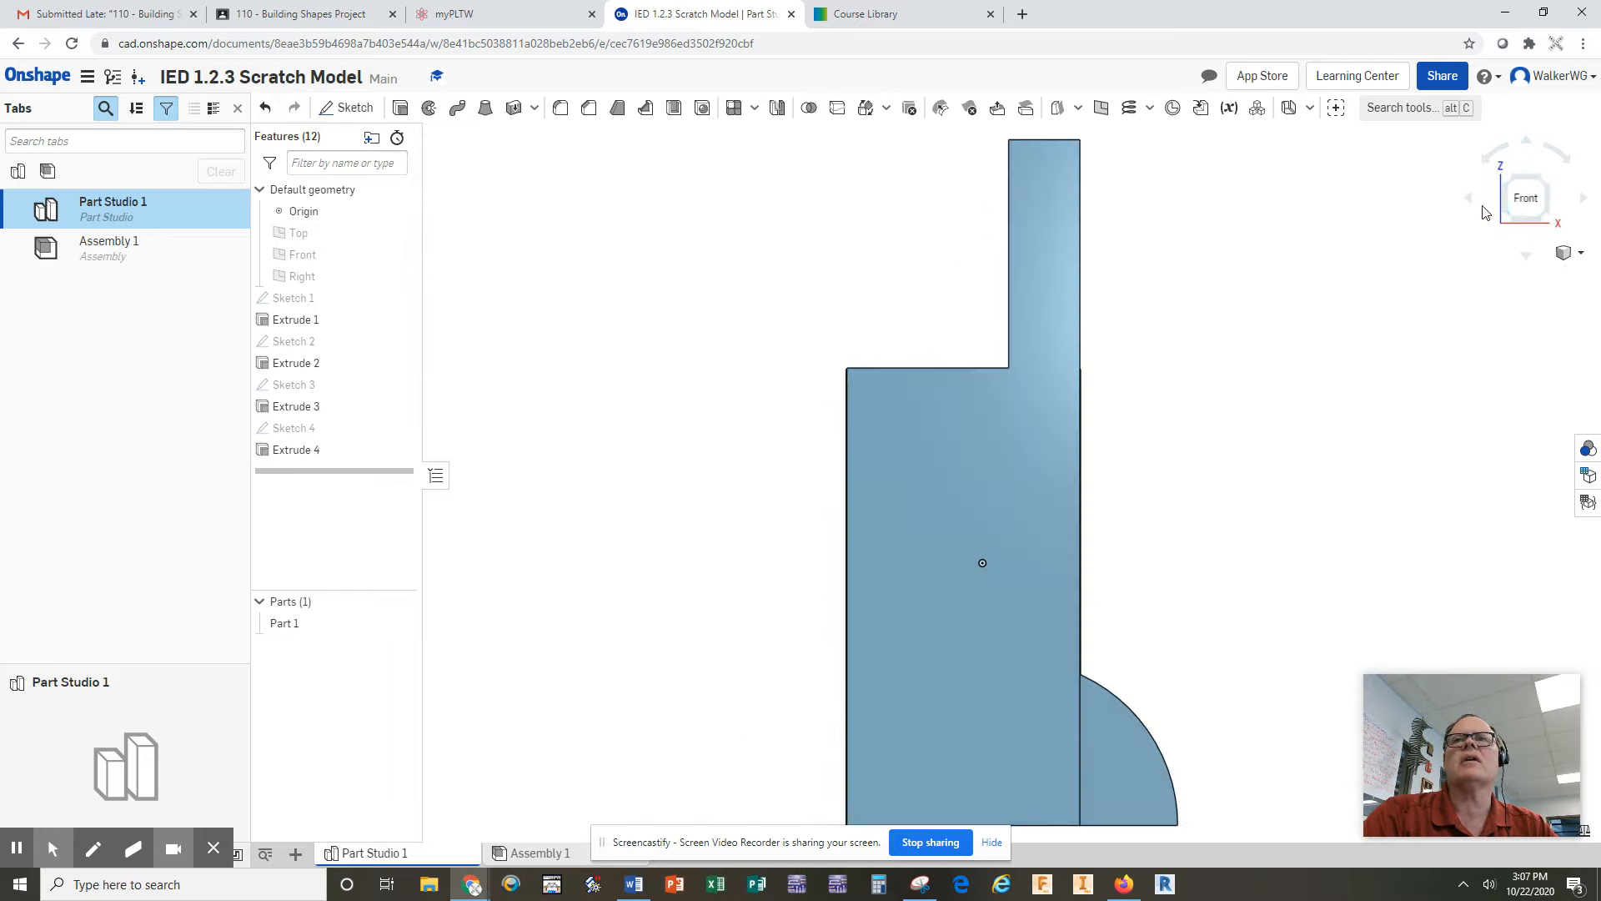
pyautogui.click(1587, 198)
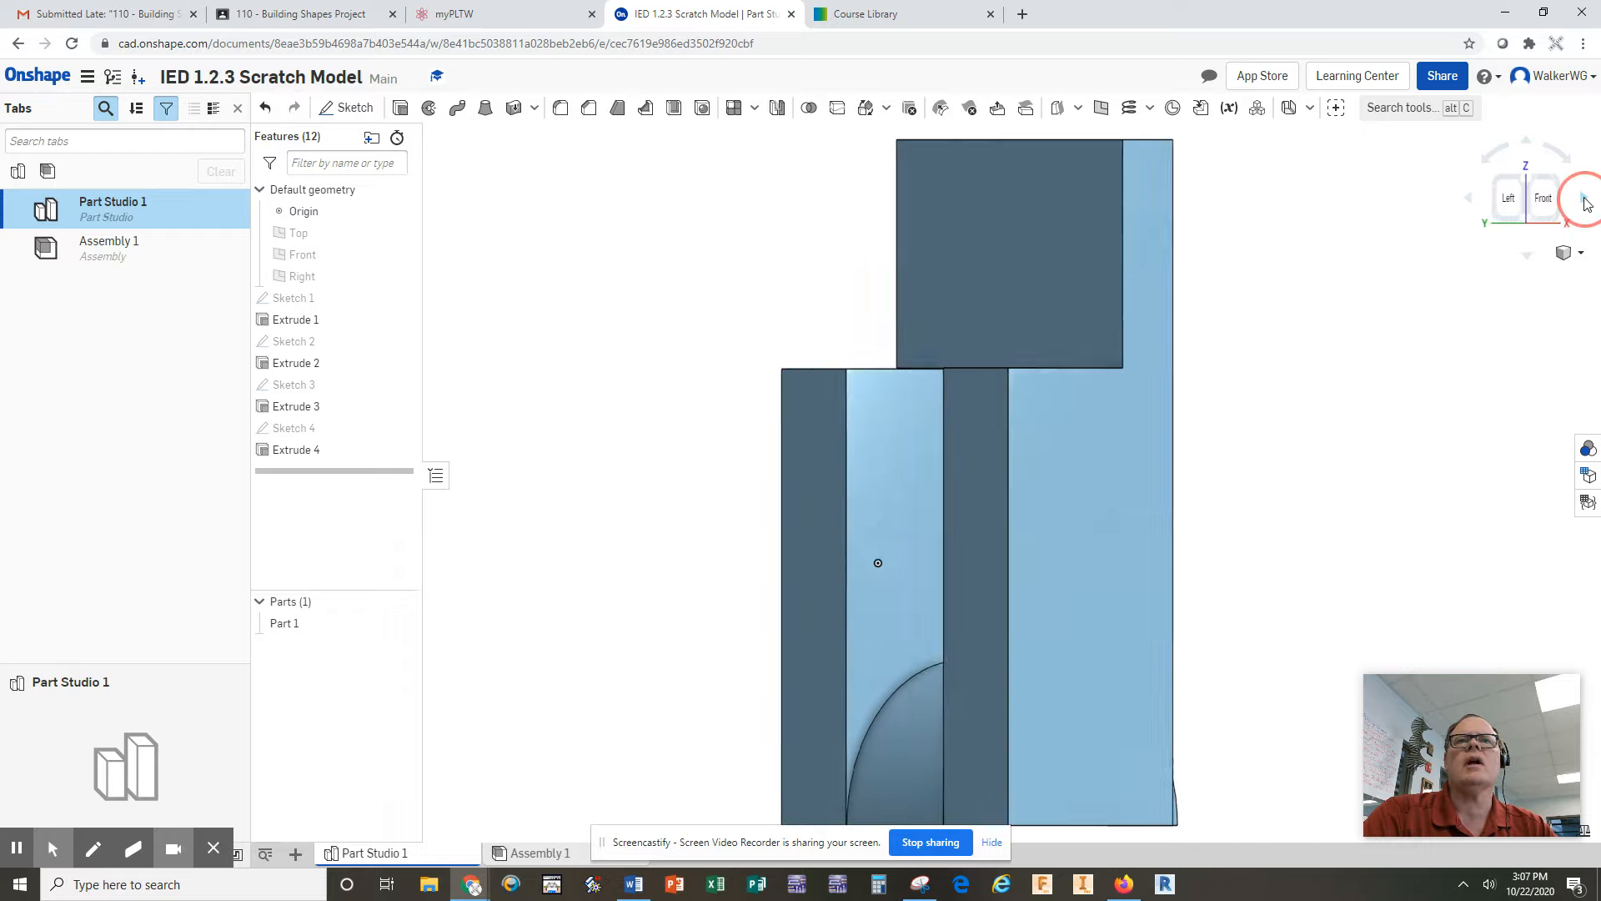
pyautogui.click(1586, 198)
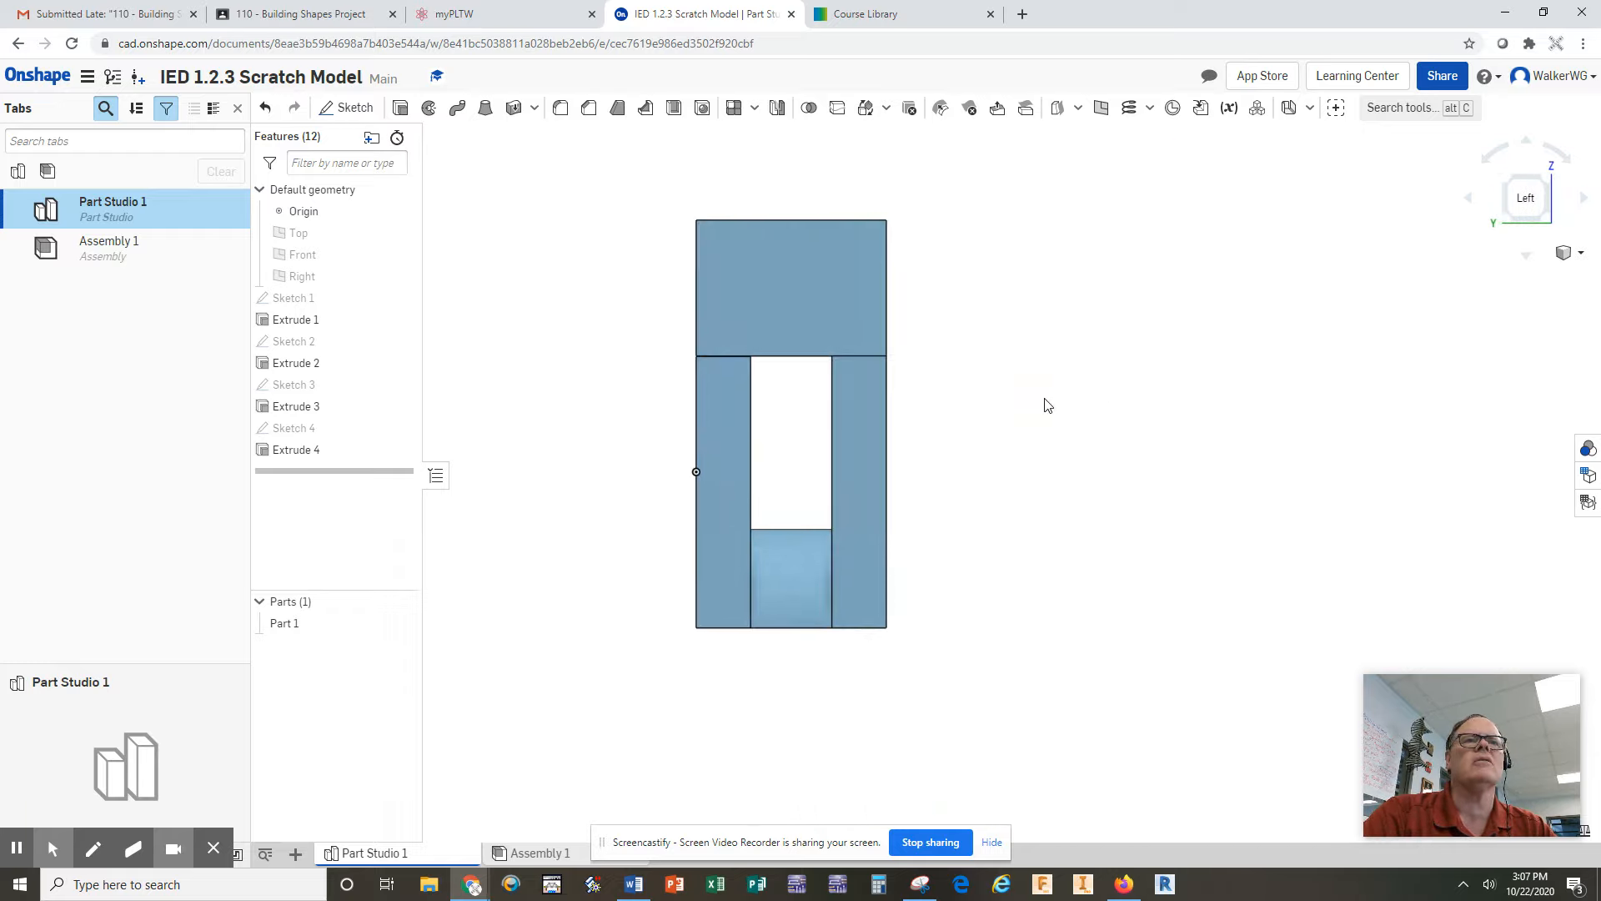
pyautogui.moveTo(1549, 201)
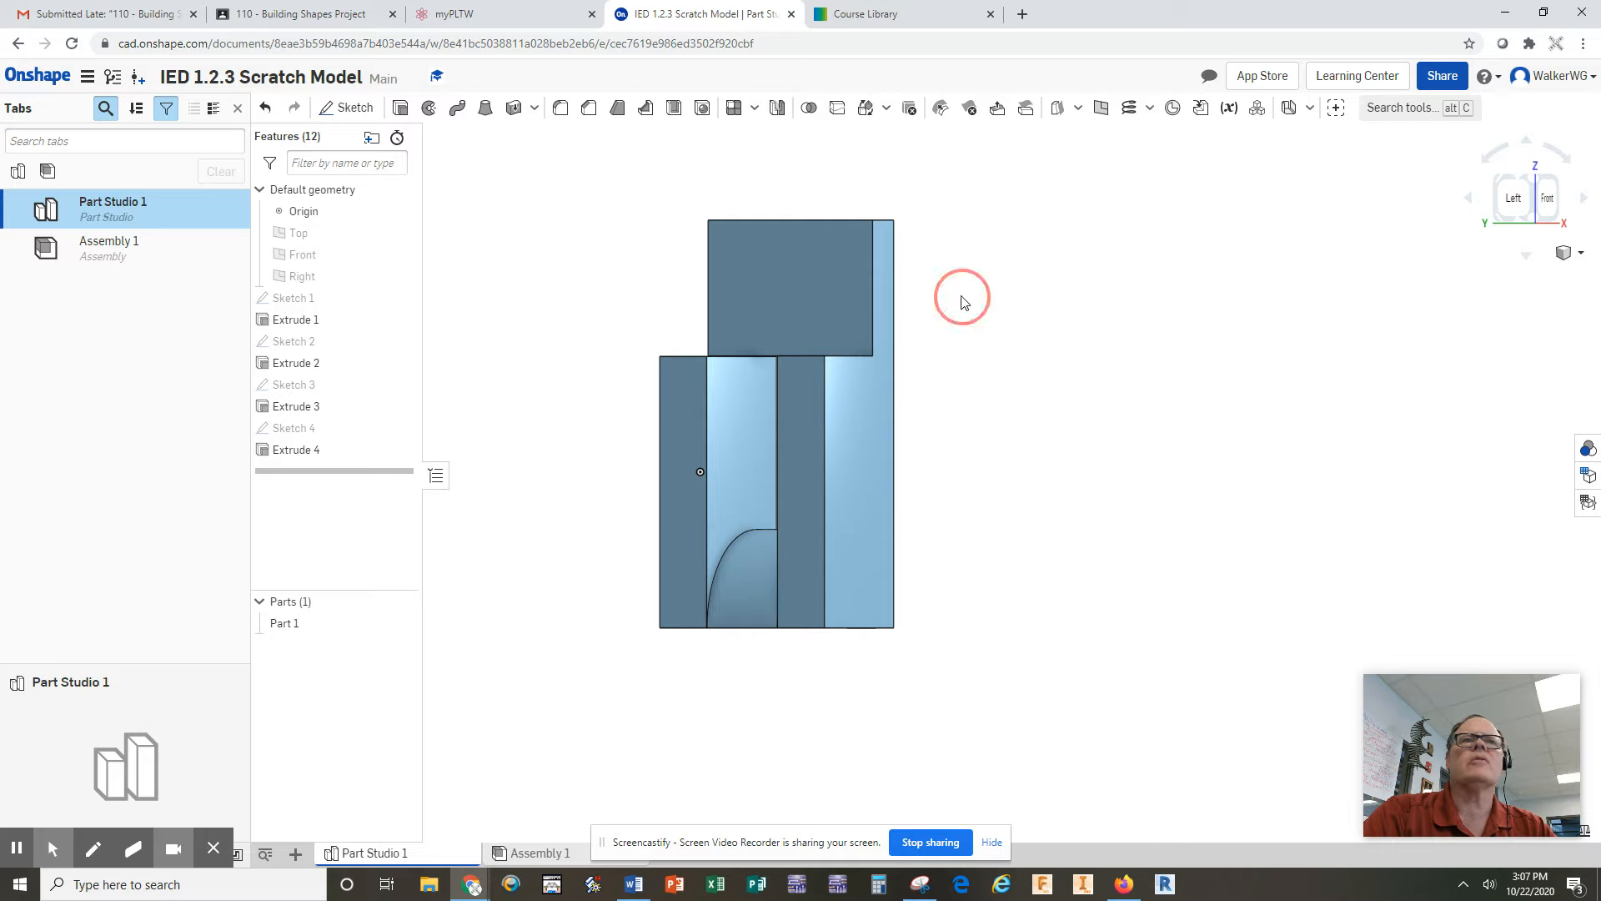
pyautogui.moveTo(960, 301); pyautogui.dragTo(1045, 427)
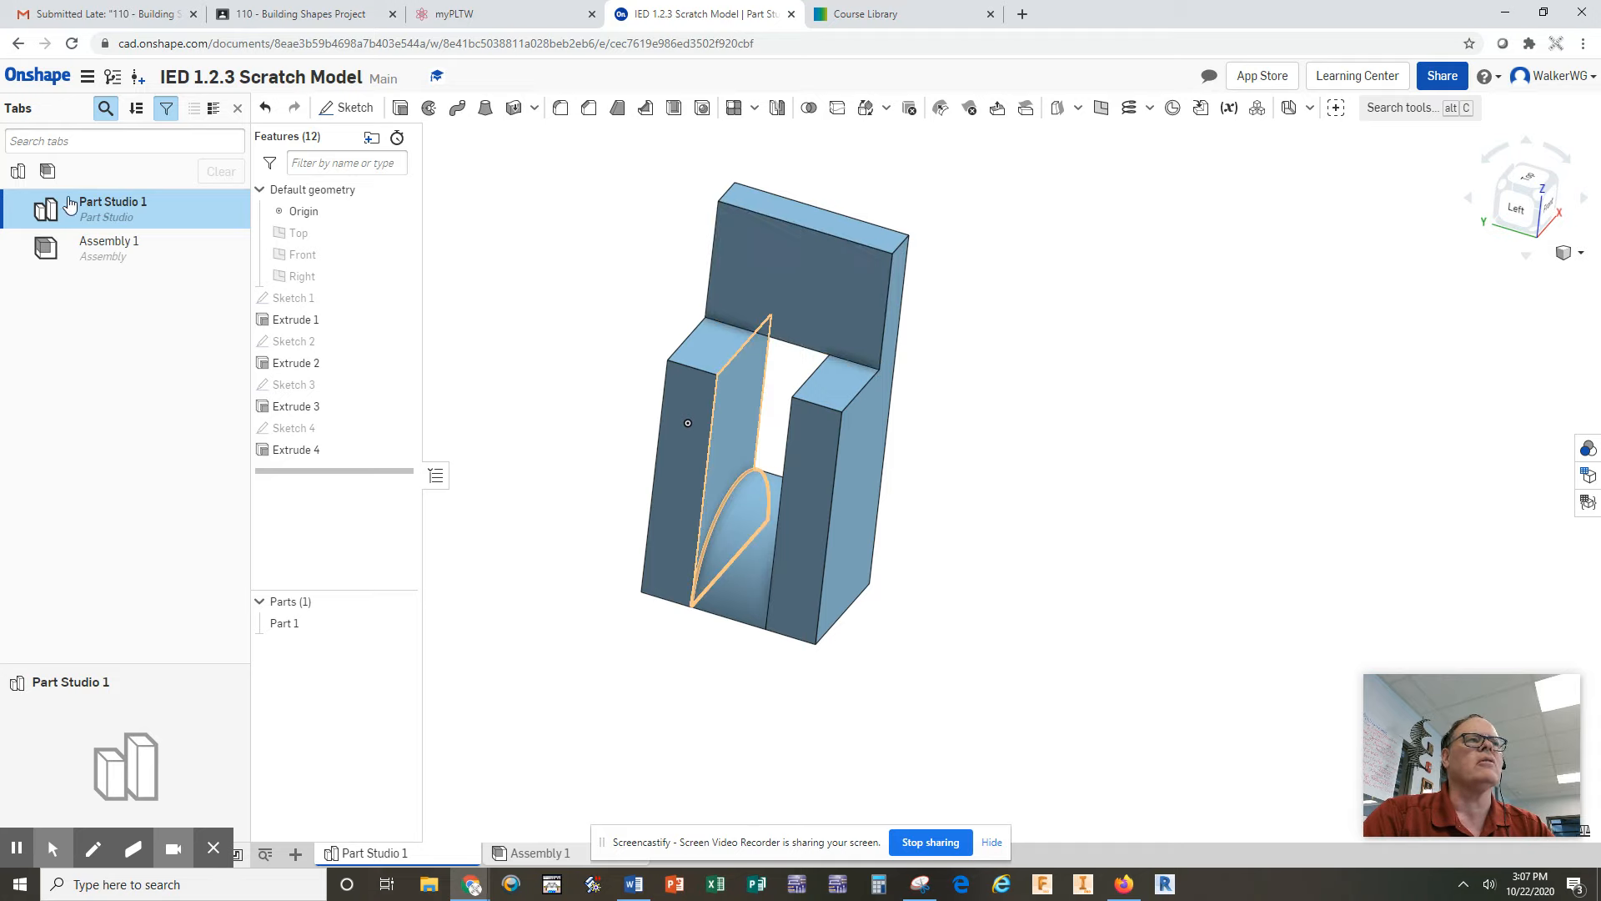
pyautogui.moveTo(298, 855)
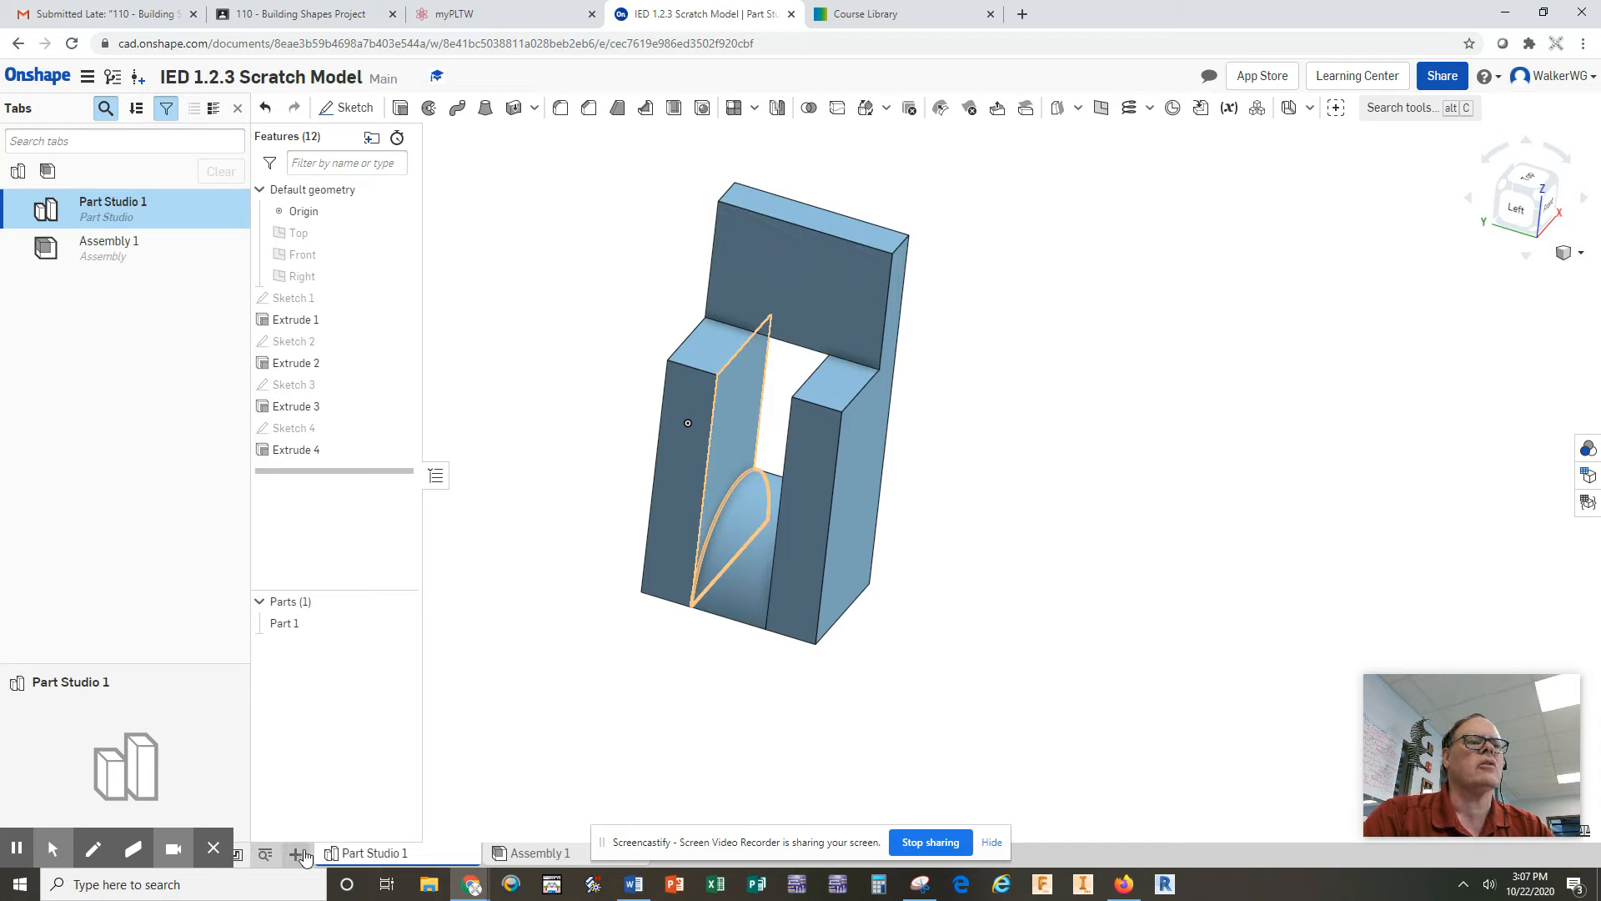
# Add Drawing 1 using the ANSI_A_INCH template with no views
pyautogui.click(295, 852)
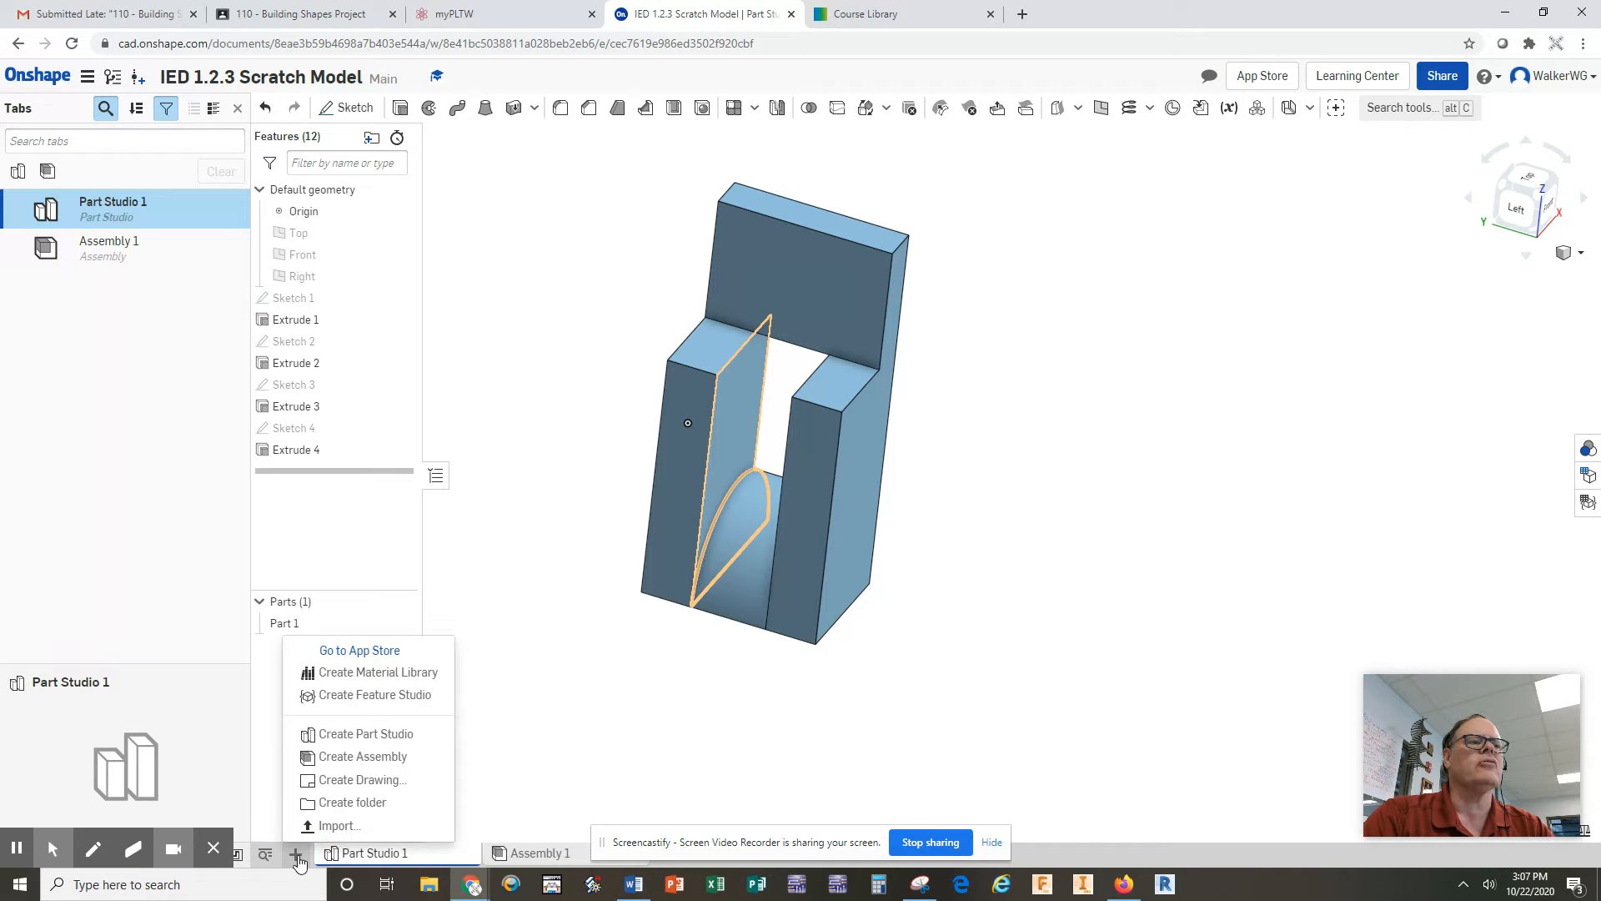
pyautogui.click(361, 780)
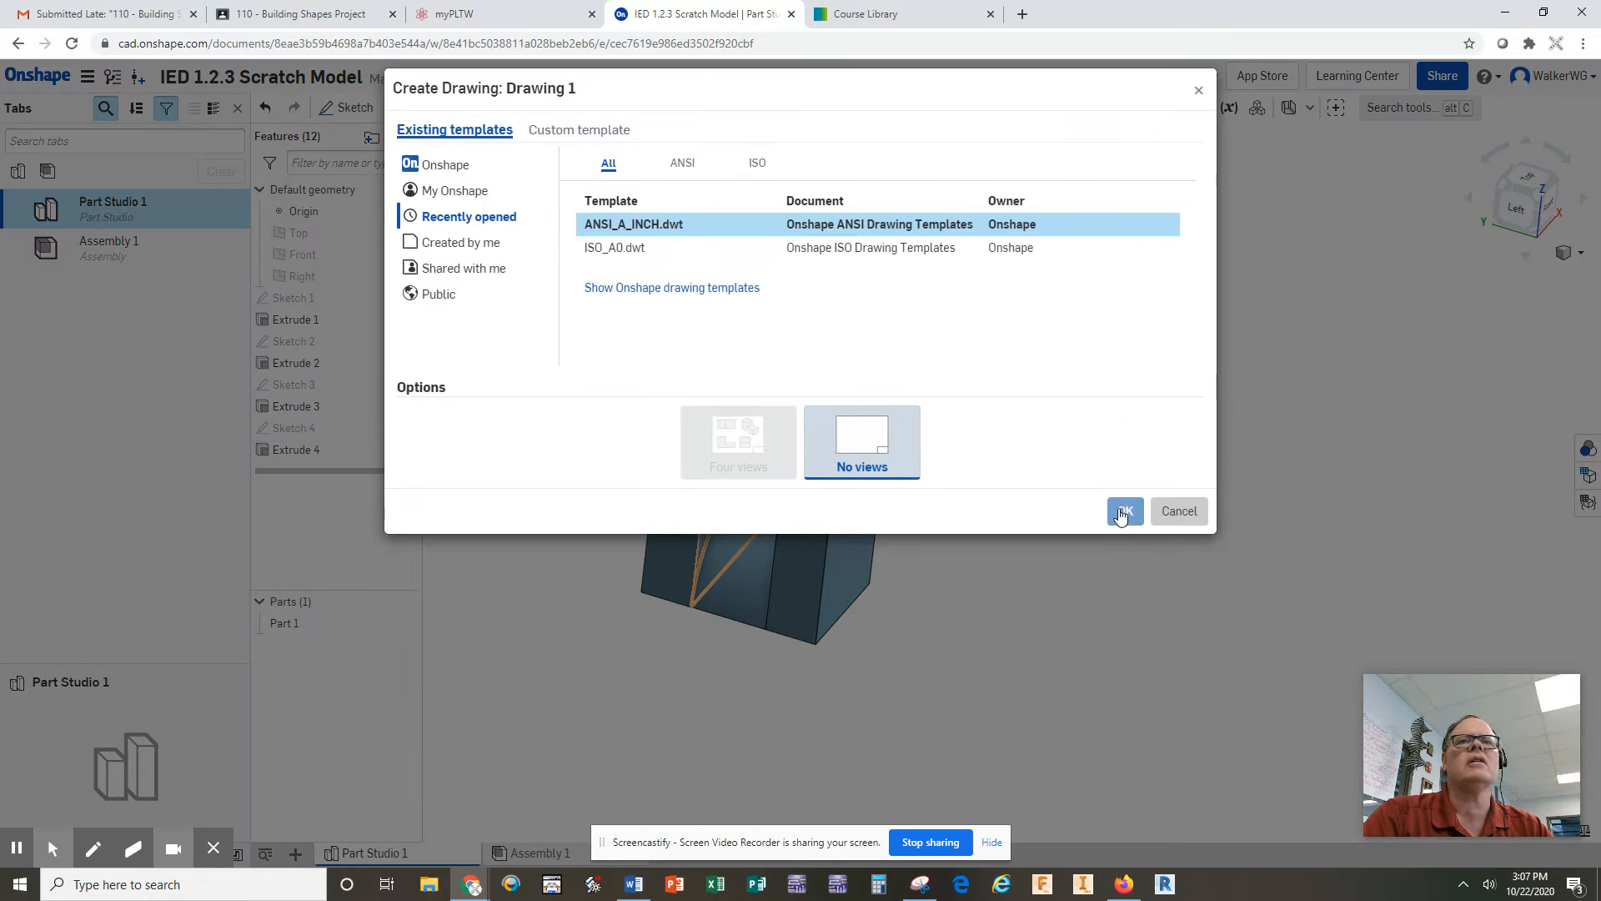
pyautogui.click(1125, 511)
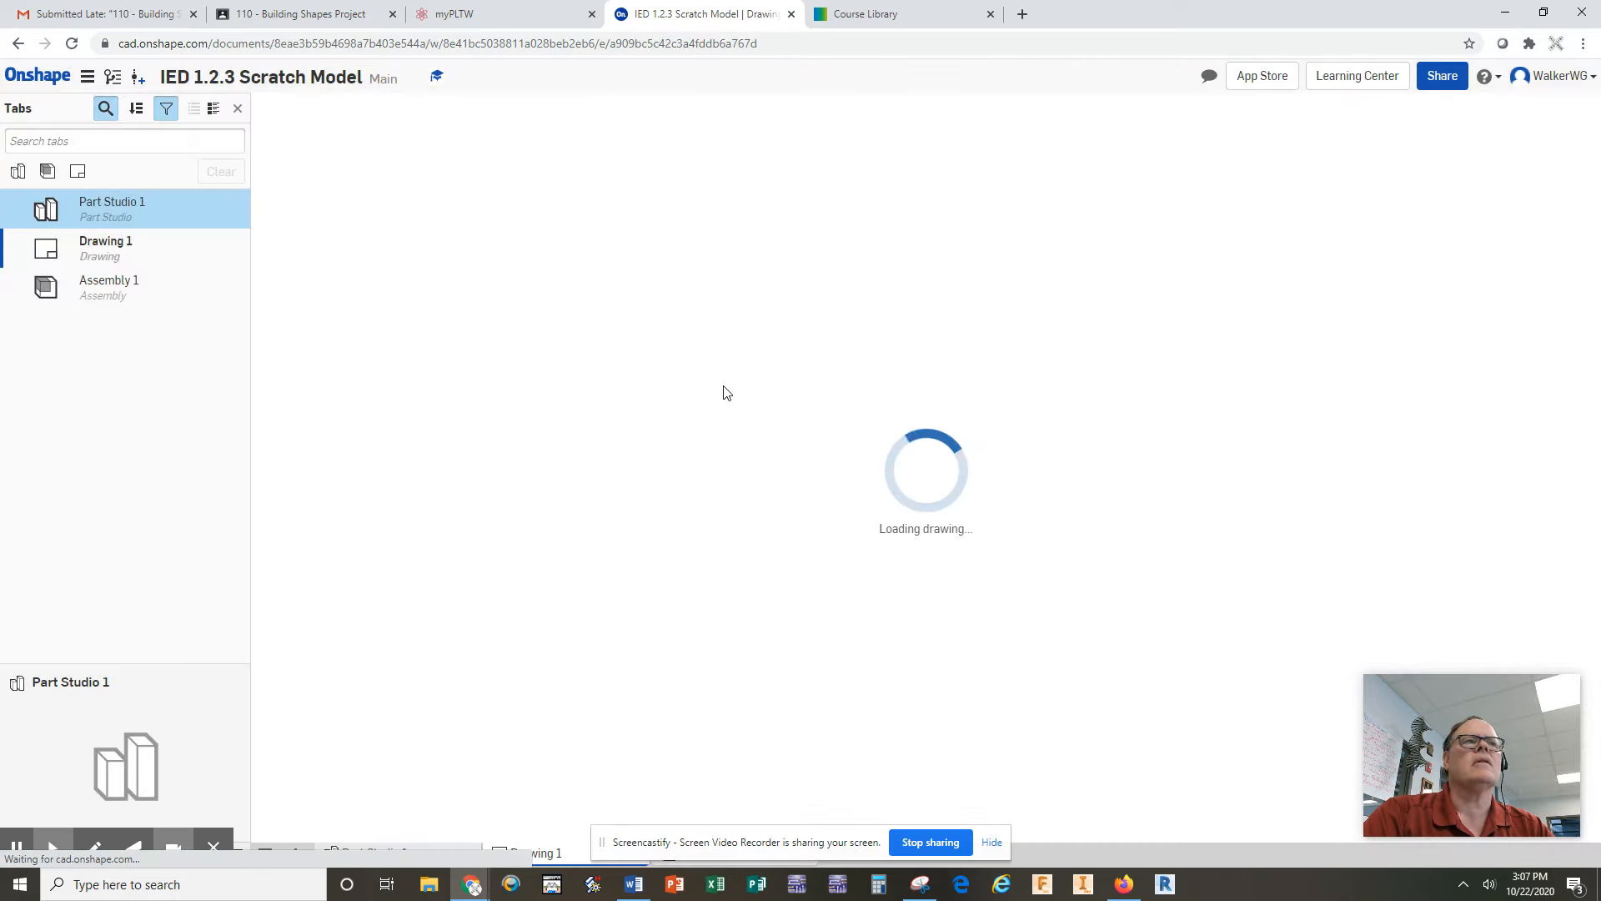
pyautogui.moveTo(376, 412)
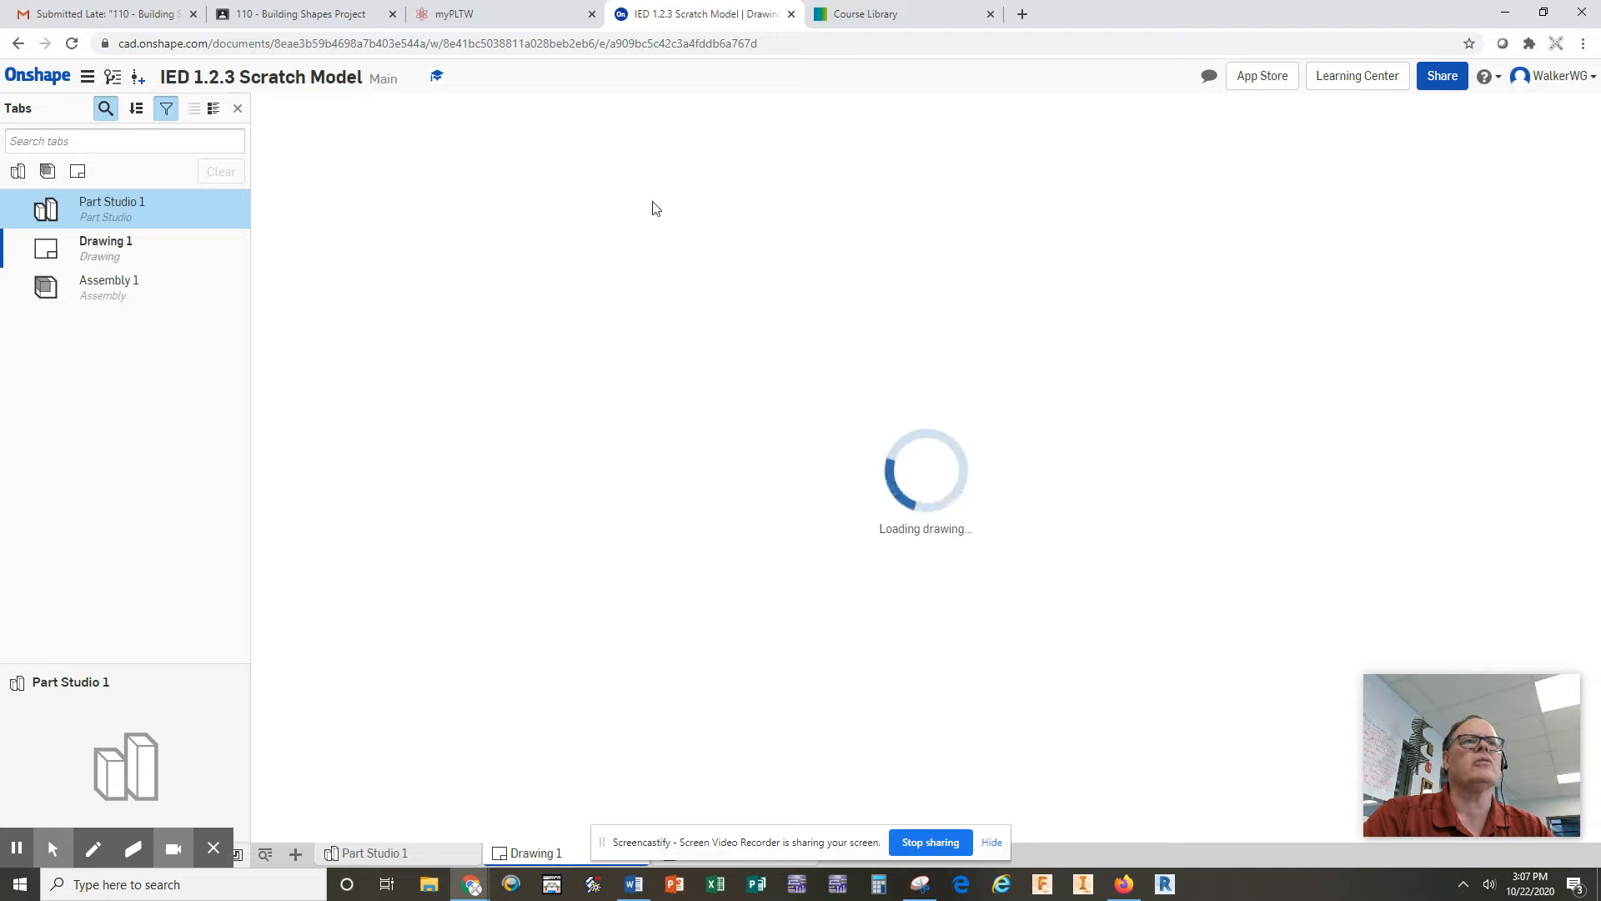
pyautogui.moveTo(612, 237)
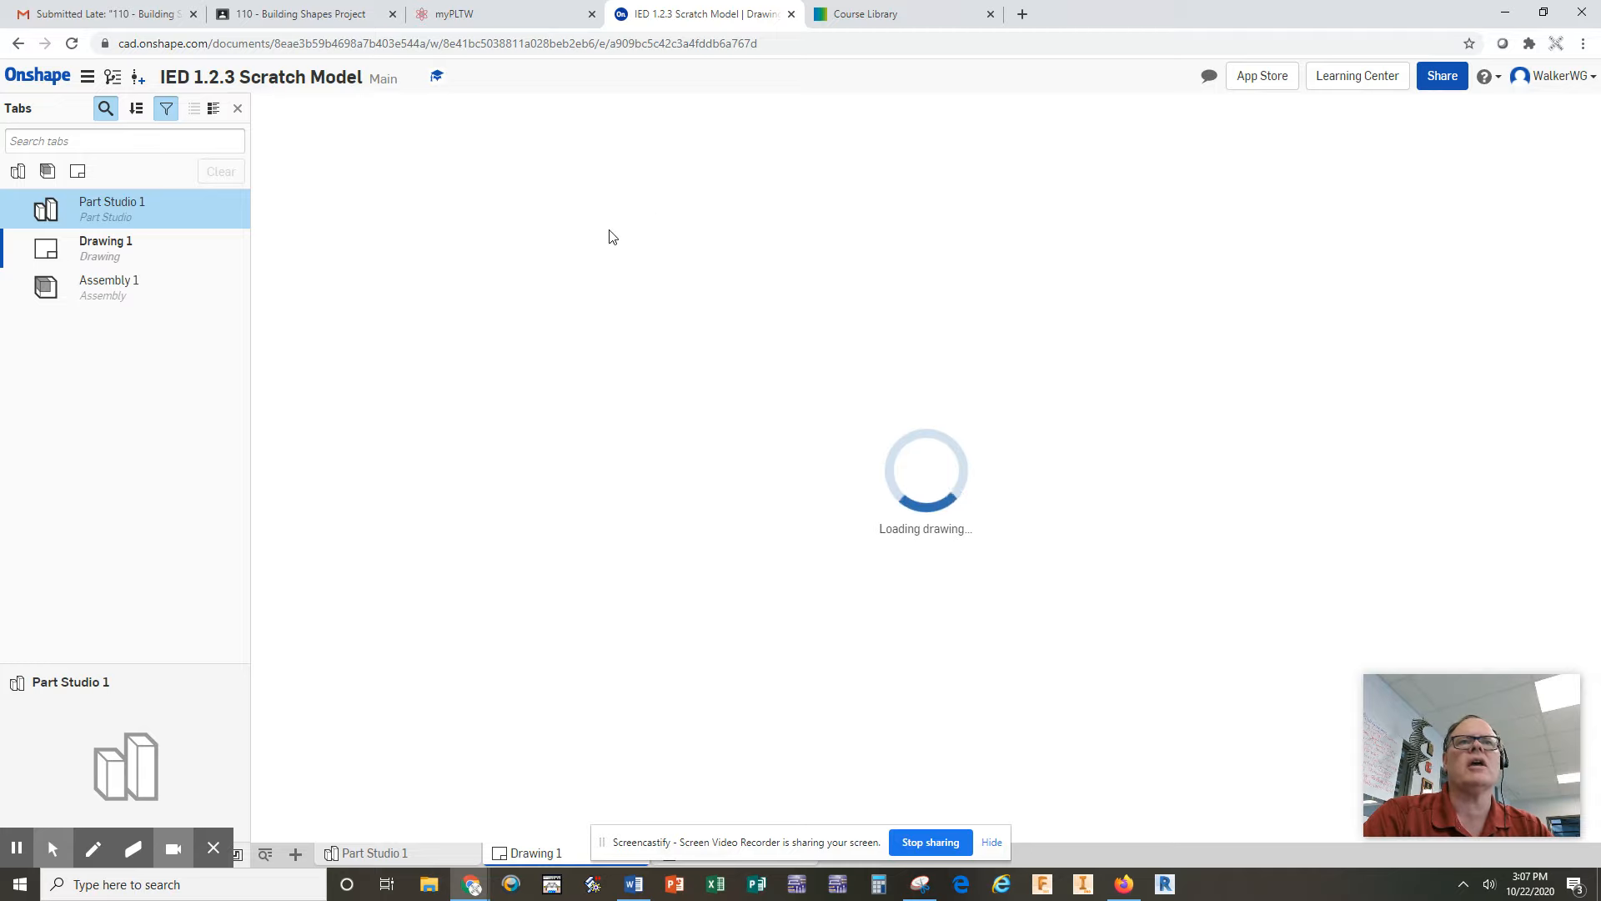
pyautogui.moveTo(620, 556)
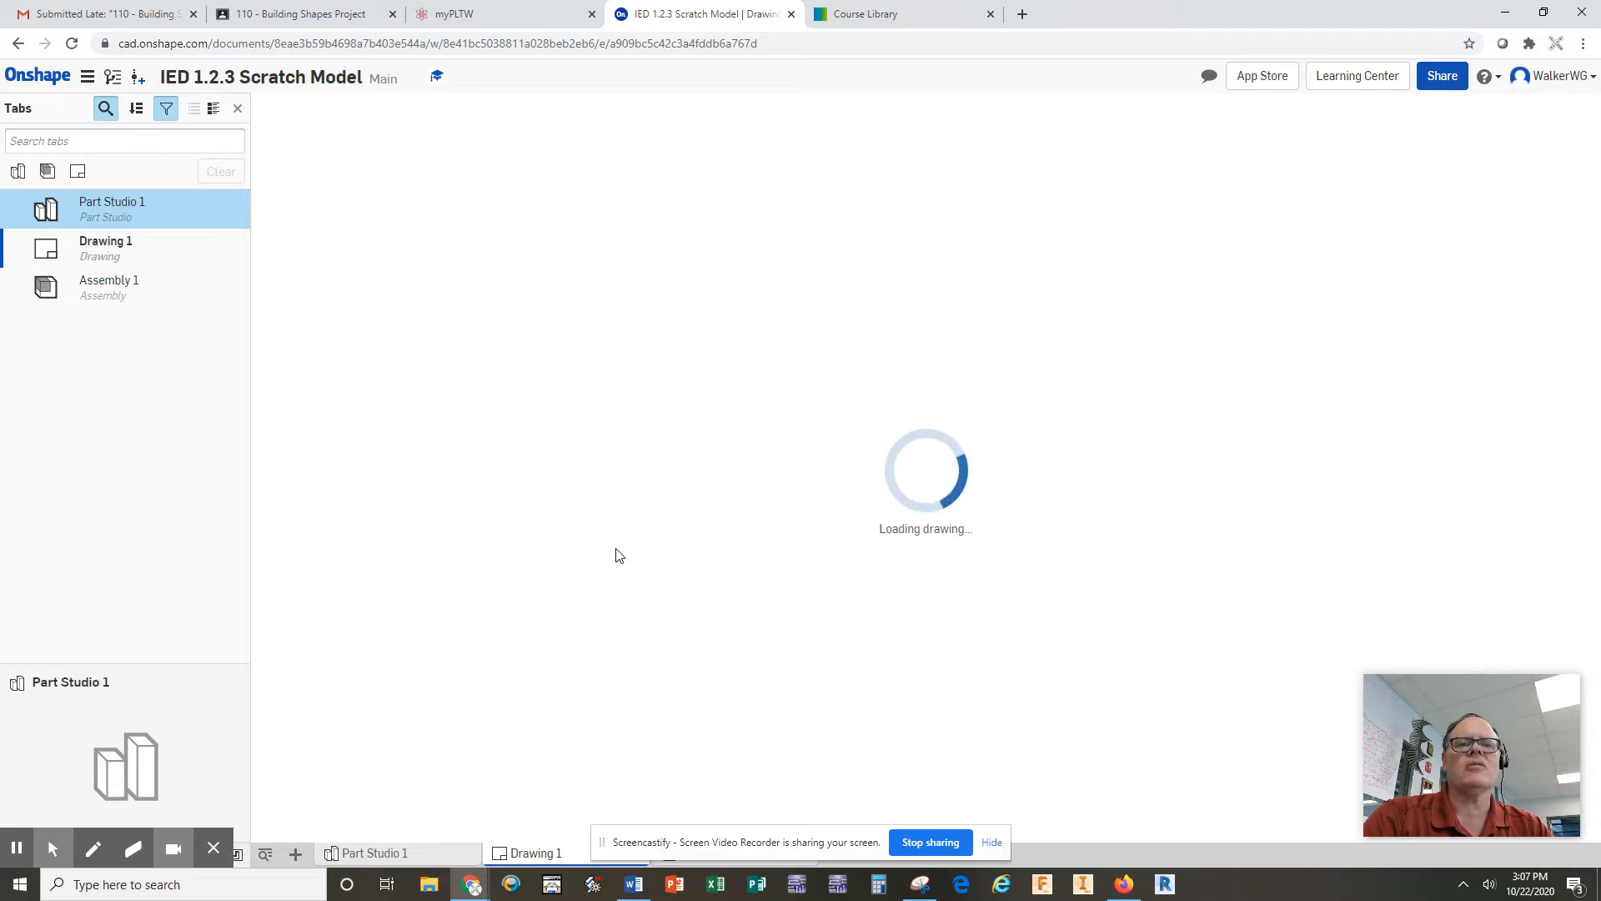
pyautogui.moveTo(813, 629)
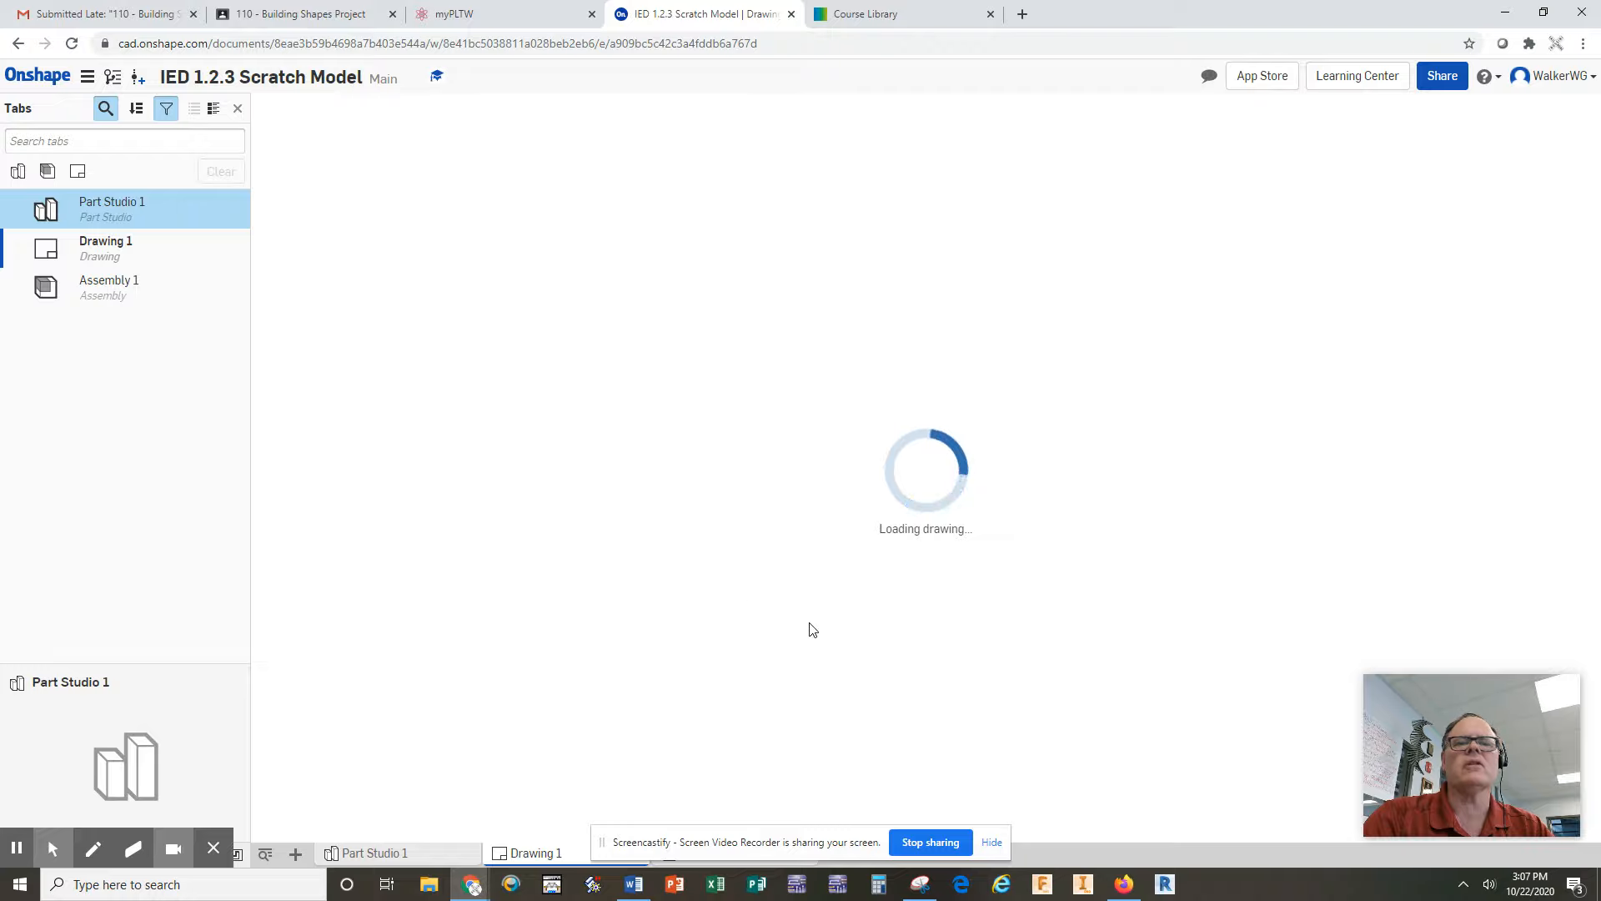